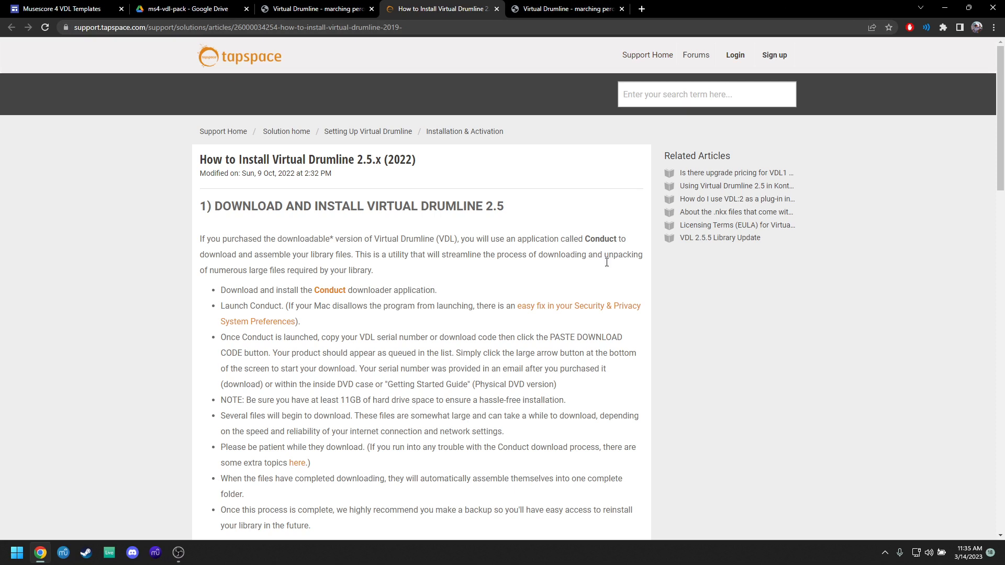
{"action": "mouse_move", "coordinate": [578, 220]}
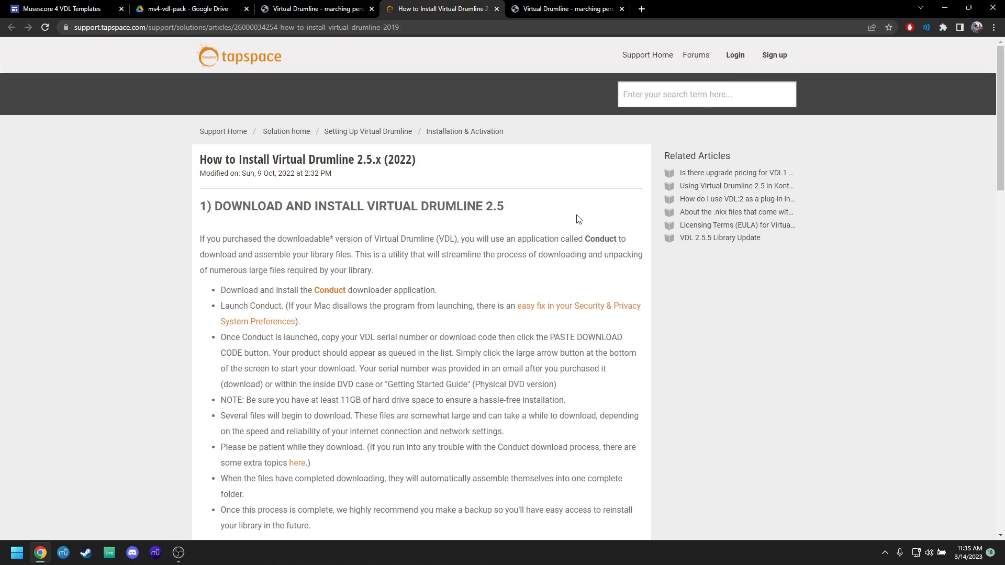
{"action": "mouse_move", "coordinate": [601, 210]}
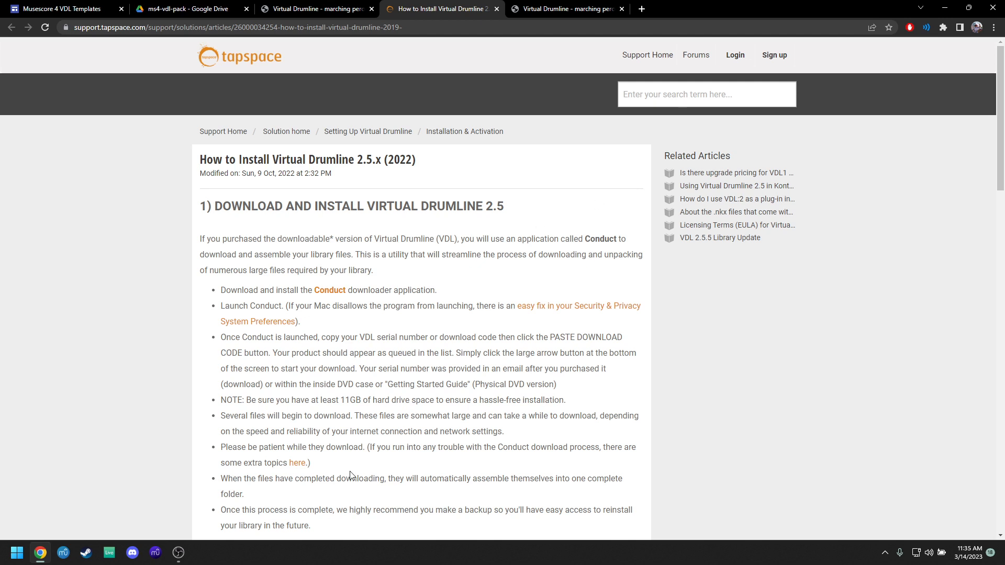
{"action": "mouse_move", "coordinate": [543, 148]}
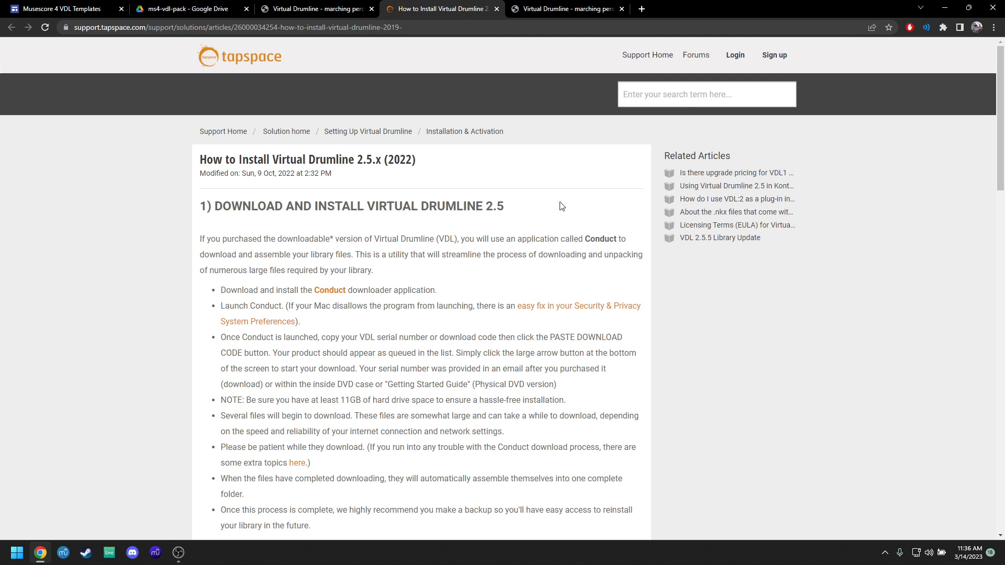
{"action": "mouse_move", "coordinate": [580, 190]}
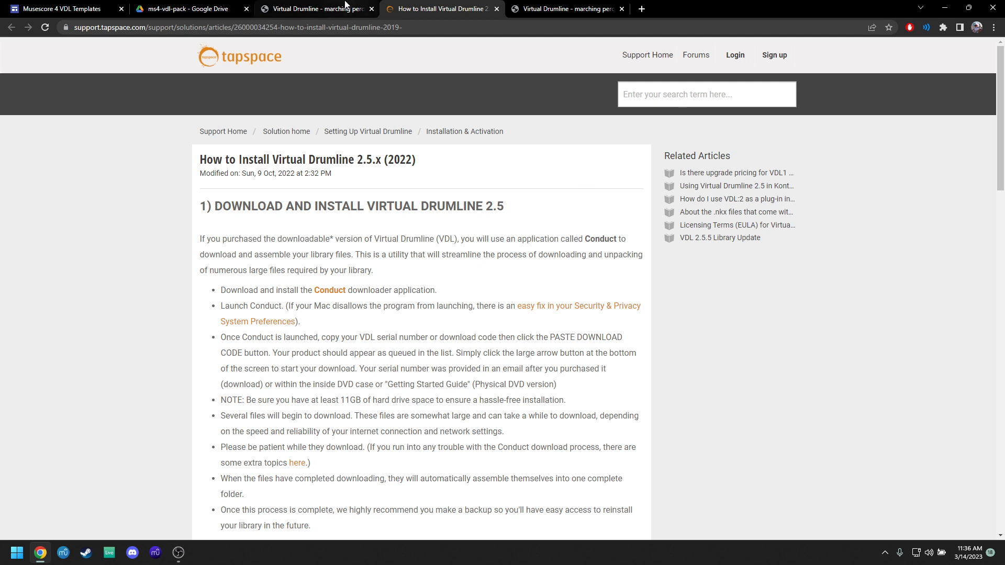
{"action": "mouse_move", "coordinate": [316, 8]}
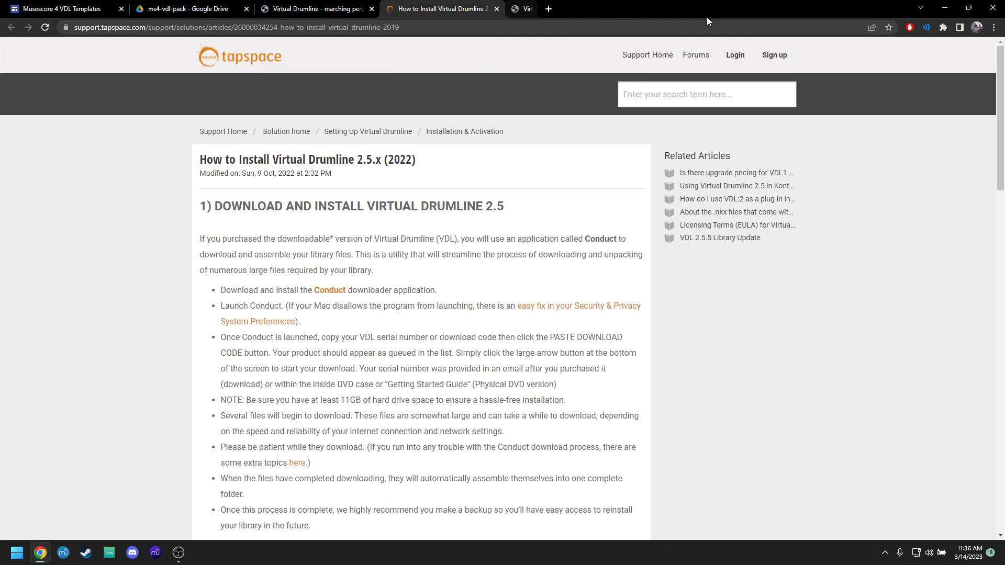
{"action": "left_click", "coordinate": [314, 8]}
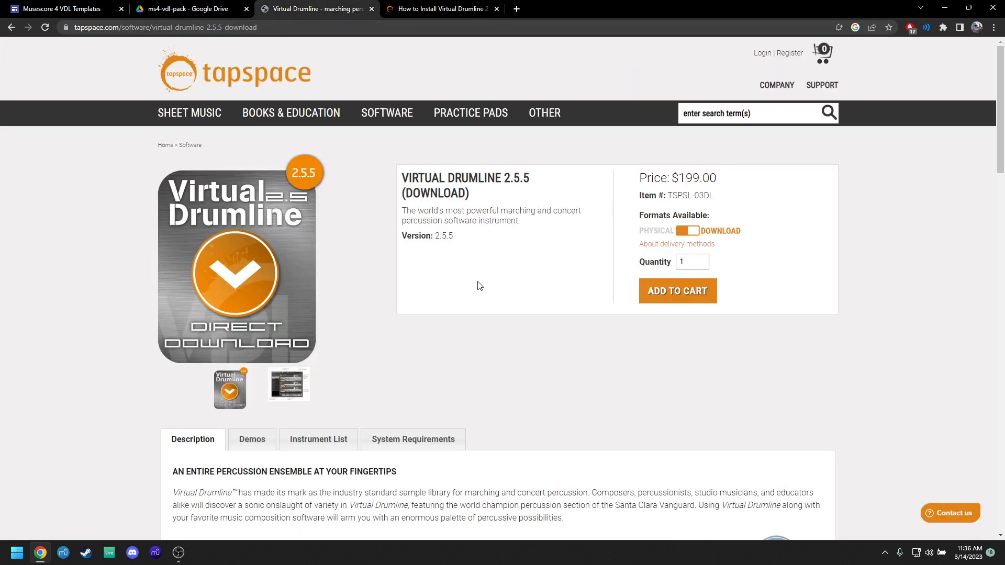
{"action": "mouse_move", "coordinate": [518, 273]}
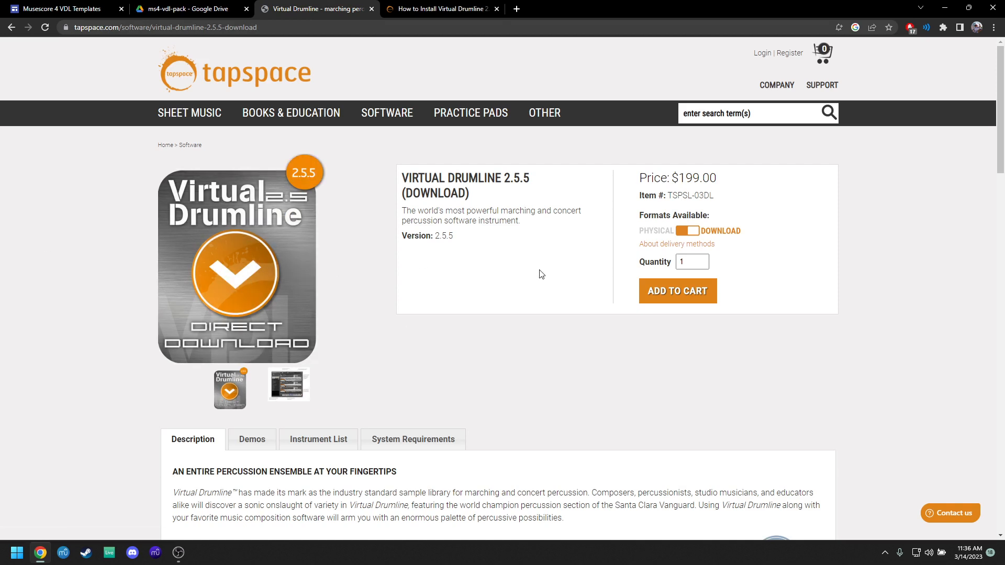
{"action": "mouse_move", "coordinate": [851, 179]}
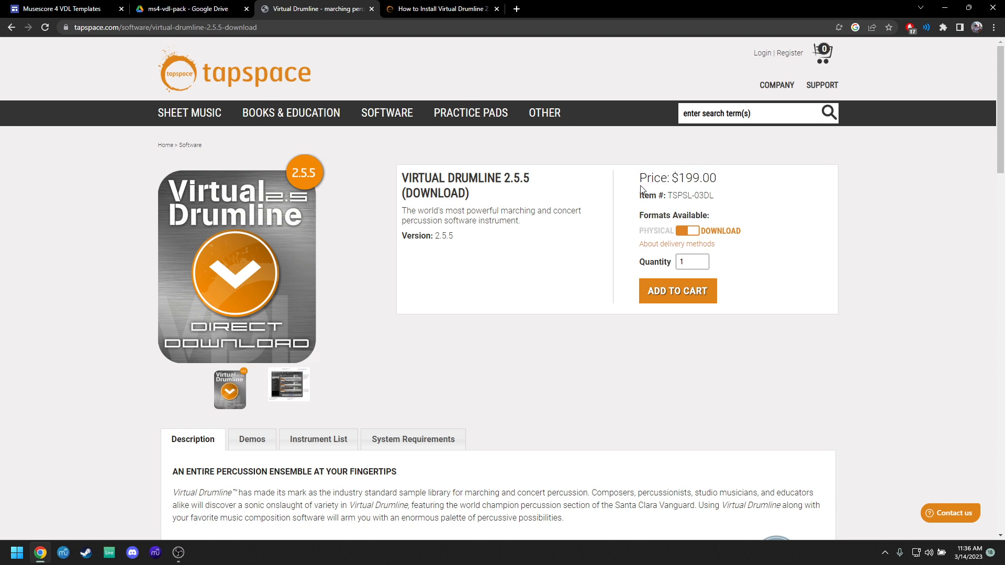
{"action": "mouse_move", "coordinate": [639, 189]}
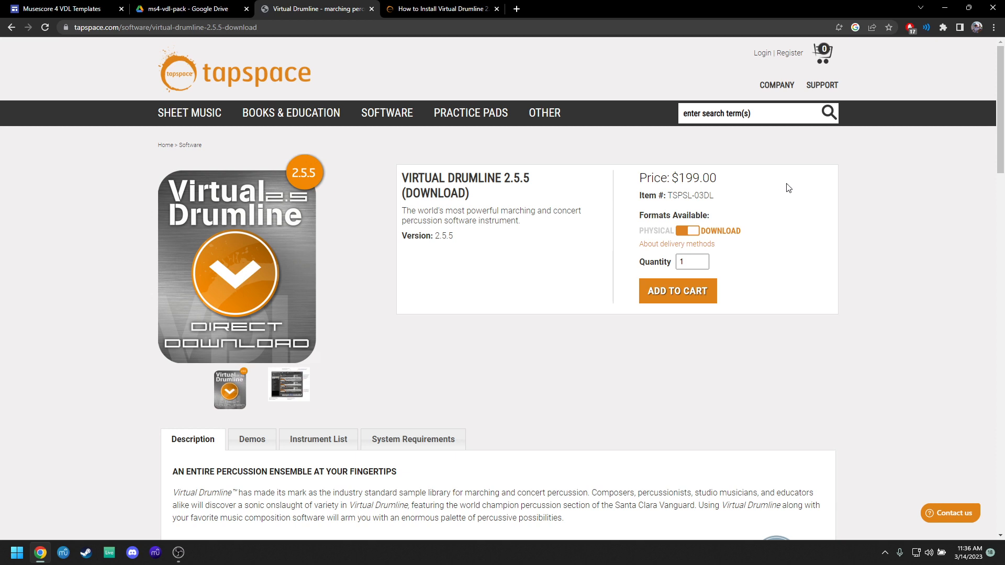
{"action": "mouse_move", "coordinate": [722, 187]}
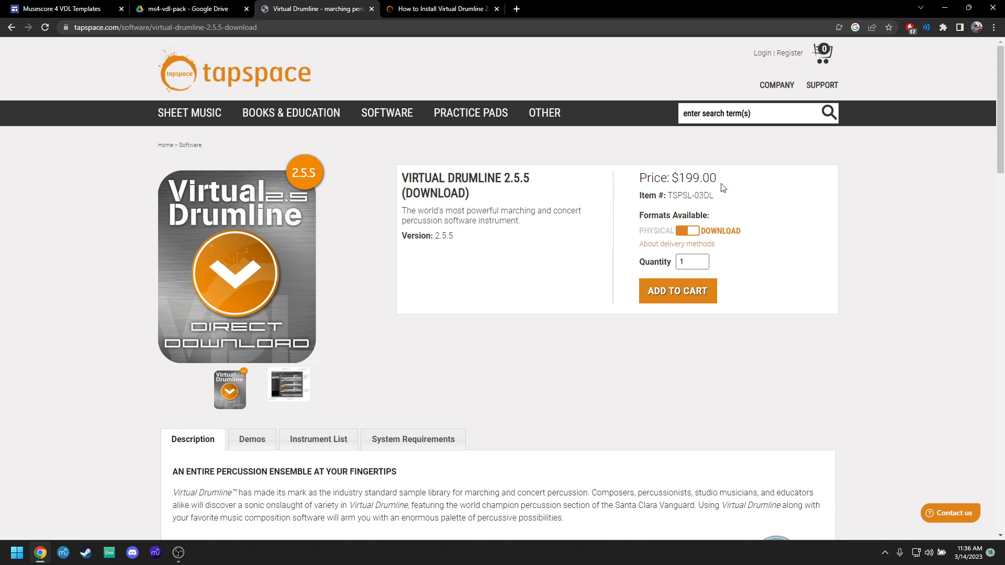
{"action": "mouse_move", "coordinate": [719, 173]}
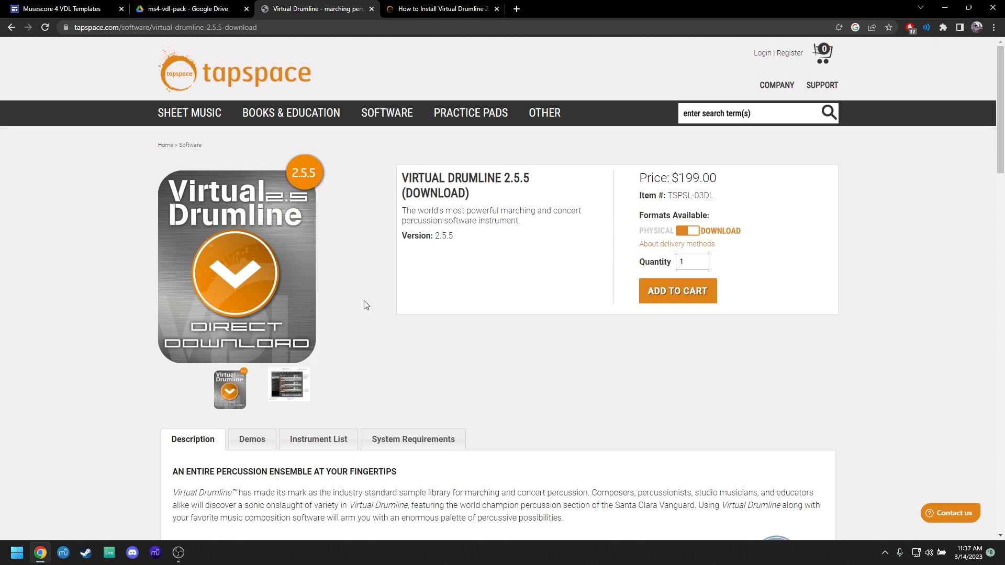
{"action": "mouse_move", "coordinate": [728, 175]}
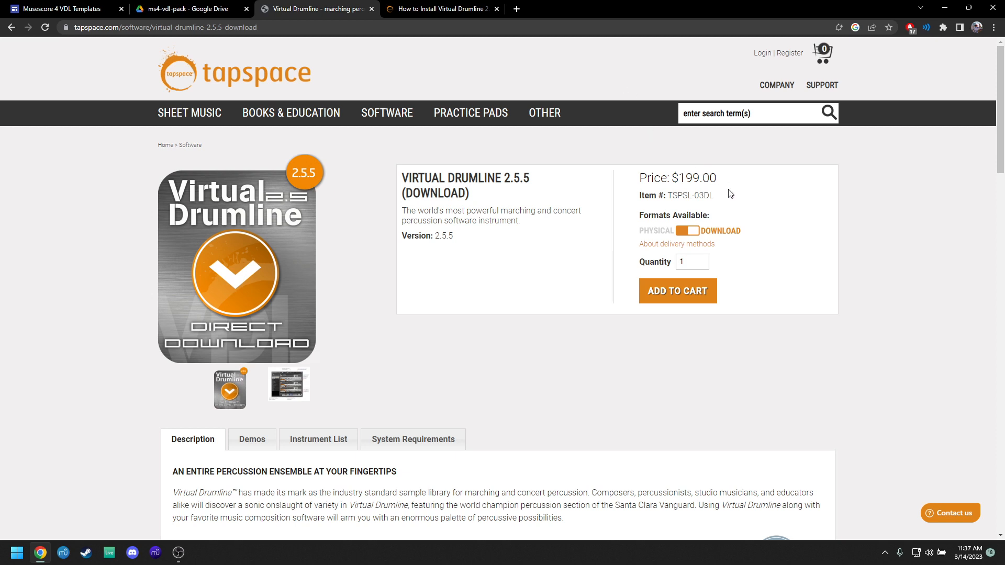
{"action": "mouse_move", "coordinate": [772, 185]}
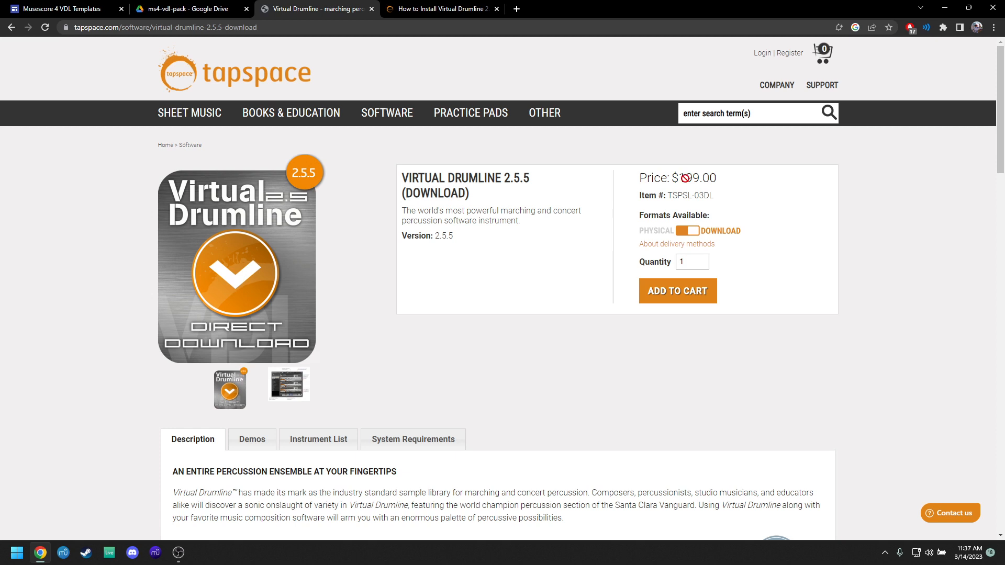
{"action": "triple_click", "coordinate": [672, 178]}
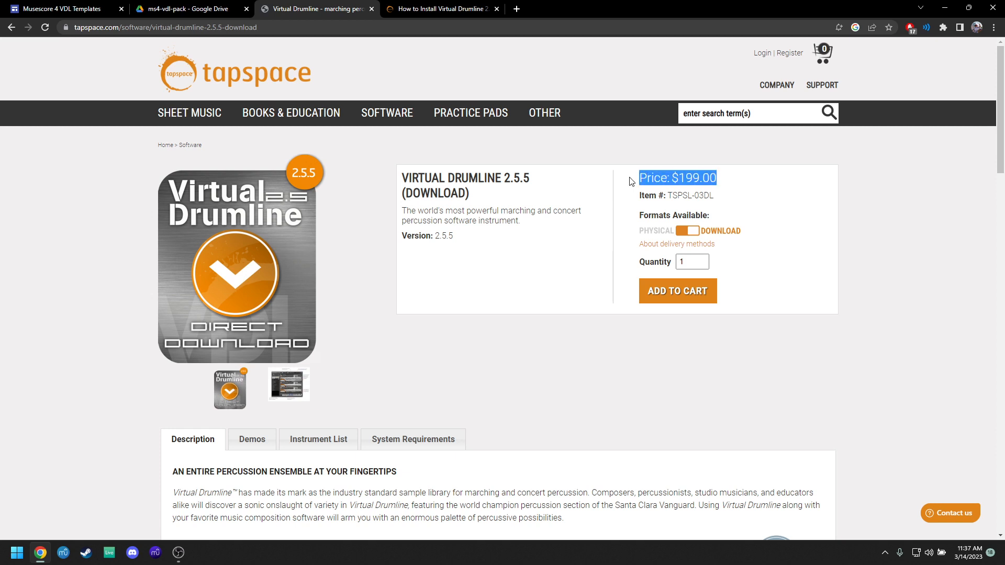
{"action": "left_click", "coordinate": [861, 210]}
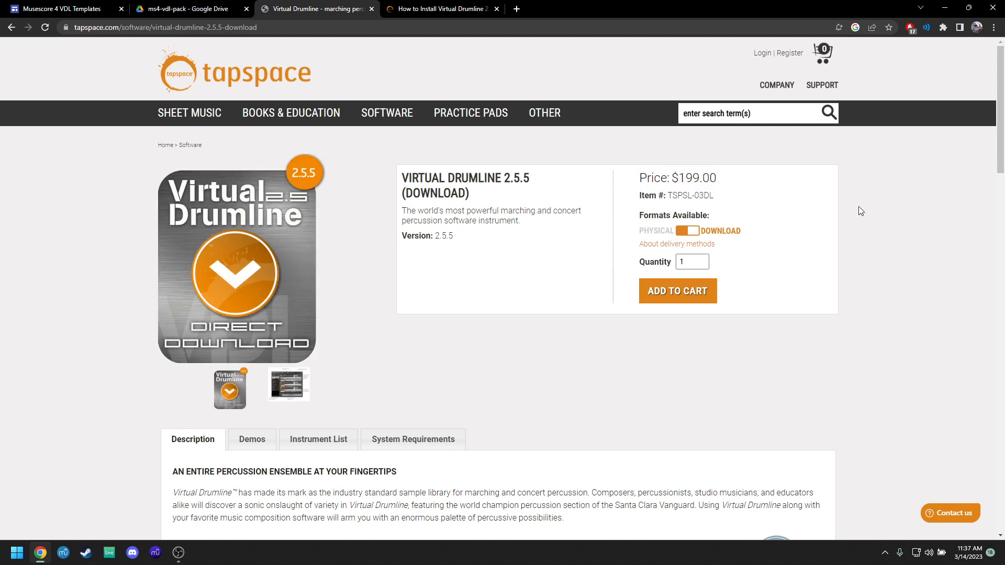
{"action": "mouse_move", "coordinate": [787, 176]}
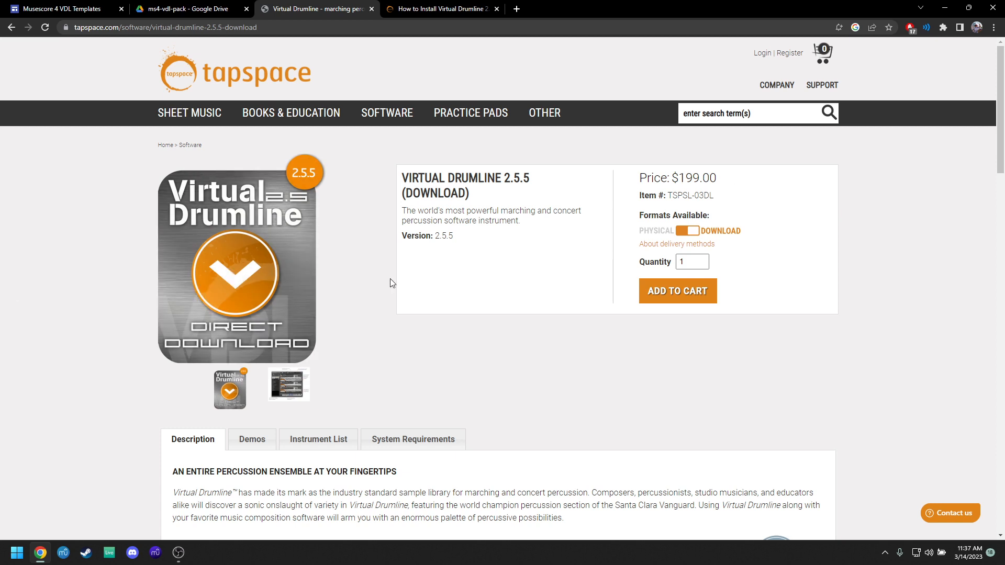
{"action": "mouse_move", "coordinate": [741, 185]}
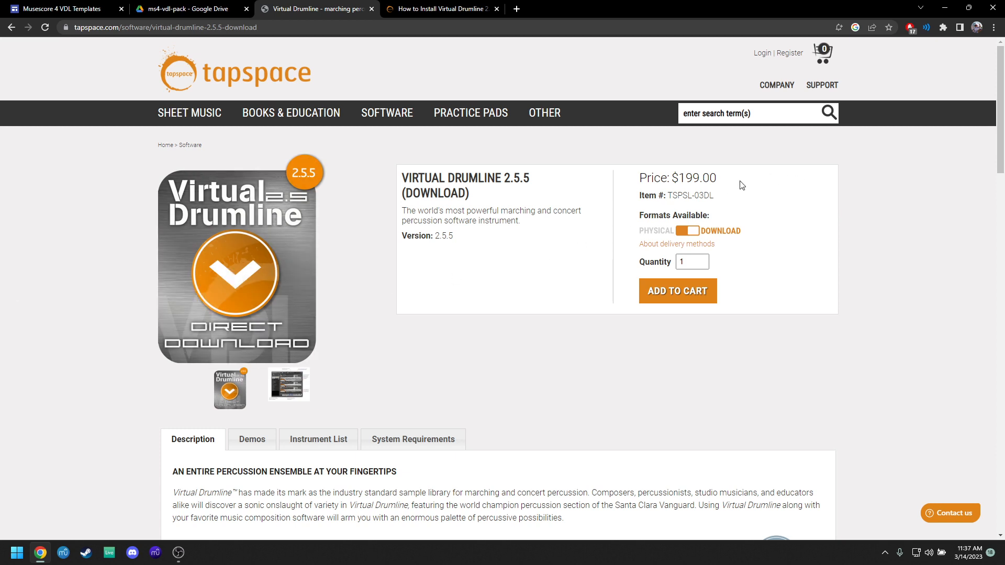
{"action": "mouse_move", "coordinate": [734, 176]}
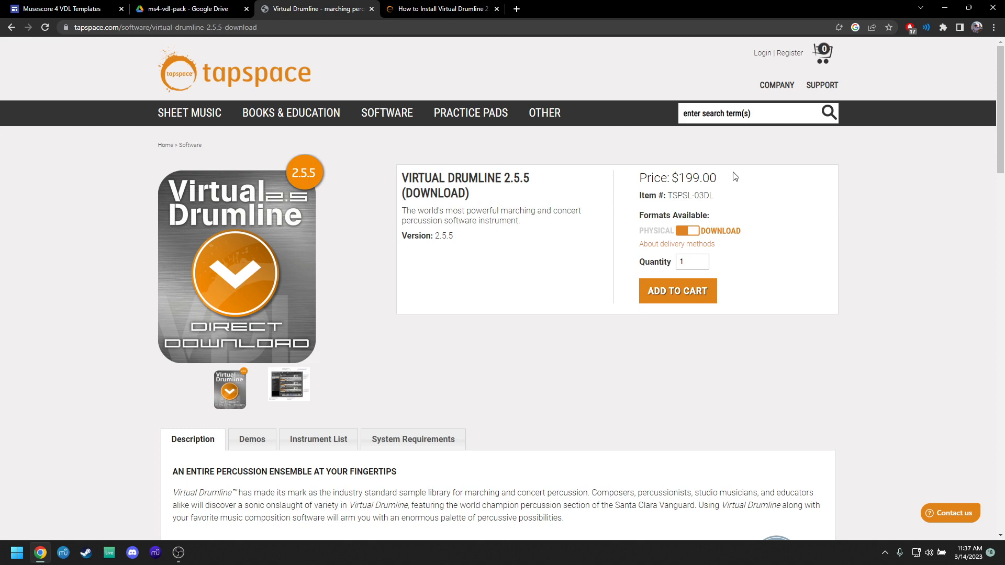
{"action": "left_click", "coordinate": [441, 8]}
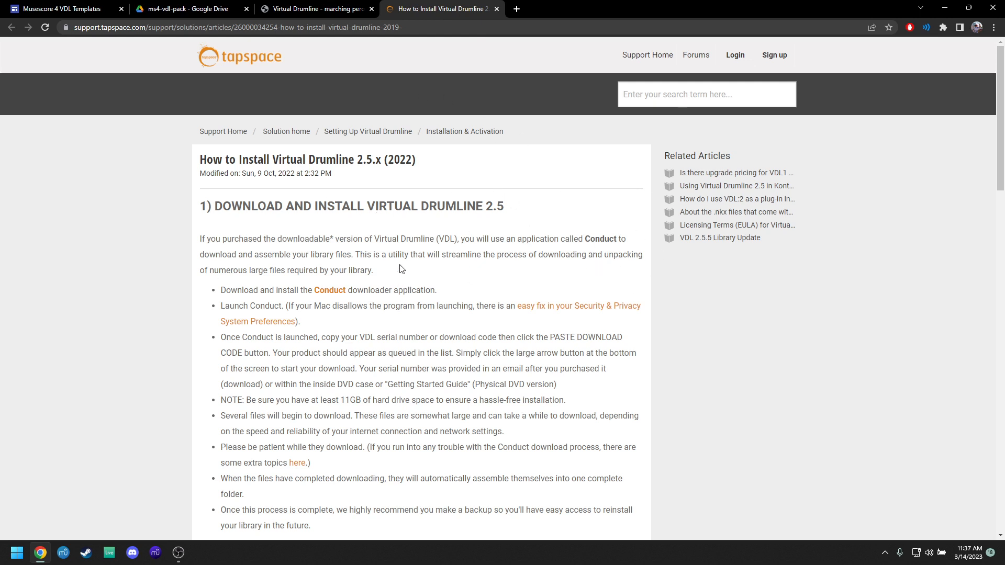
{"action": "scroll", "scroll_direction": "down", "scroll_amount": 3}
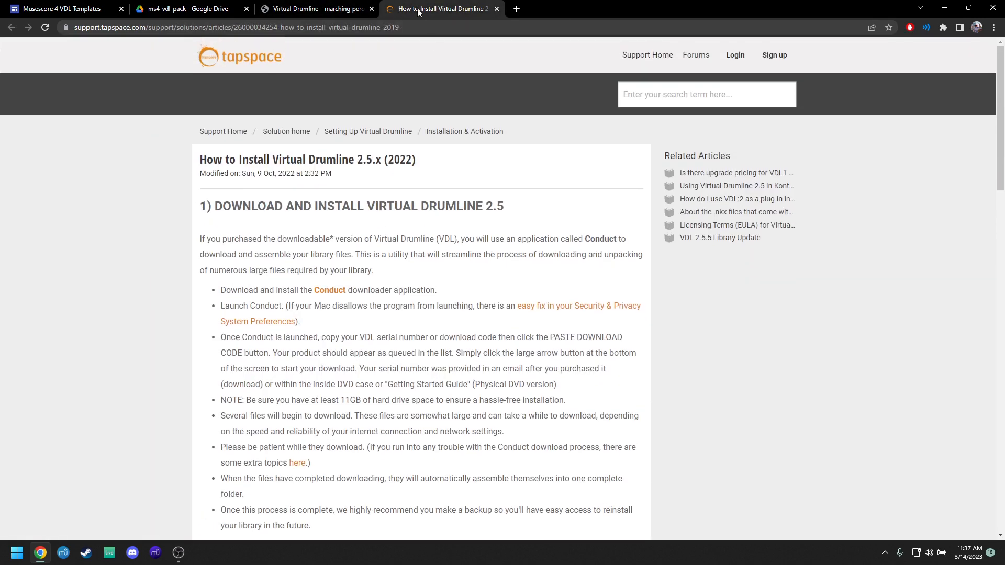
{"action": "left_click", "coordinate": [314, 9]}
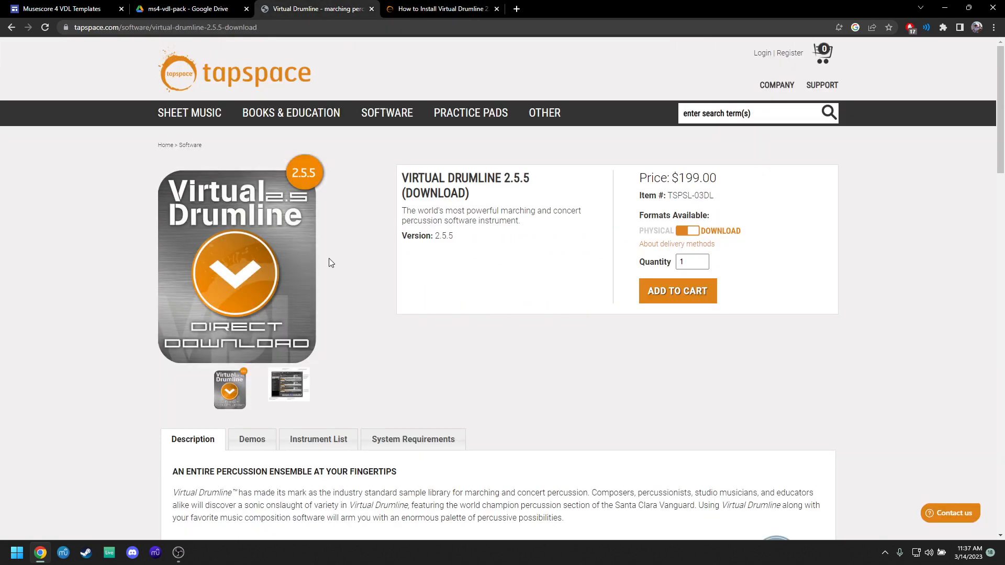
{"action": "left_click", "coordinate": [441, 9]}
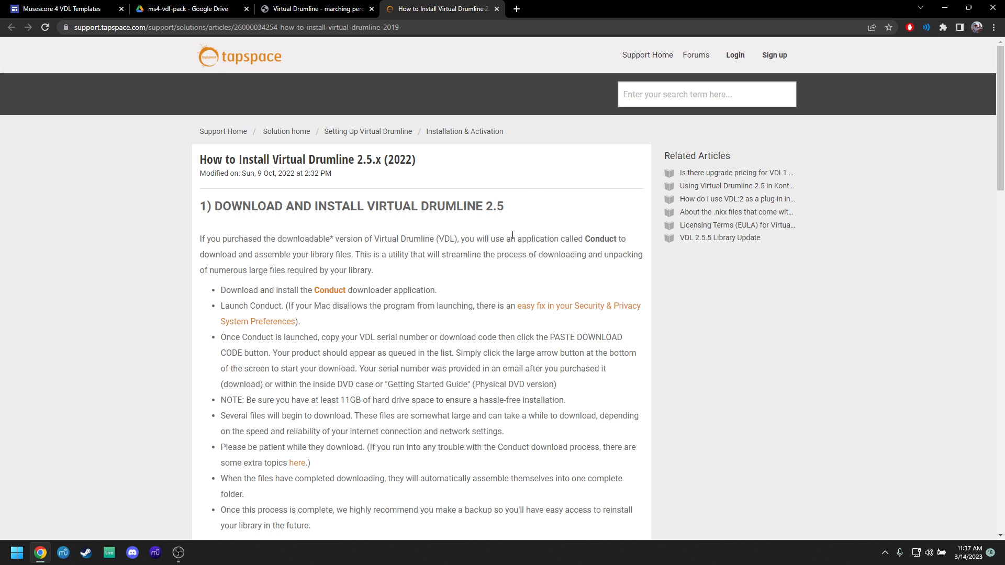
{"action": "scroll", "scroll_direction": "down", "scroll_amount": 3}
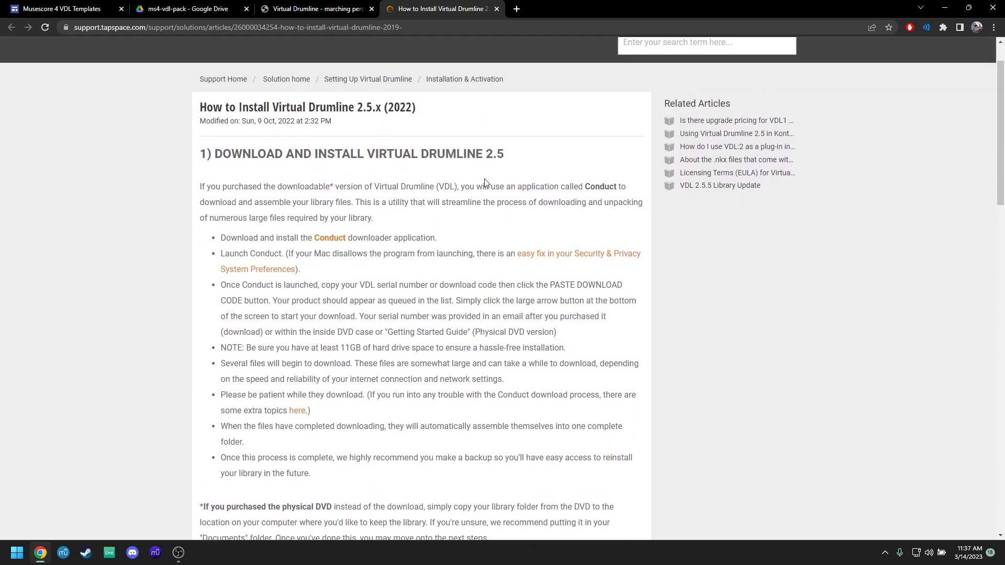
{"action": "scroll", "scroll_direction": "down", "scroll_amount": 3}
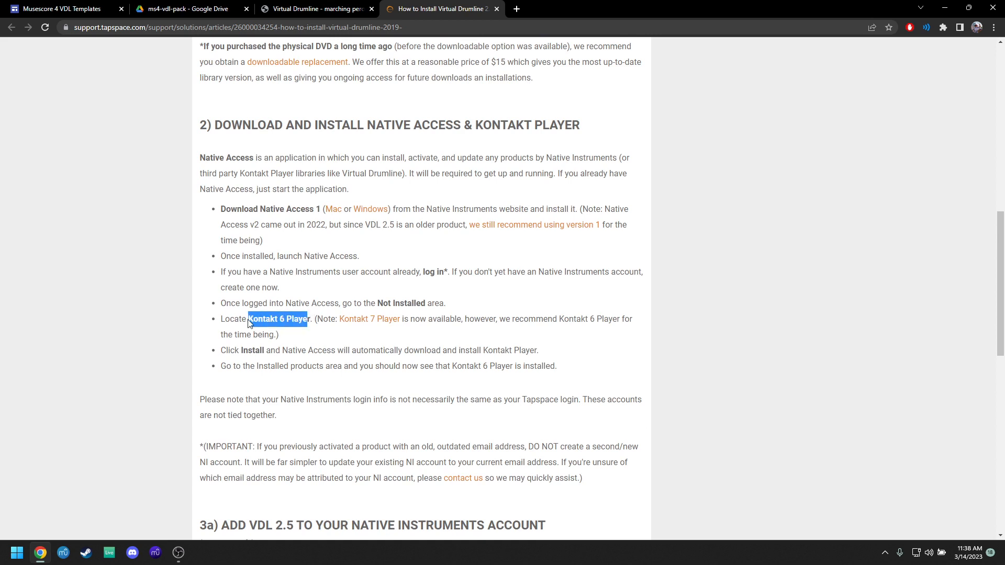
{"action": "left_click_drag", "start_coordinate": [250, 318], "coordinate": [311, 327]}
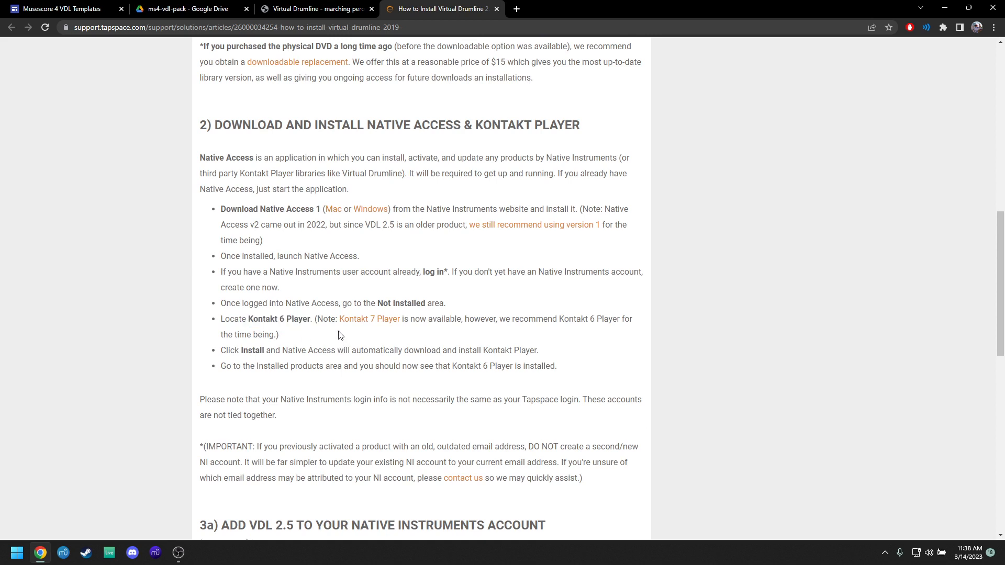
{"action": "mouse_move", "coordinate": [370, 319]}
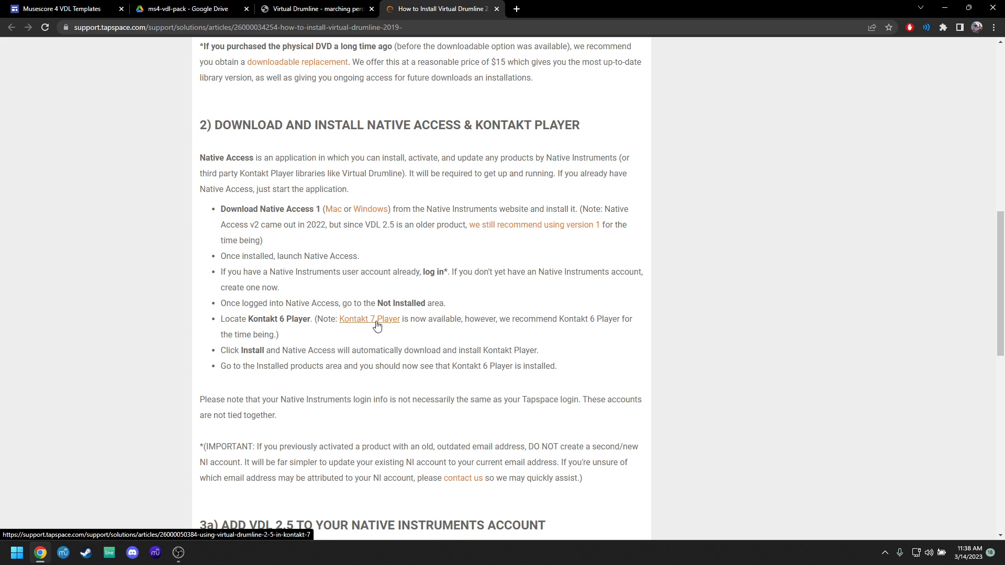
{"action": "mouse_move", "coordinate": [346, 317]}
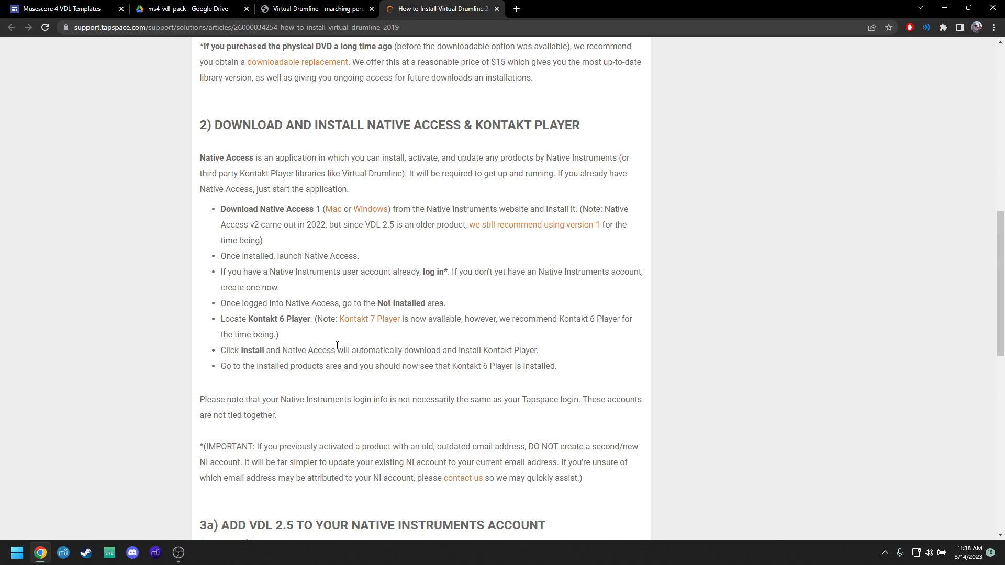
{"action": "mouse_move", "coordinate": [335, 294]}
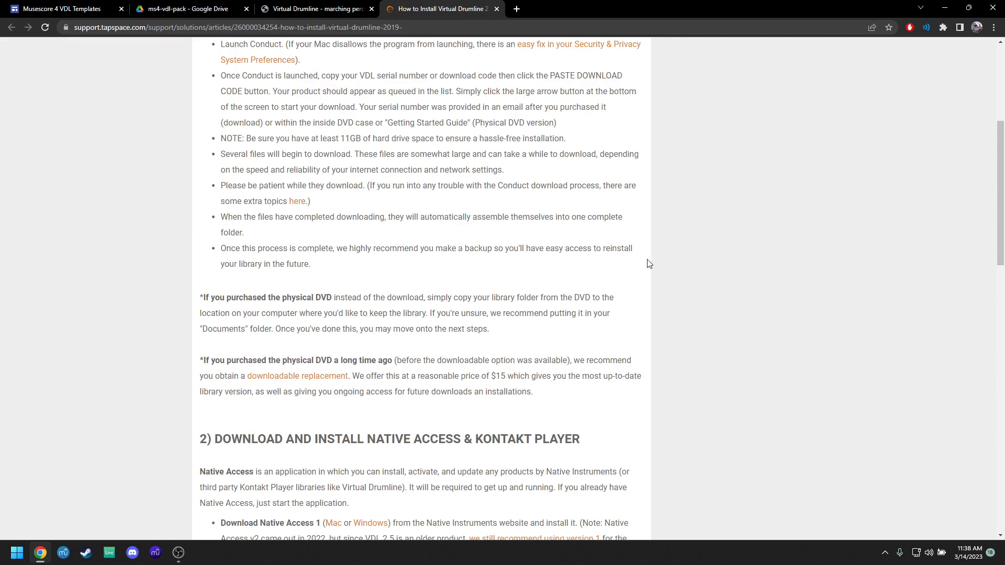
{"action": "scroll", "scroll_direction": "down", "scroll_amount": 3}
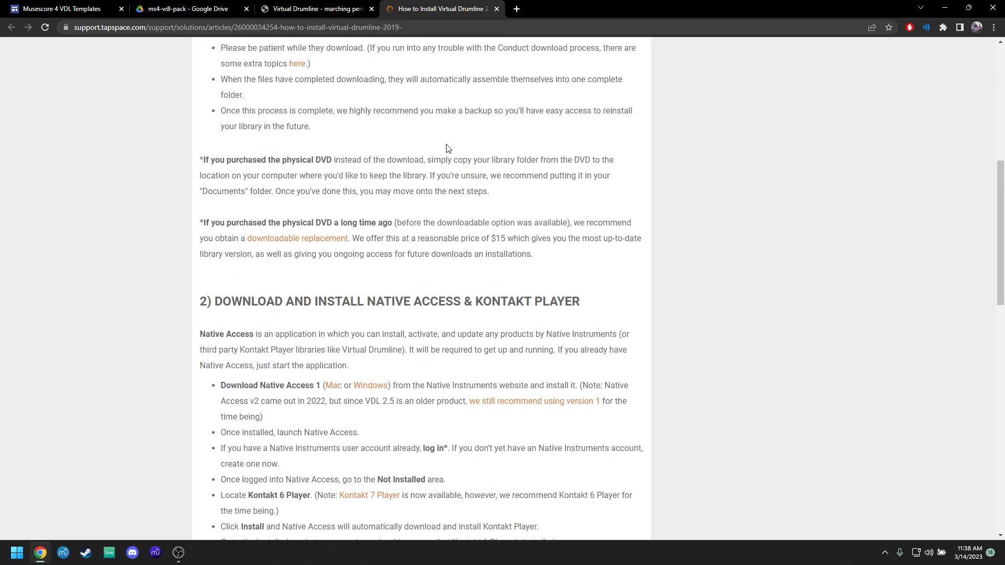
{"action": "scroll", "scroll_direction": "down", "scroll_amount": 3}
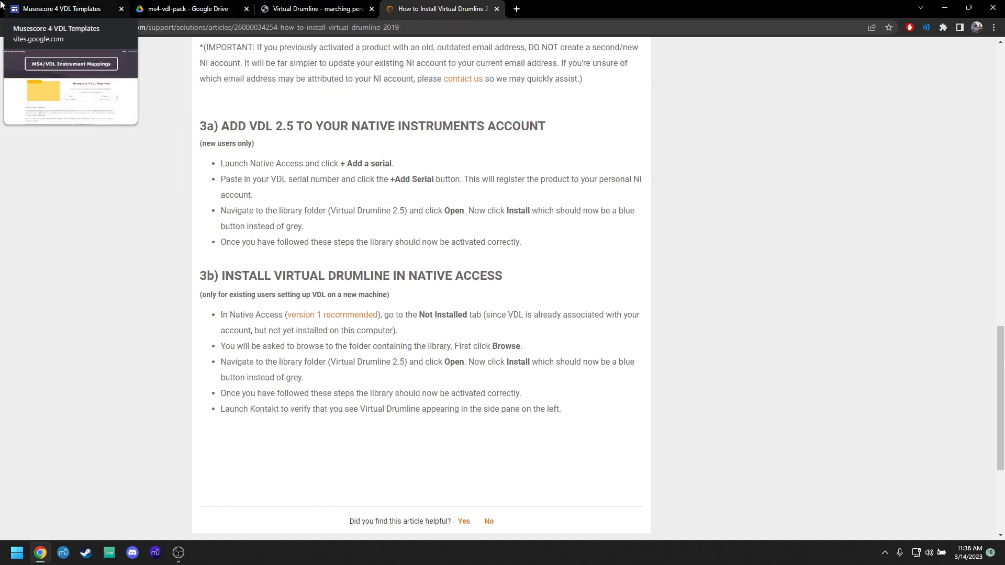
- Switch to the Musescore 4 VDL Templates site and scroll through its home page
{"action": "left_click", "coordinate": [61, 8]}
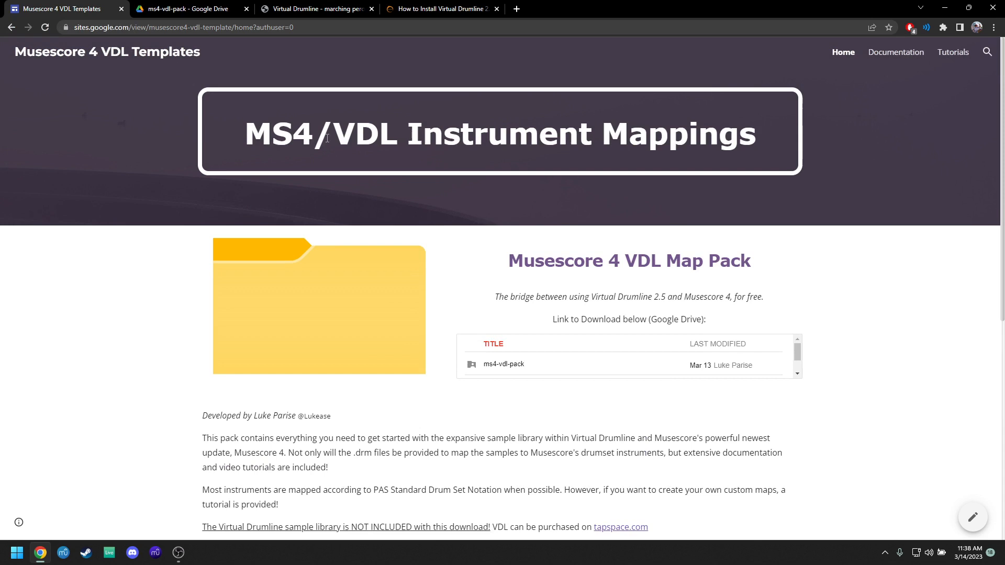
{"action": "scroll", "scroll_direction": "down", "scroll_amount": 3}
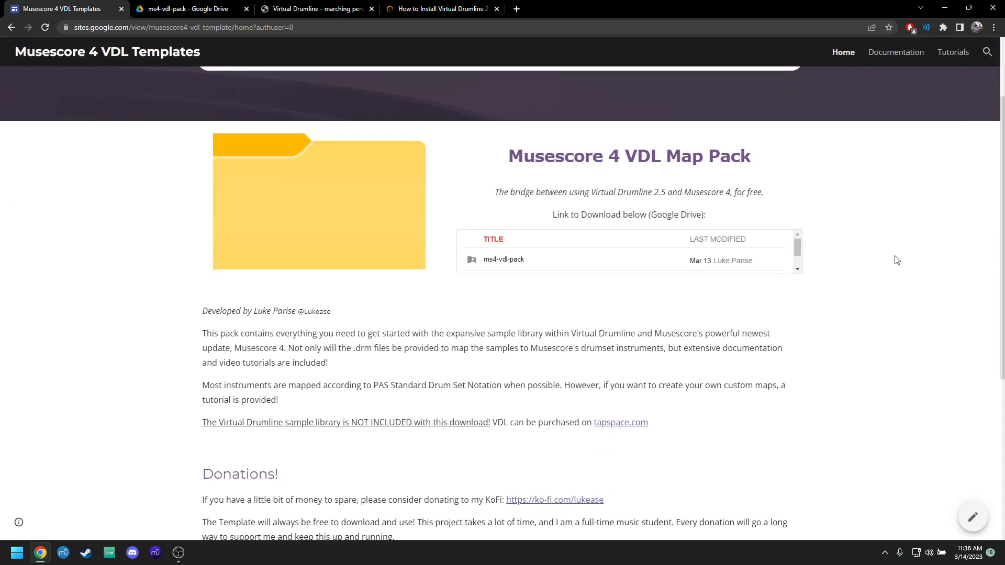
{"action": "mouse_move", "coordinate": [508, 268]}
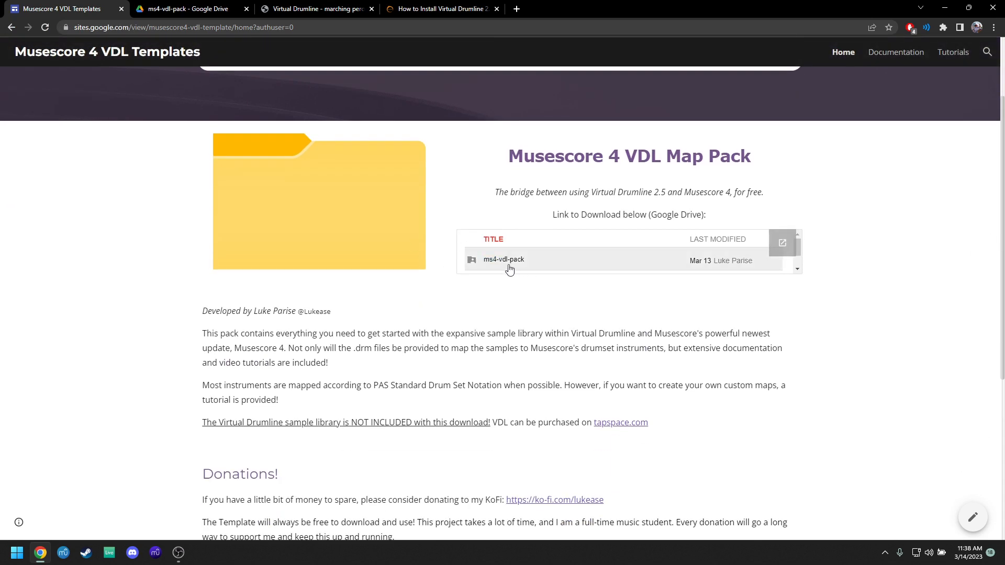
{"action": "scroll", "scroll_direction": "down", "scroll_amount": 3}
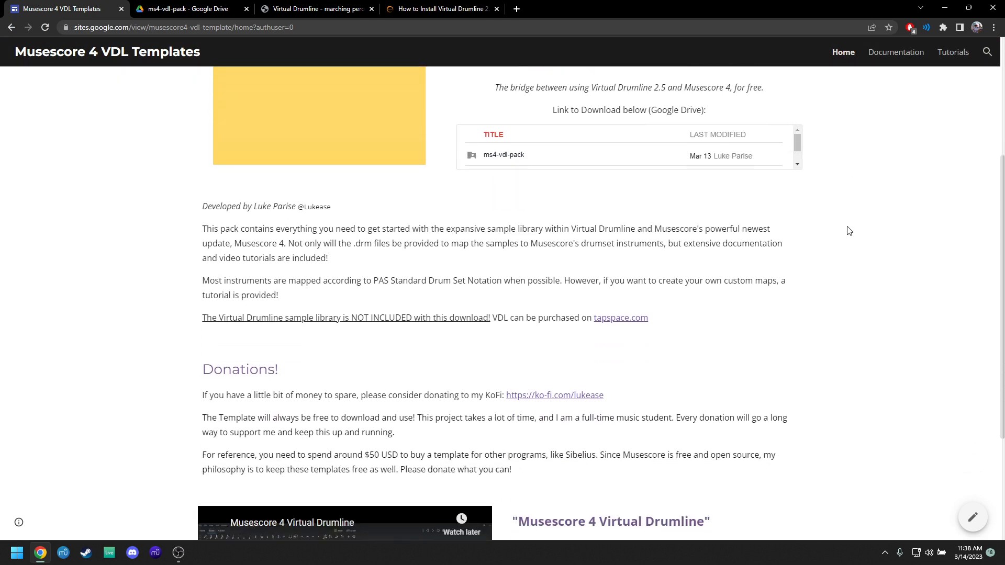
{"action": "mouse_move", "coordinate": [817, 229]}
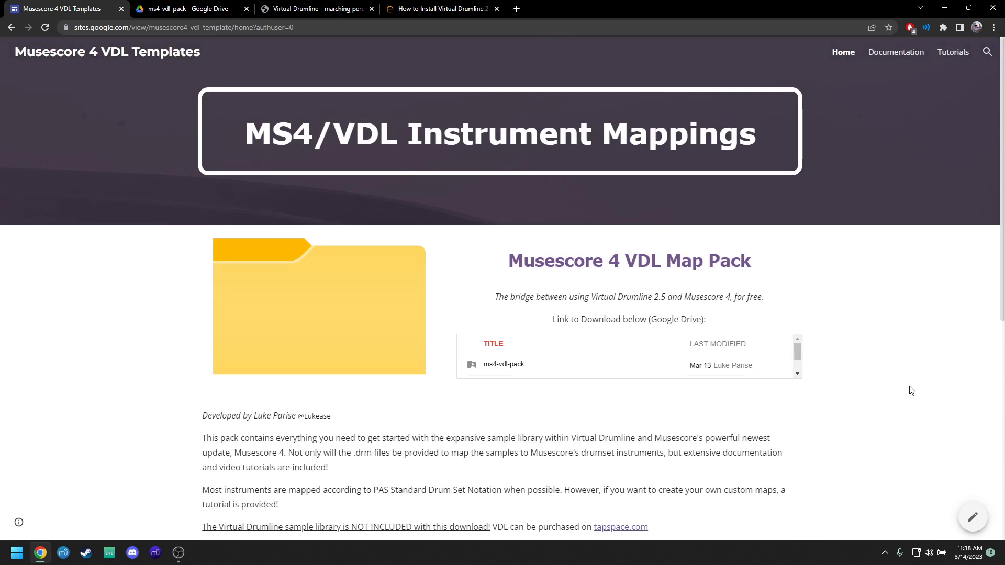
{"action": "mouse_move", "coordinate": [919, 376]}
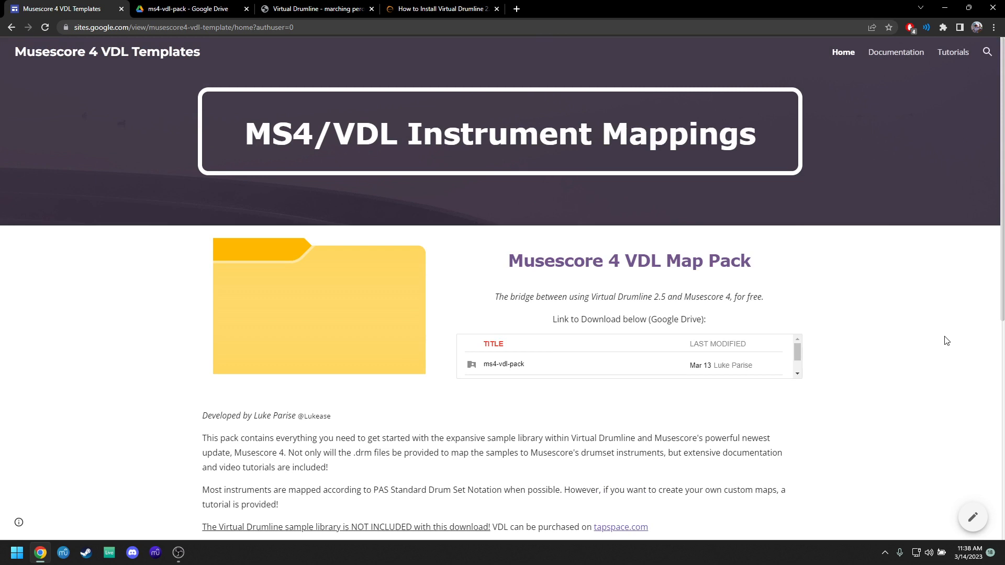
{"action": "scroll", "scroll_direction": "down", "scroll_amount": 3}
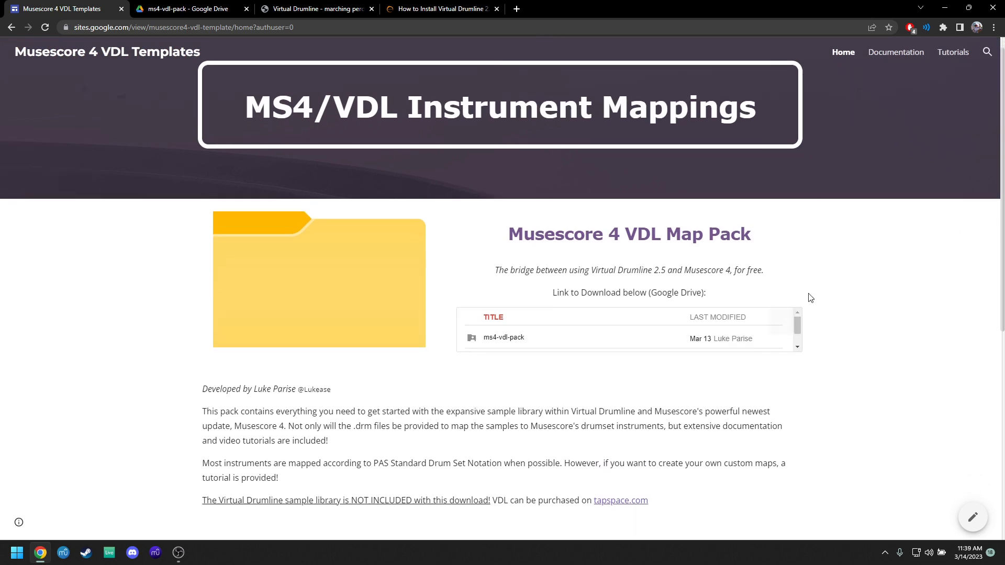
{"action": "scroll", "scroll_direction": "down", "scroll_amount": 3}
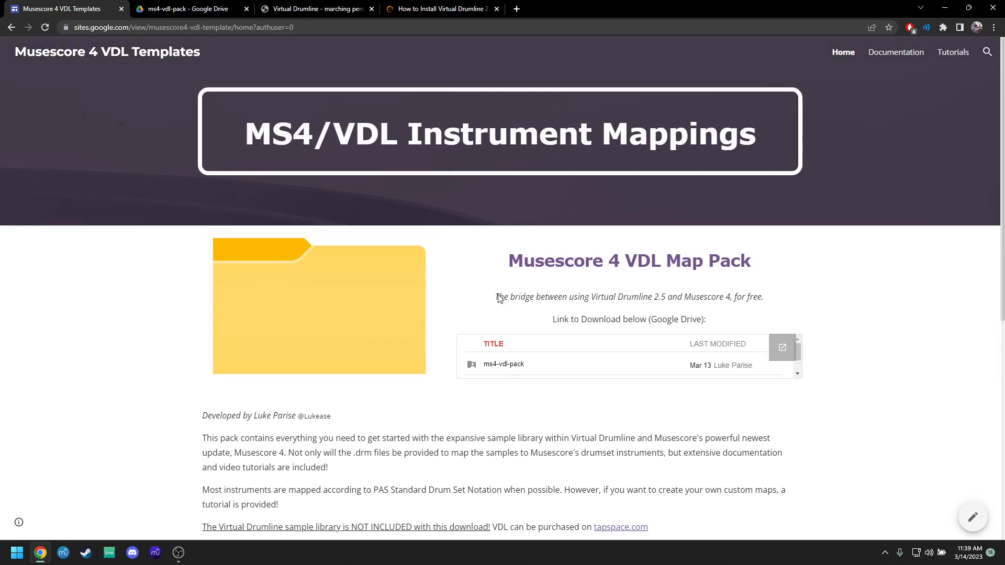
{"action": "scroll", "scroll_direction": "down", "scroll_amount": 3}
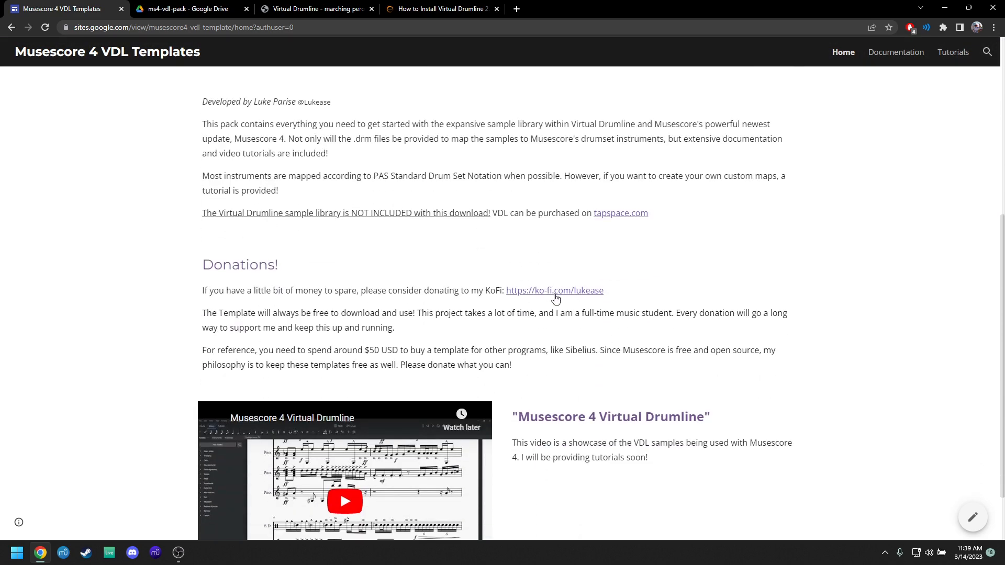
- Review the donations section and the embedded ms4-vdl-pack Drive listing
{"action": "left_click_drag", "start_coordinate": [315, 328], "coordinate": [396, 328]}
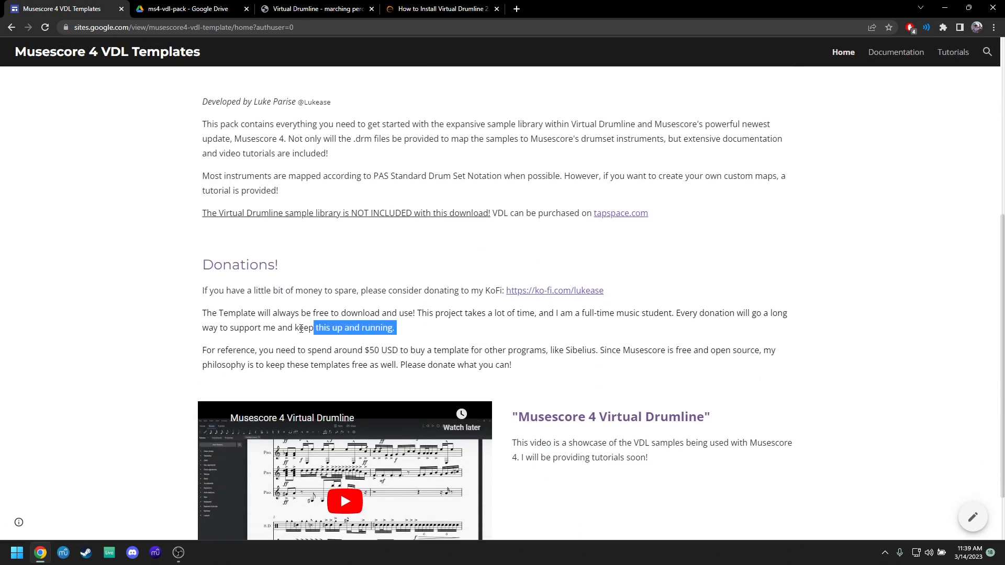
{"action": "left_click", "coordinate": [758, 364]}
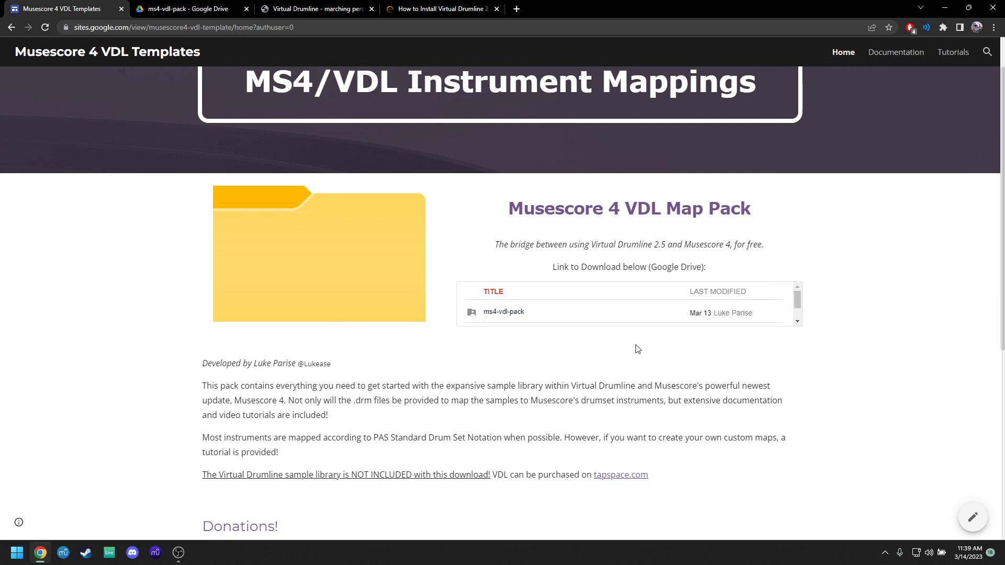
{"action": "scroll", "scroll_direction": "down", "scroll_amount": 3}
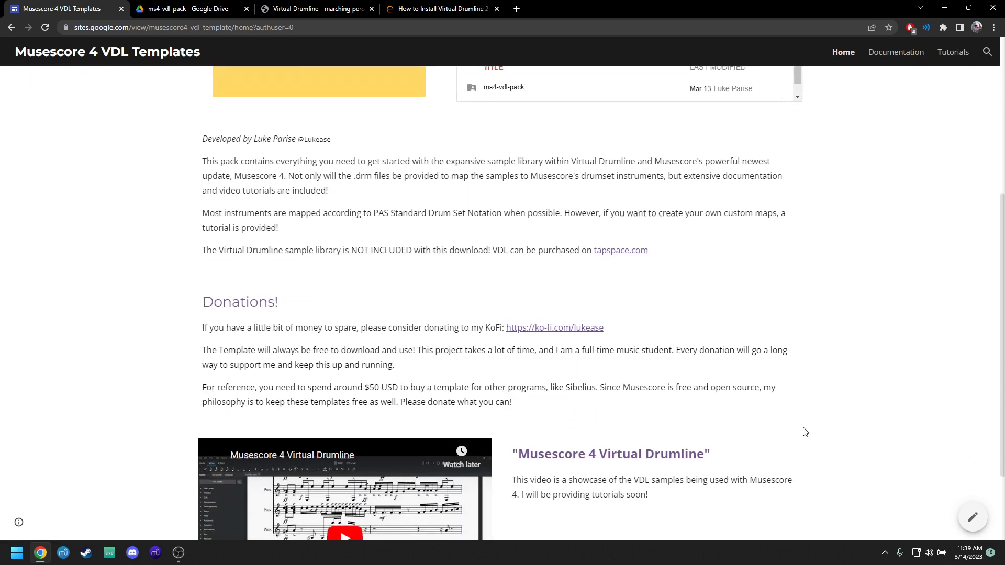
{"action": "scroll", "scroll_direction": "down", "scroll_amount": 3}
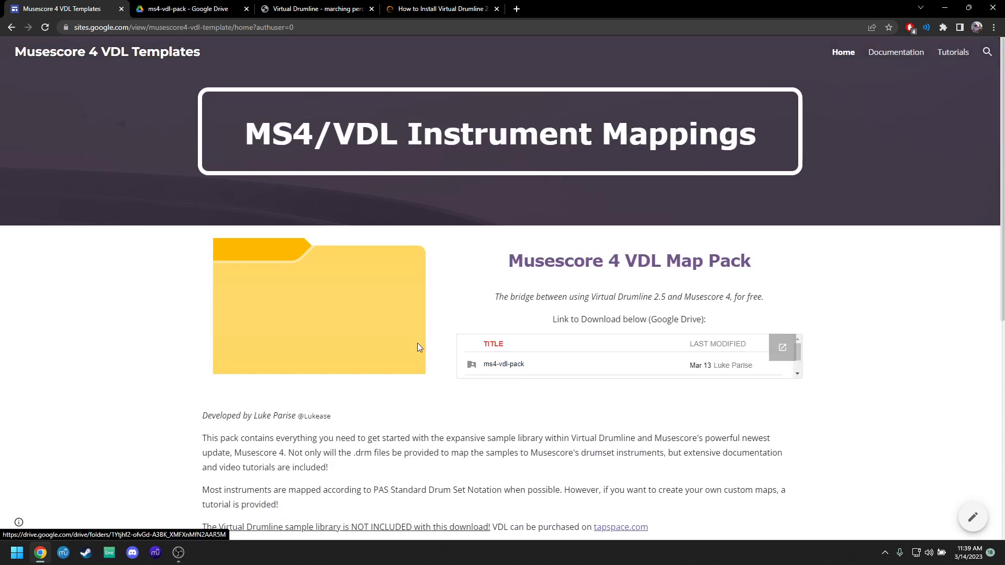
{"action": "mouse_move", "coordinate": [523, 364]}
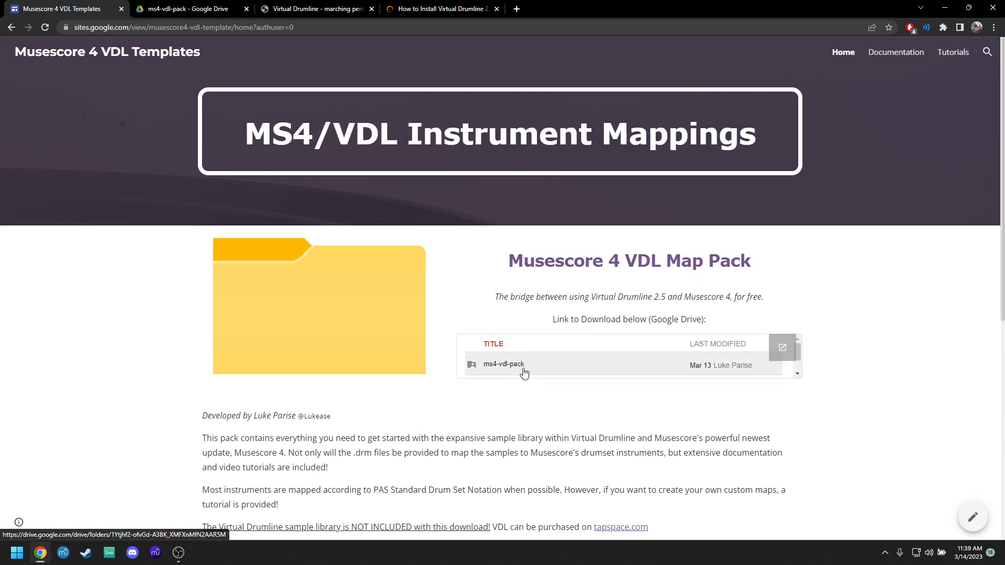
- Download the musescore4-vdl-pack folder from Google Drive as a zip and open the archive
{"action": "left_click", "coordinate": [504, 365]}
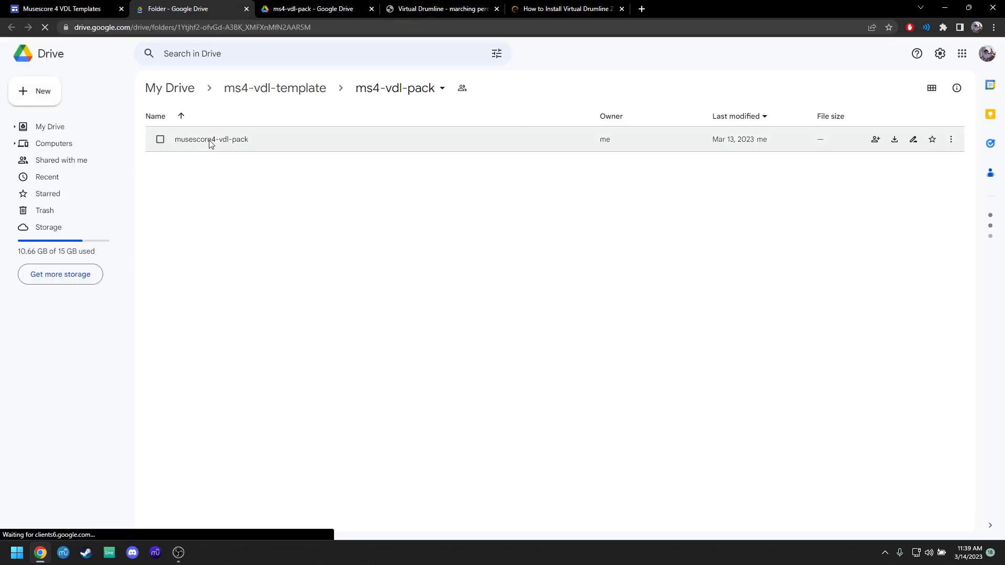
{"action": "right_click", "coordinate": [211, 140]}
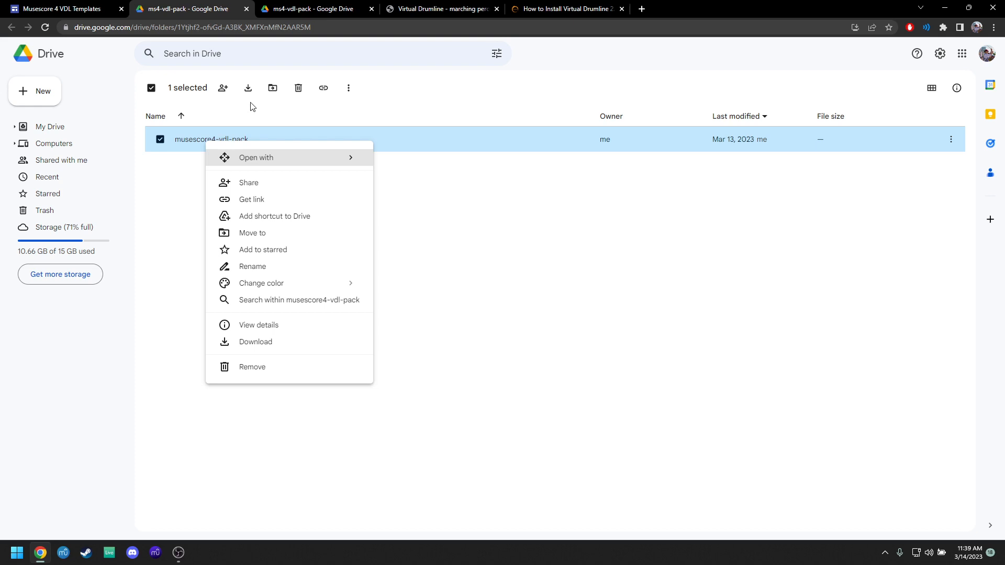
{"action": "mouse_move", "coordinate": [262, 197]}
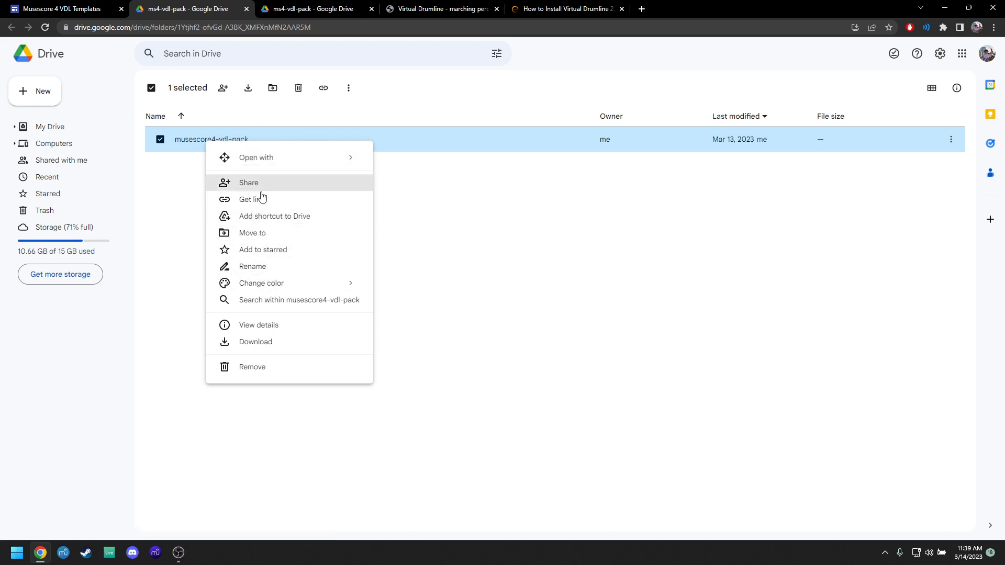
{"action": "left_click", "coordinate": [256, 341]}
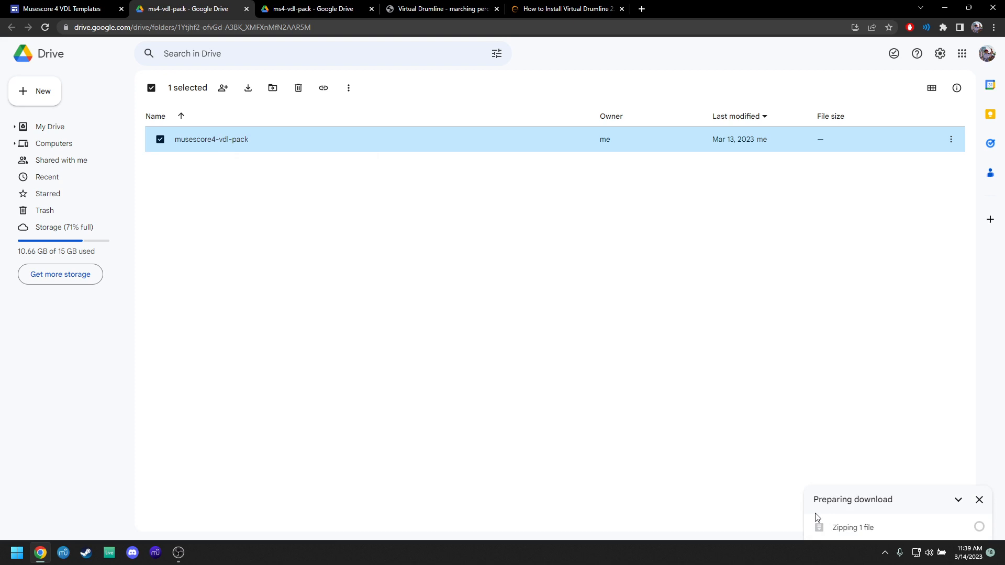
{"action": "mouse_move", "coordinate": [763, 421]}
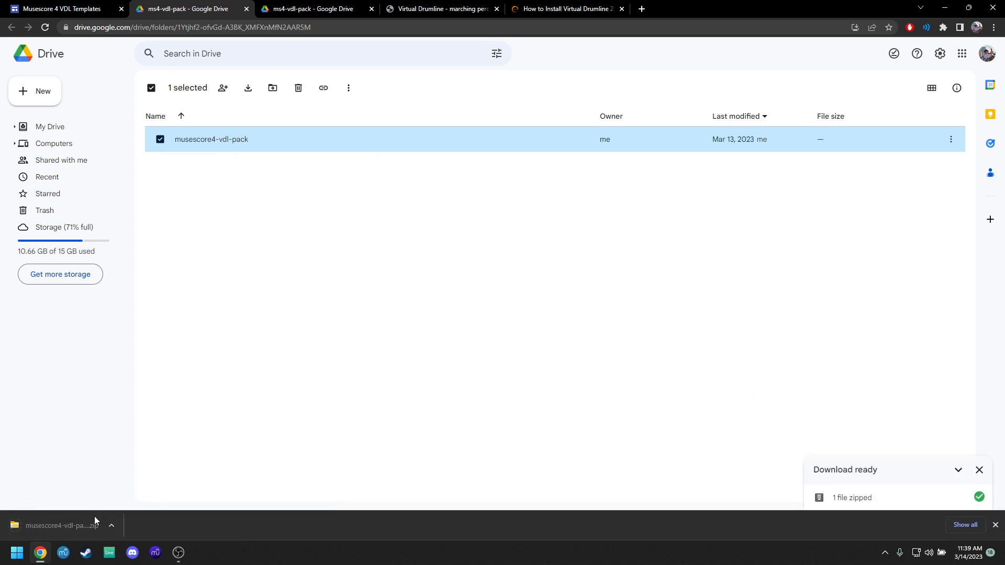
{"action": "left_click", "coordinate": [57, 525]}
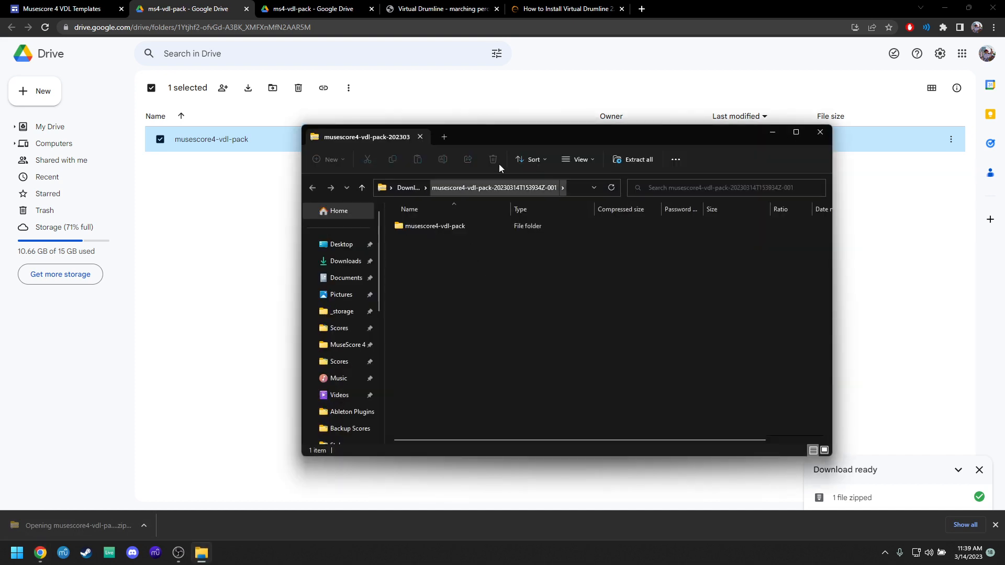
- Extract the downloaded musescore4-vdl-pack zip and start a second Explorer window at Home
{"action": "left_click", "coordinate": [633, 160]}
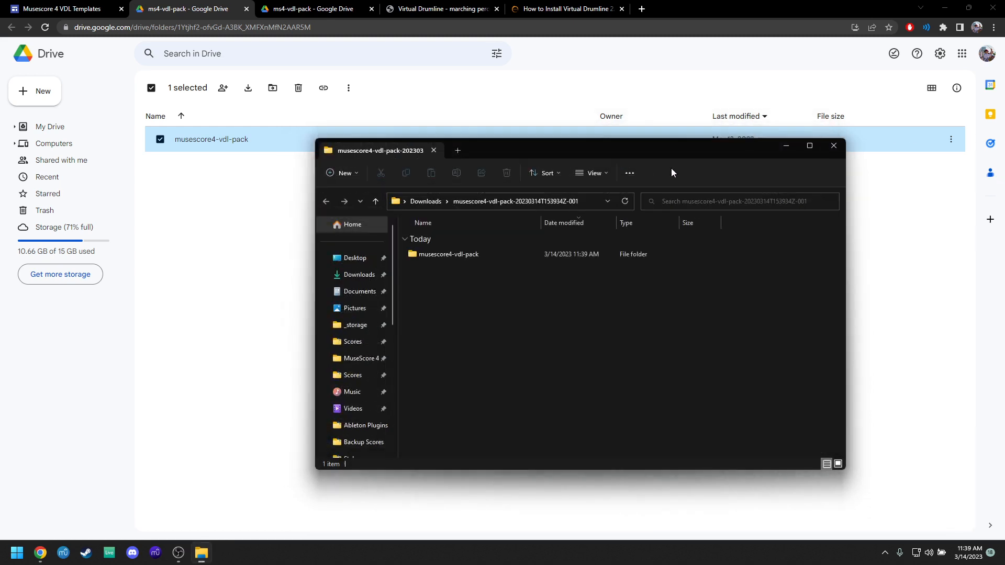
{"action": "left_click", "coordinate": [448, 253]}
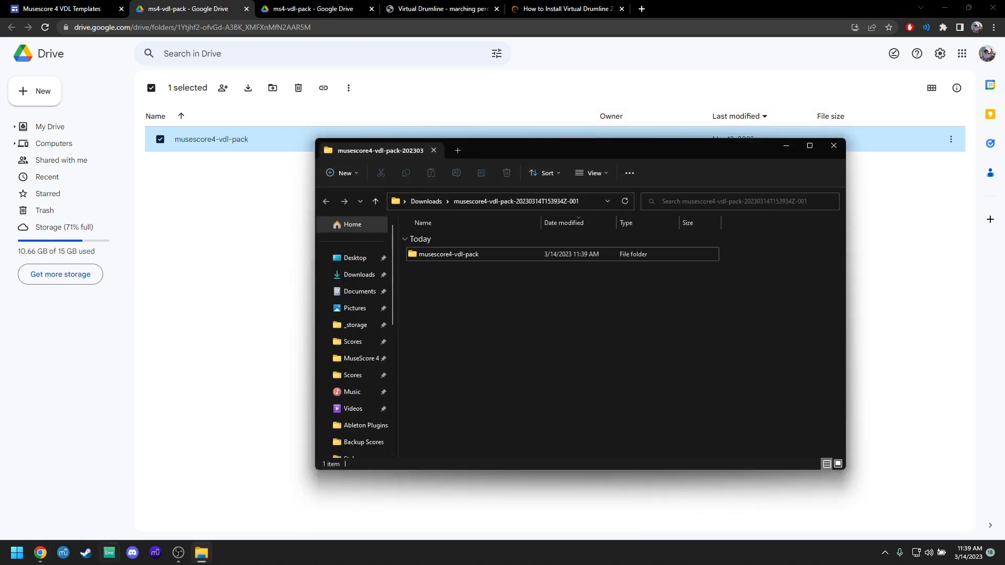
{"action": "left_click", "coordinate": [16, 552]}
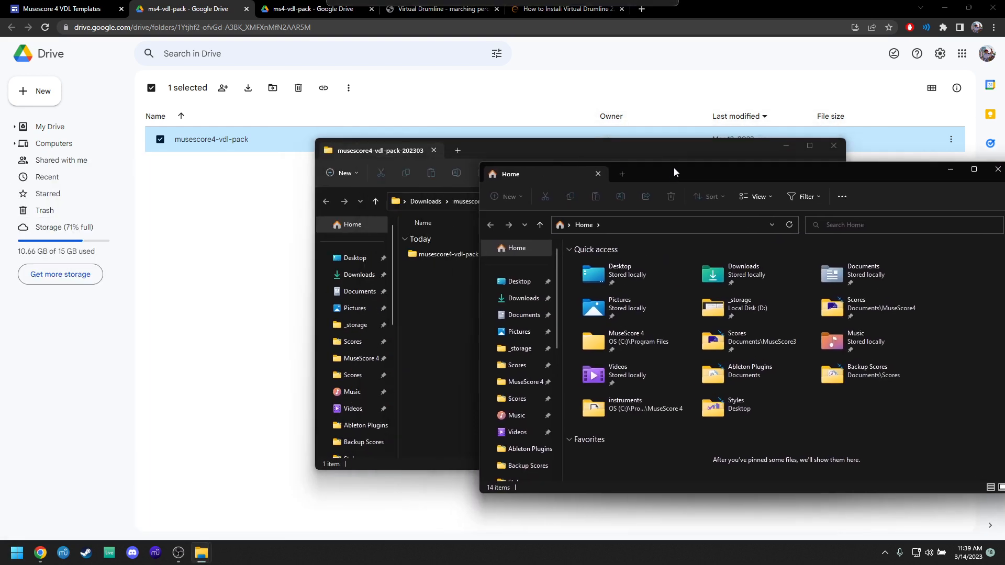
- Browse Documents > MuseScore4 and open its Styles folder
{"action": "left_click", "coordinate": [524, 315]}
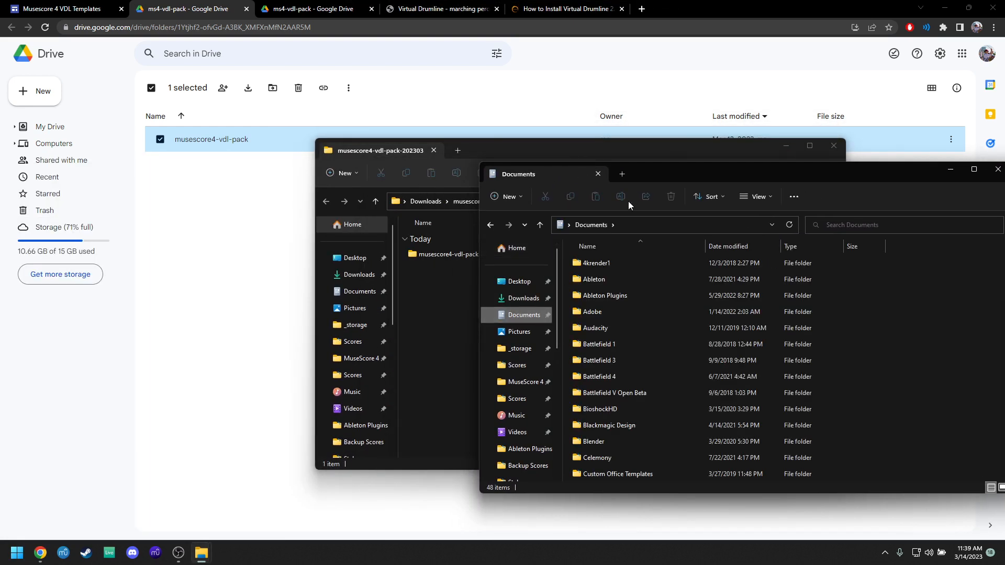
{"action": "scroll", "scroll_direction": "down", "scroll_amount": 3}
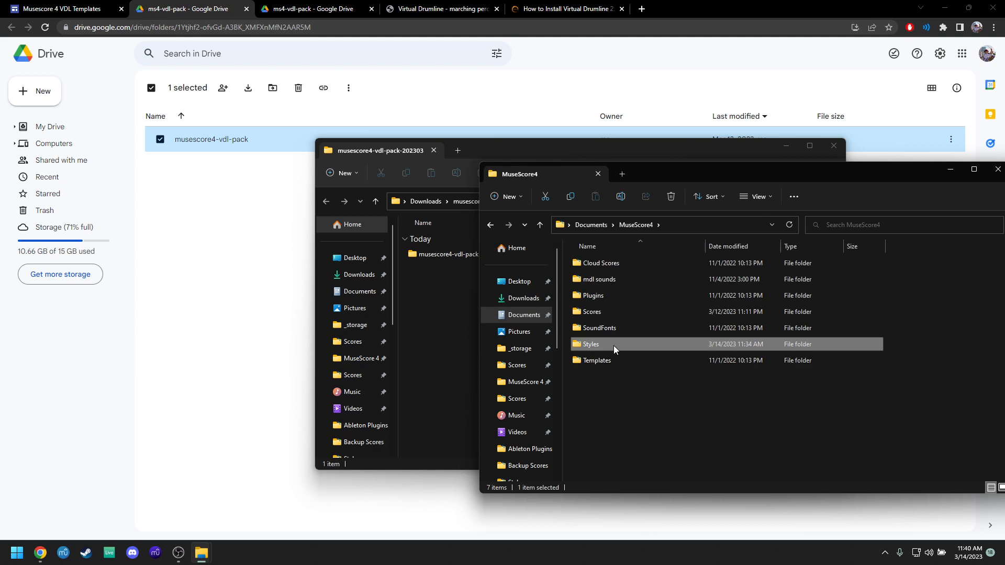
{"action": "double_click", "coordinate": [589, 344]}
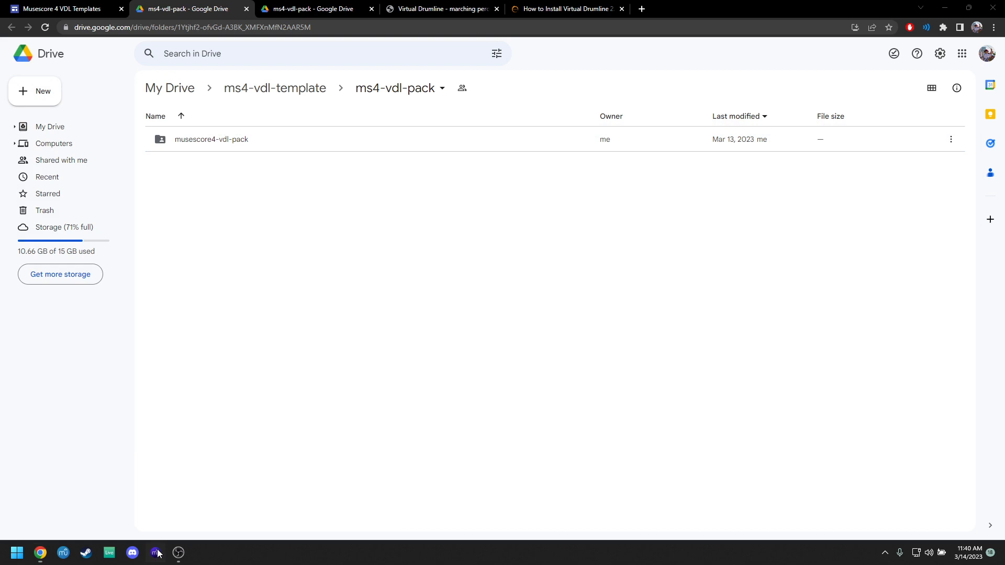
- Launch MuseScore 4 and create a new score with marching percussion plus two Drumset staves
{"action": "left_click", "coordinate": [155, 553]}
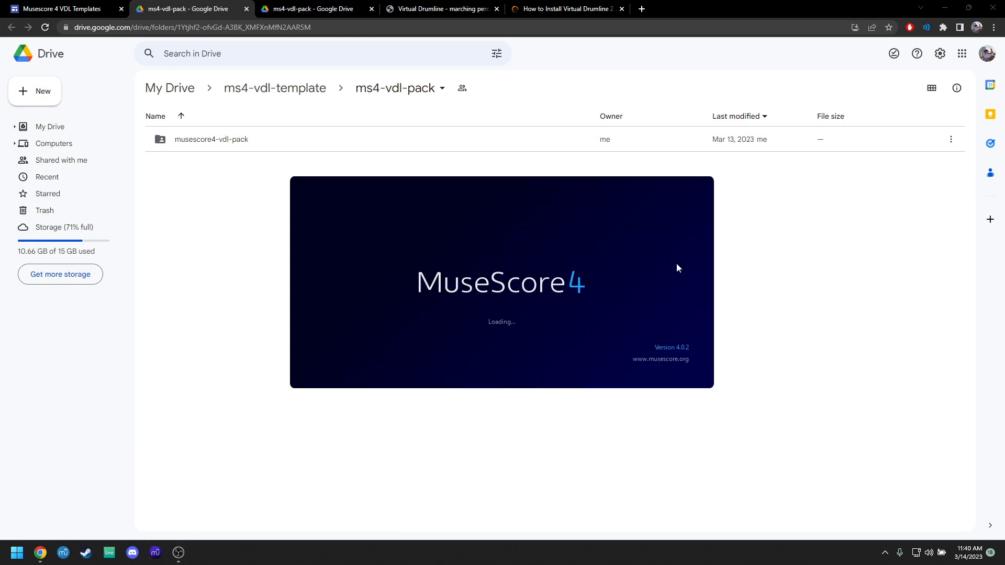
{"action": "mouse_move", "coordinate": [665, 260]}
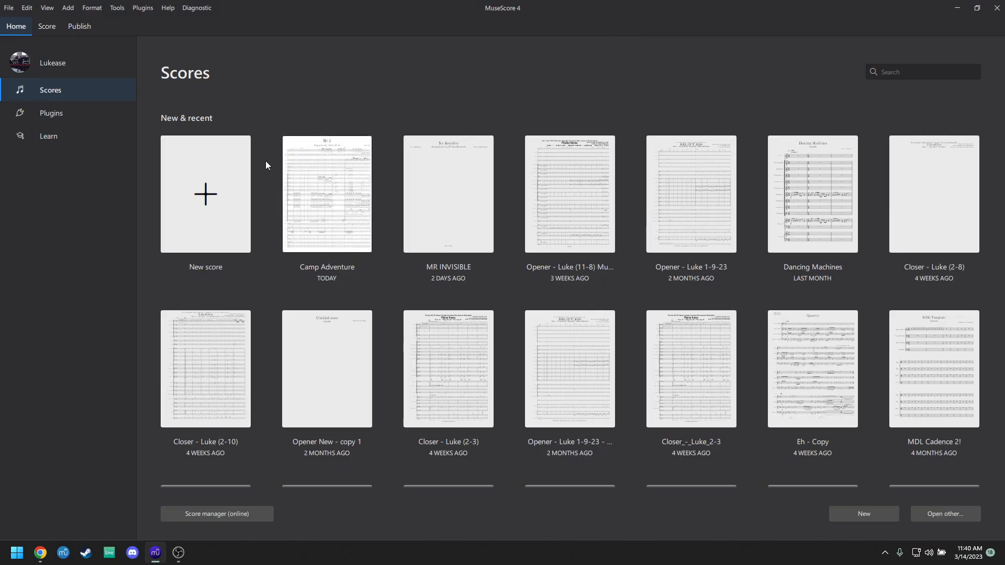
{"action": "left_click", "coordinate": [205, 194]}
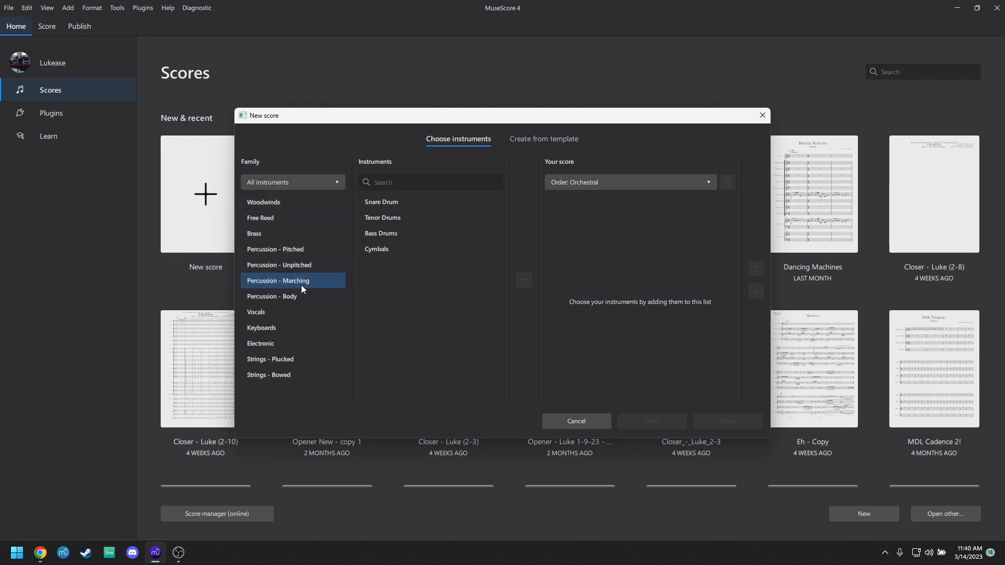
{"action": "left_click", "coordinate": [381, 201]}
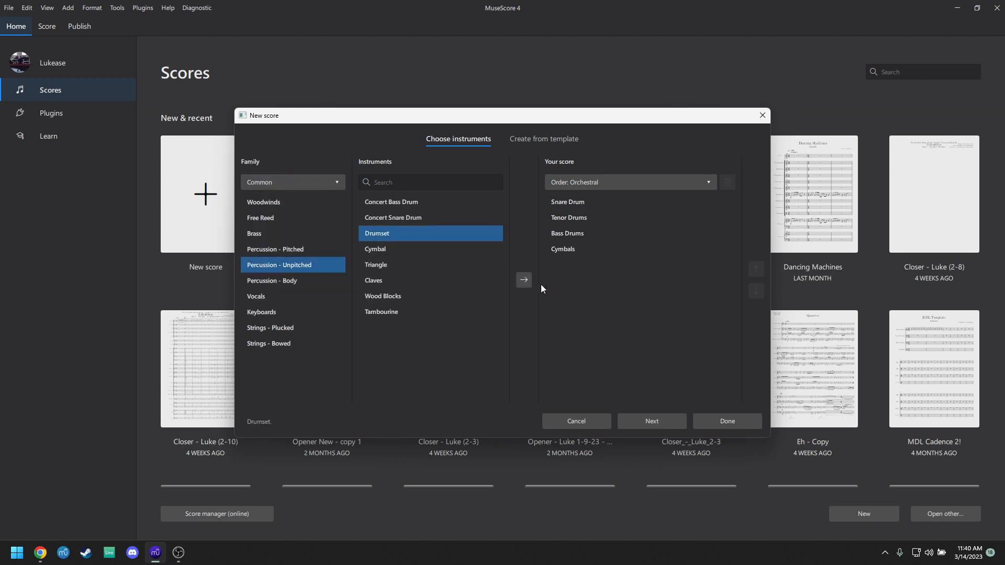
{"action": "left_click", "coordinate": [524, 280]}
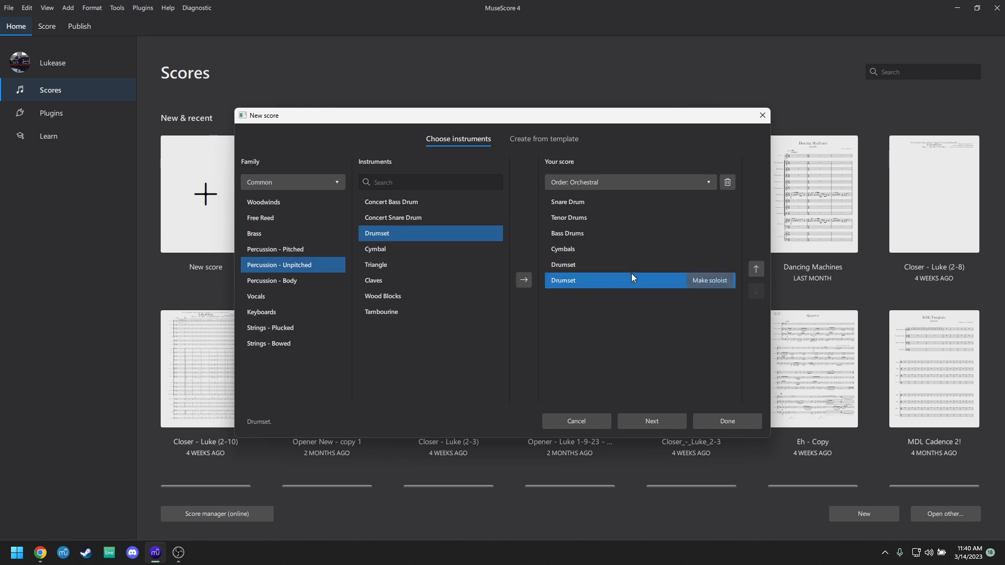
{"action": "left_click", "coordinate": [574, 421]}
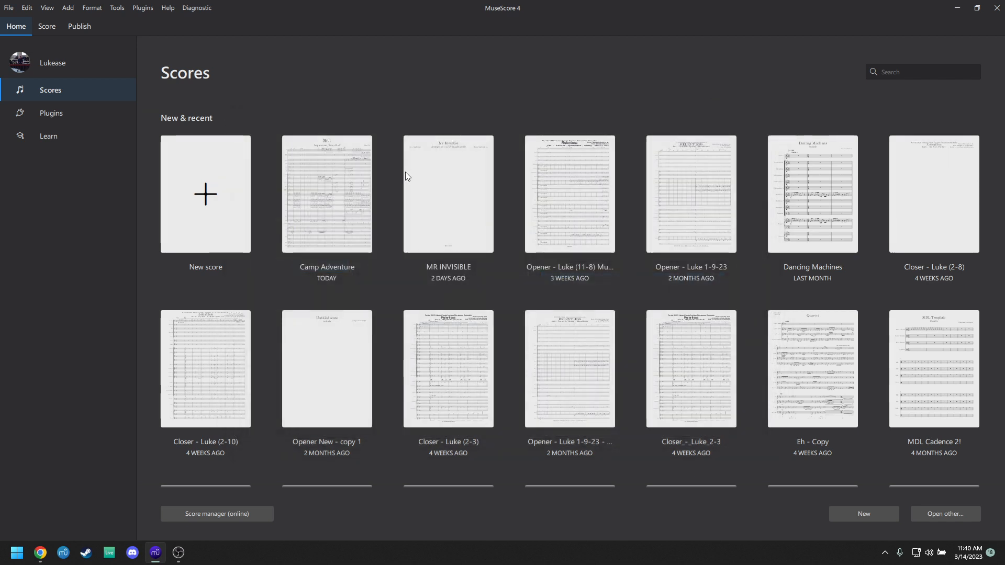
{"action": "left_click", "coordinate": [205, 195]}
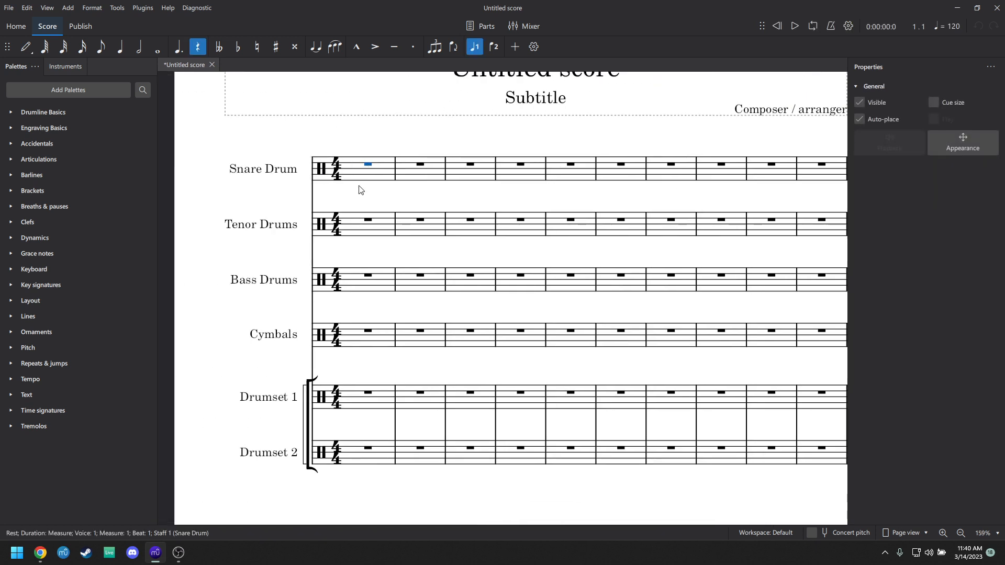
- Show the Mixer with a channel for each drum staff of the new score
{"action": "left_click", "coordinate": [524, 26]}
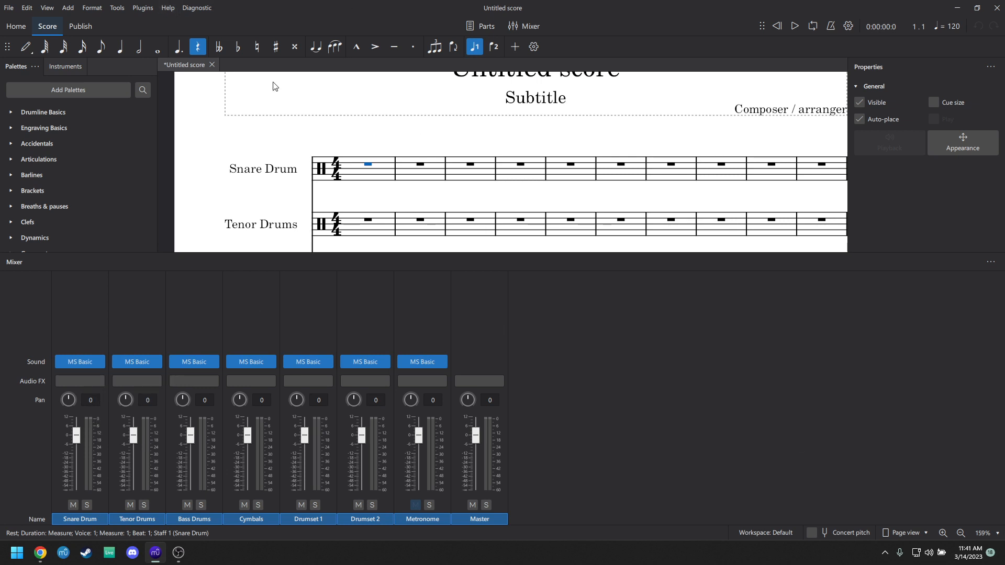
{"action": "mouse_move", "coordinate": [632, 29]}
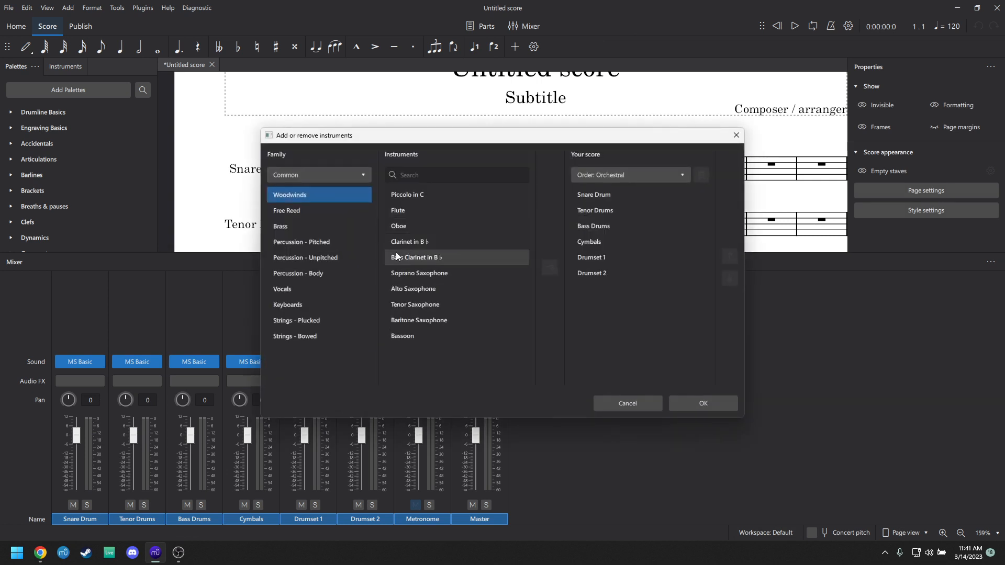
- Add a Vibraphone staff from the pitched percussion instruments
{"action": "left_click", "coordinate": [301, 242]}
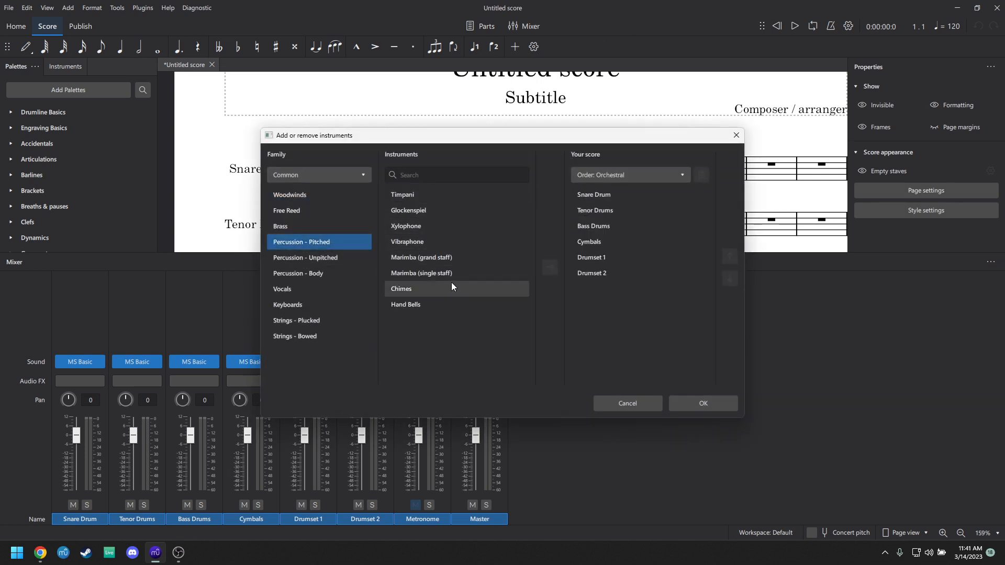
{"action": "left_click", "coordinate": [407, 242]}
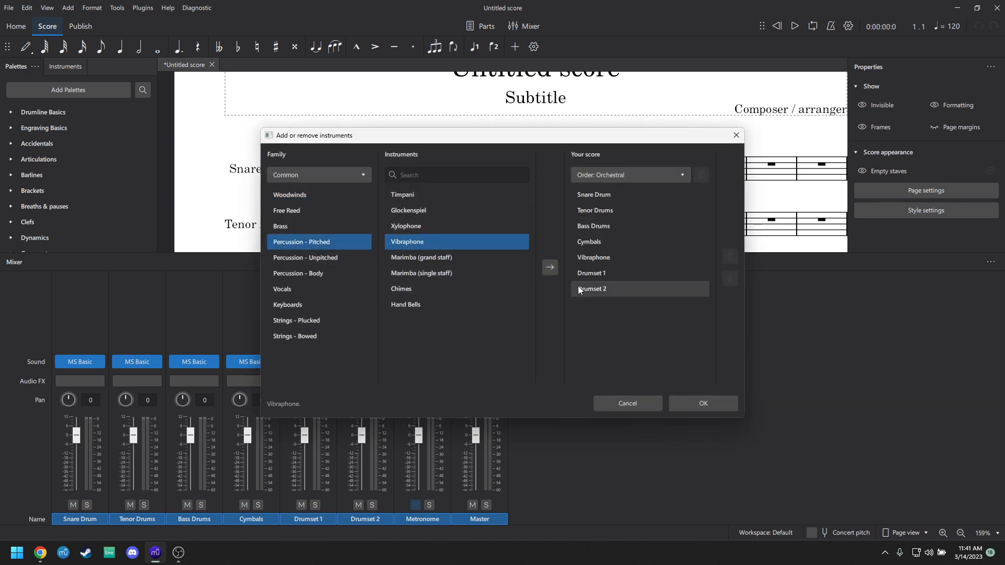
{"action": "left_click", "coordinate": [703, 403]}
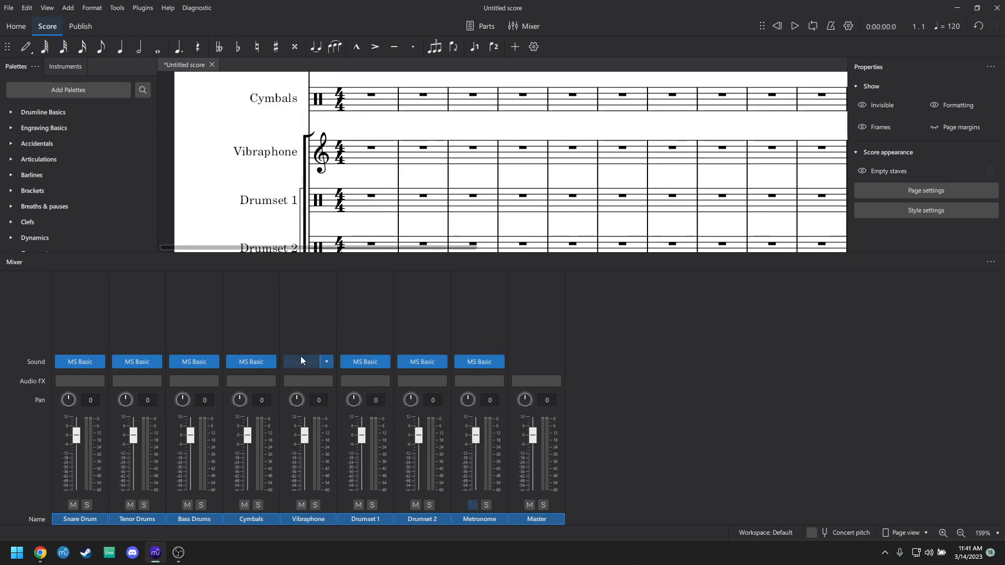
- Keep the Vibraphone sound selected on the new Vibraphone mixer channel
{"action": "left_click", "coordinate": [327, 361]}
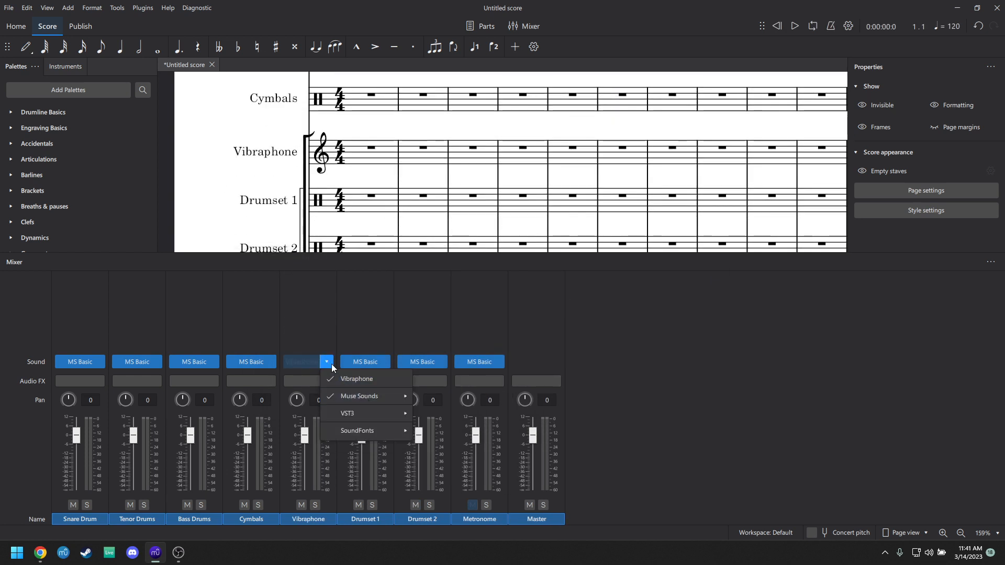
{"action": "left_click", "coordinate": [356, 379]}
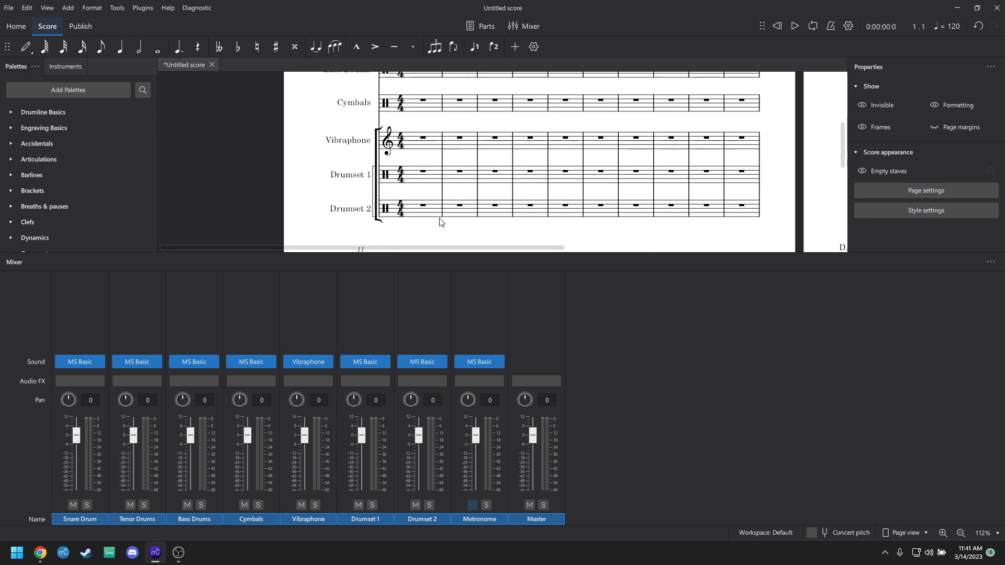
{"action": "left_click", "coordinate": [960, 533]}
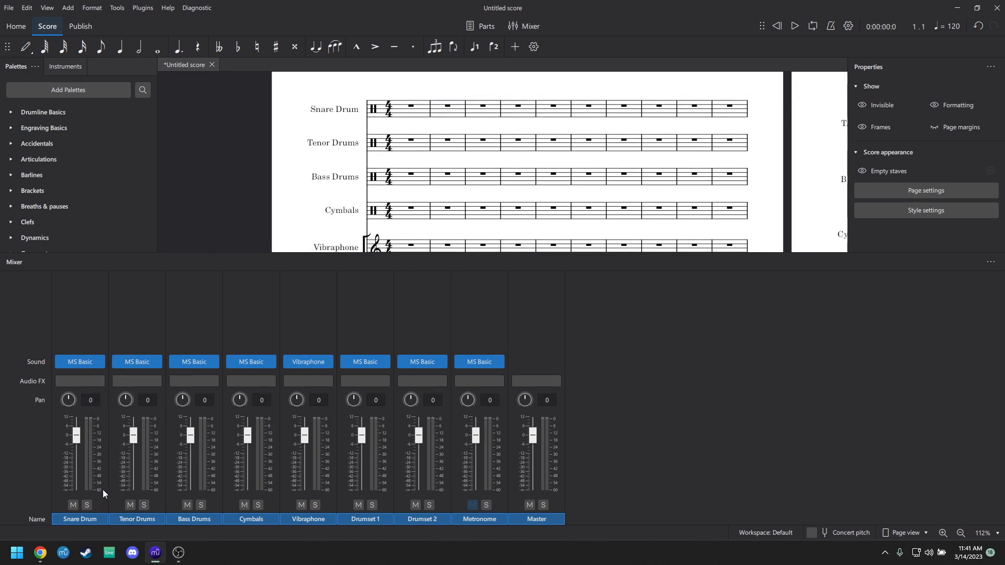
- Set the Snare Drum channel's sound to VST3 > Native Instruments > Kontakt
{"action": "left_click", "coordinate": [97, 361]}
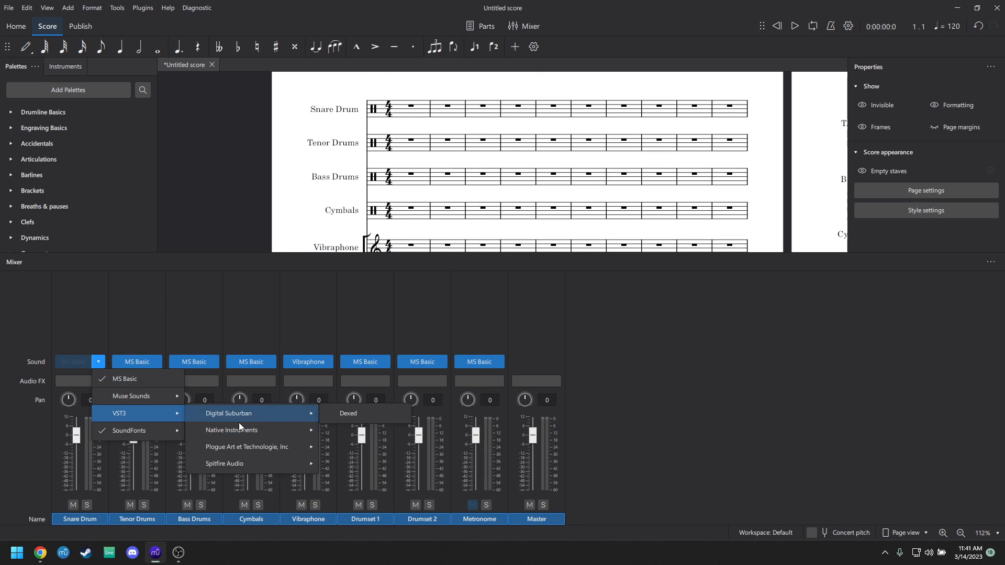
{"action": "mouse_move", "coordinate": [247, 447]}
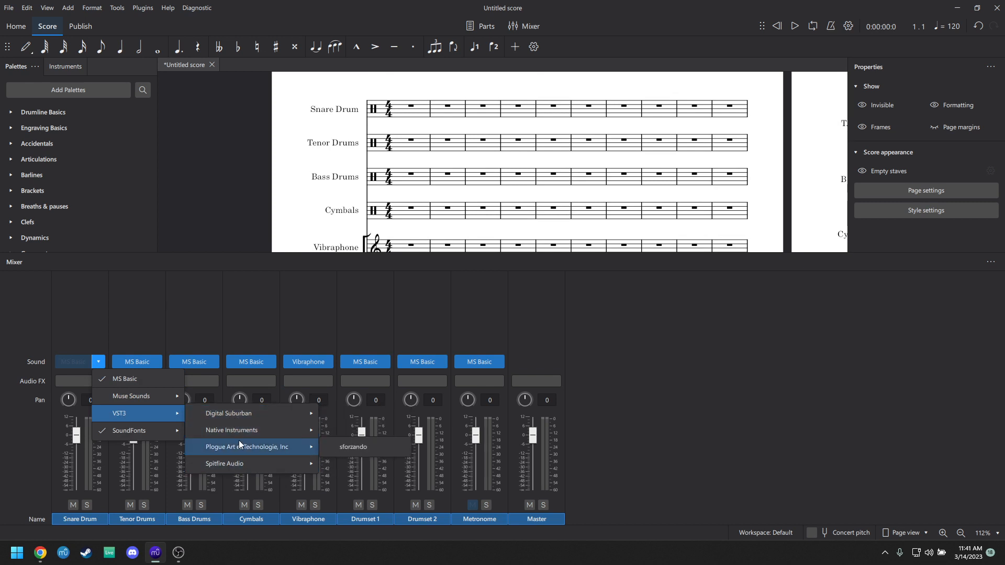
{"action": "mouse_move", "coordinate": [230, 430]}
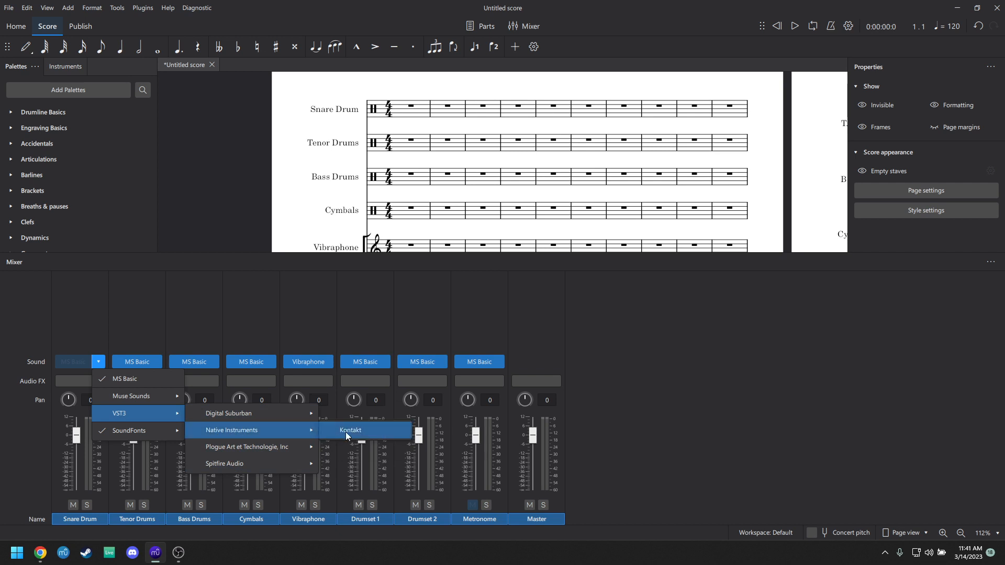
{"action": "left_click", "coordinate": [351, 431]}
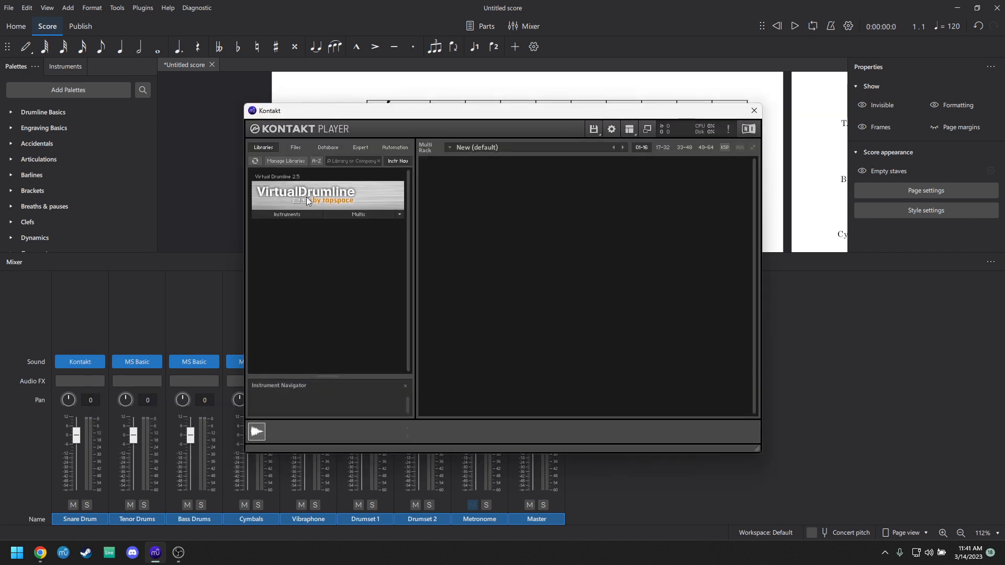
- Browse the Virtual Drumline library into Drumline Battery > Snares
{"action": "left_click", "coordinate": [287, 214]}
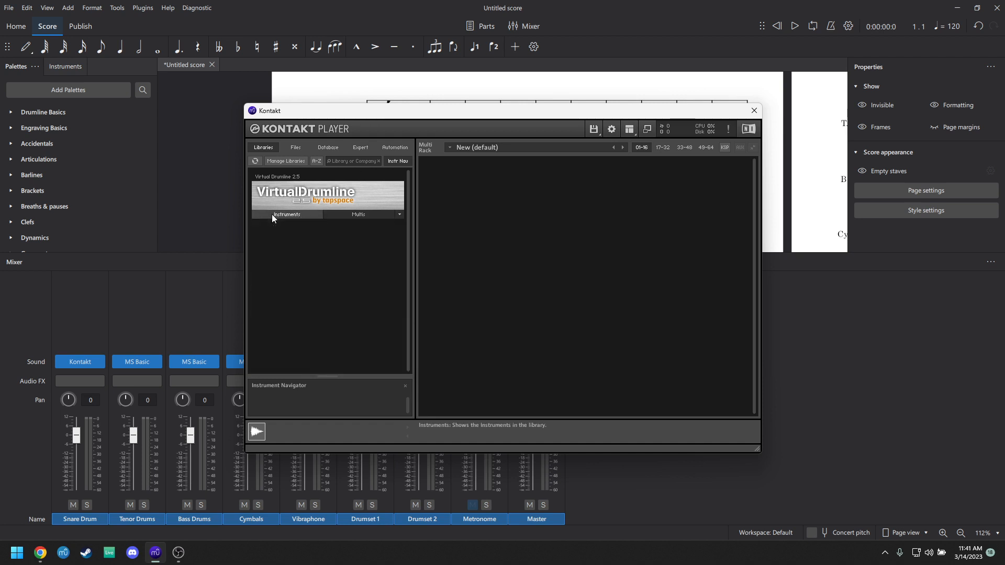
{"action": "left_click", "coordinate": [287, 214]}
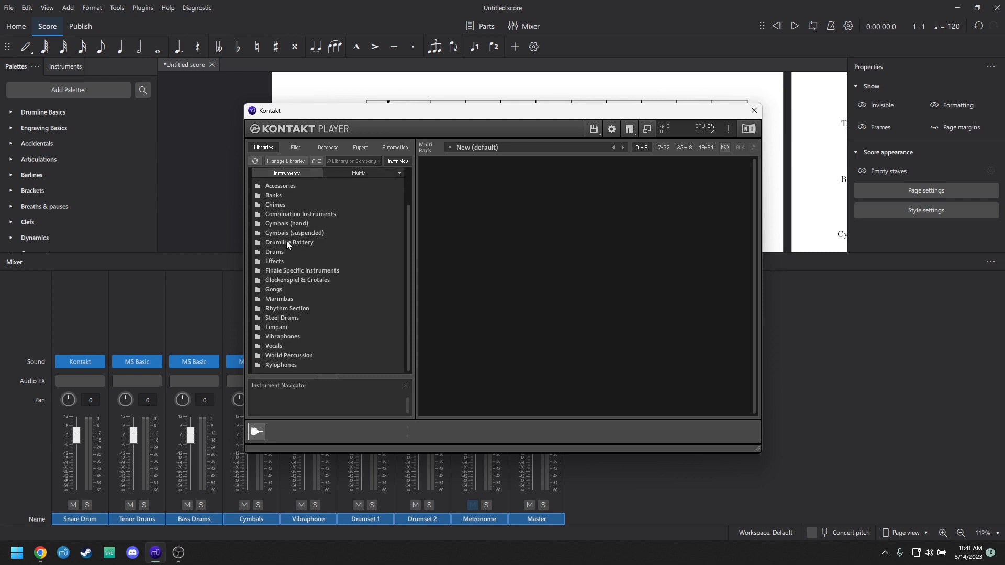
{"action": "mouse_move", "coordinate": [312, 246]}
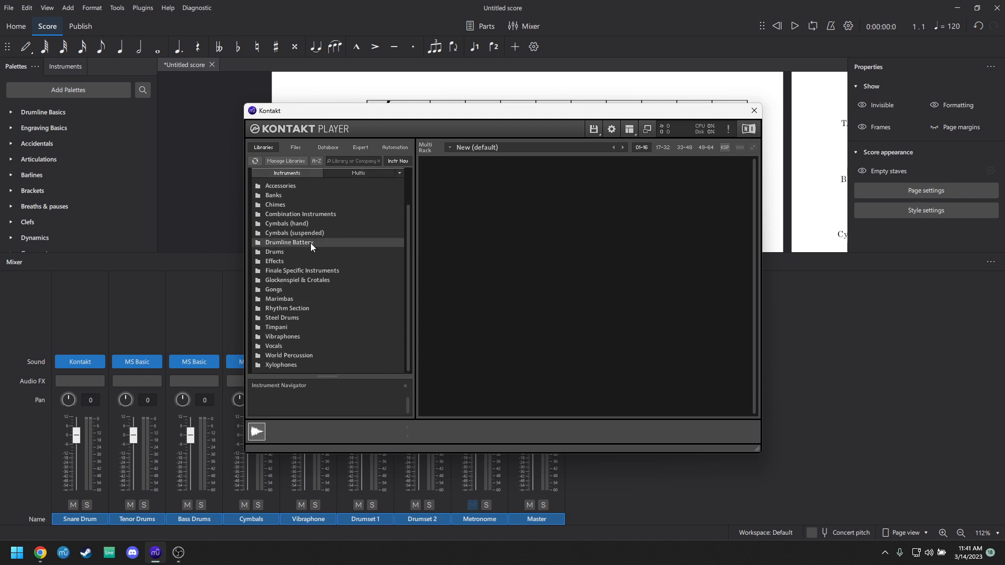
{"action": "double_click", "coordinate": [290, 241]}
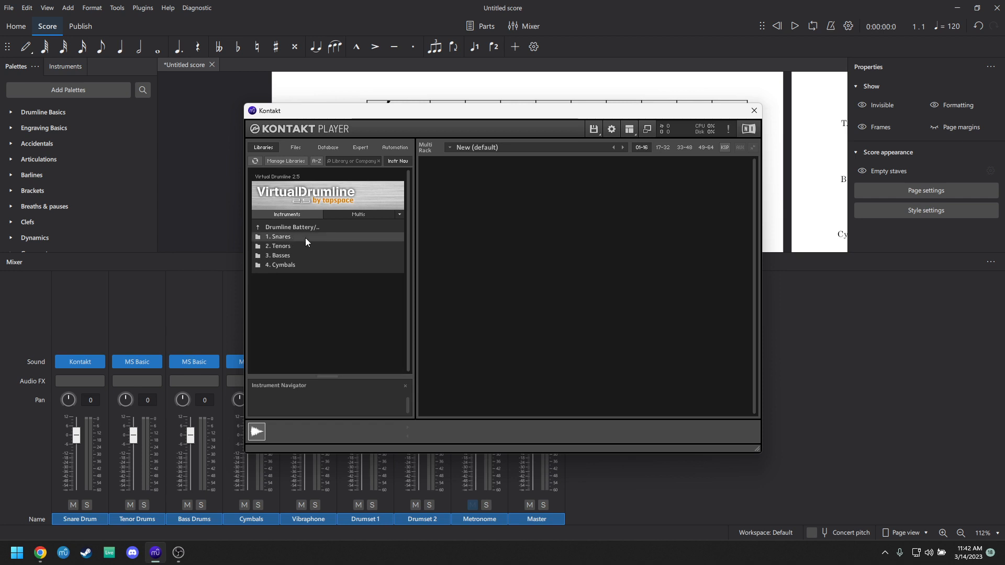
{"action": "double_click", "coordinate": [278, 237]}
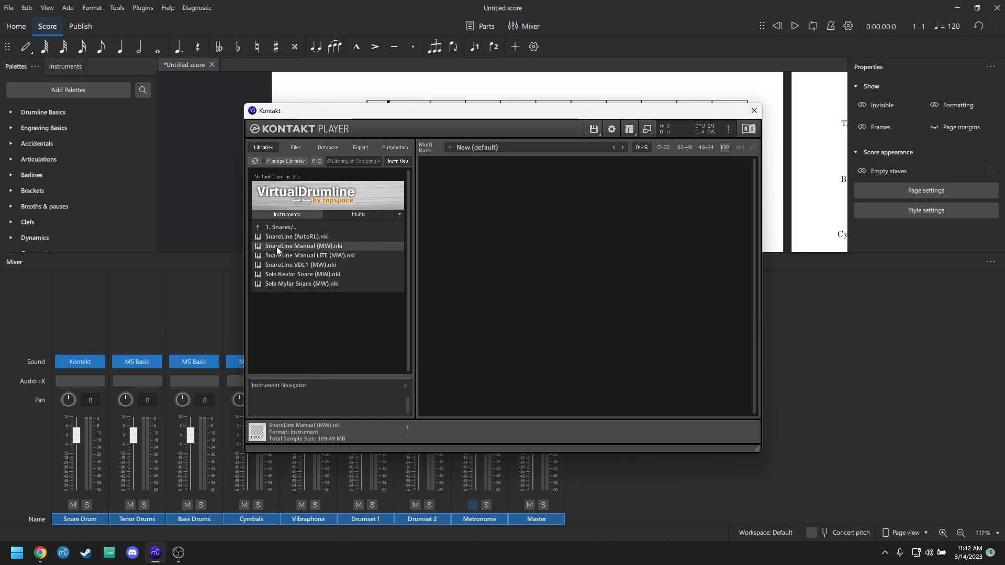
{"action": "mouse_move", "coordinate": [323, 259]}
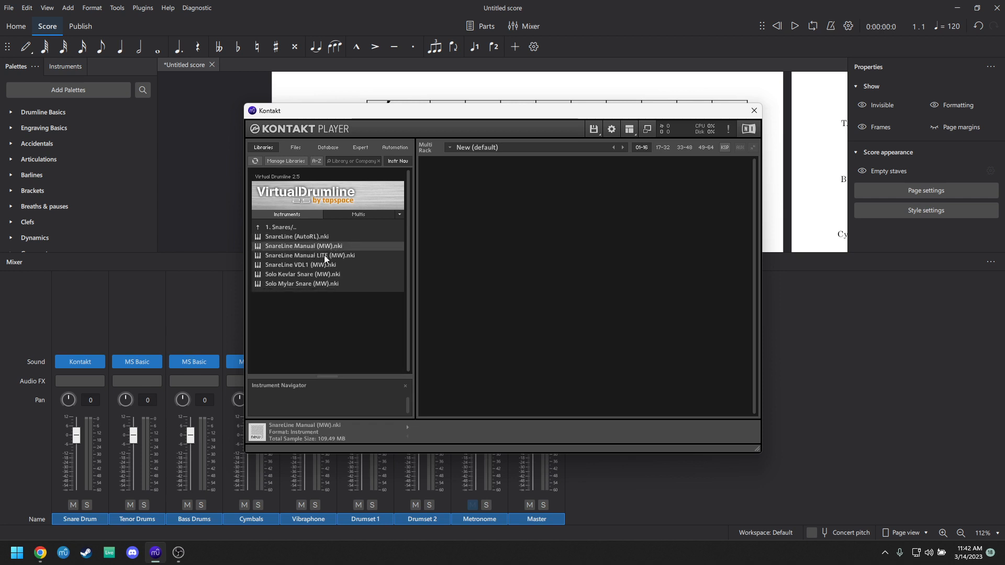
- Load SnareLine Manual LITE (MW).nki into the Kontakt rack and return to the score
{"action": "left_click", "coordinate": [310, 255]}
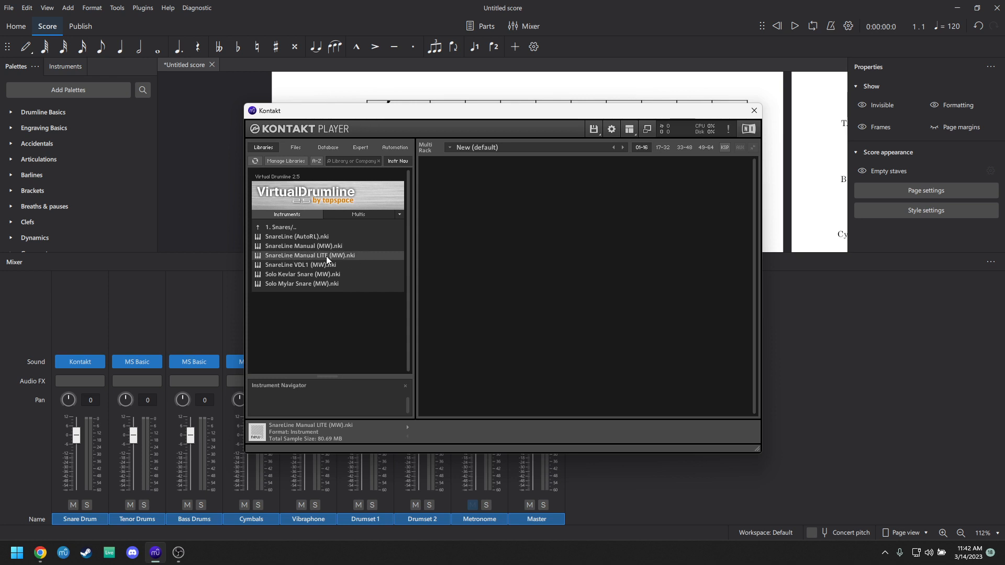
{"action": "double_click", "coordinate": [310, 256]}
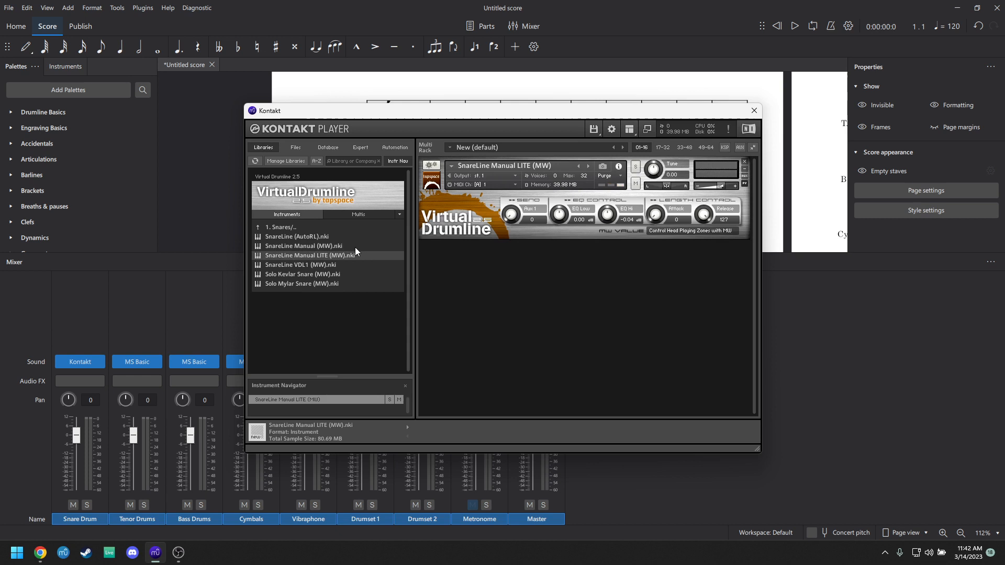
{"action": "mouse_move", "coordinate": [358, 250]}
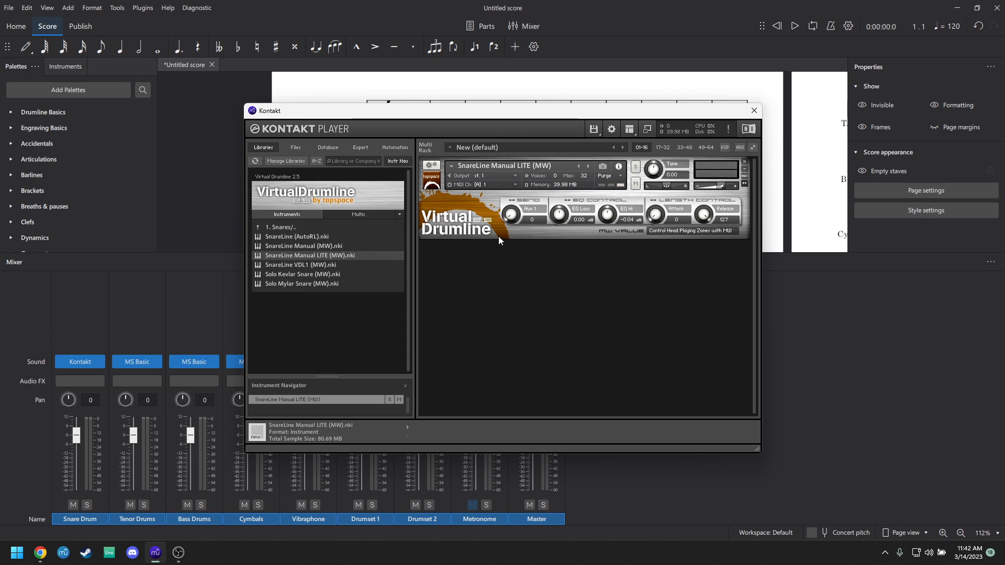
{"action": "mouse_move", "coordinate": [504, 156]}
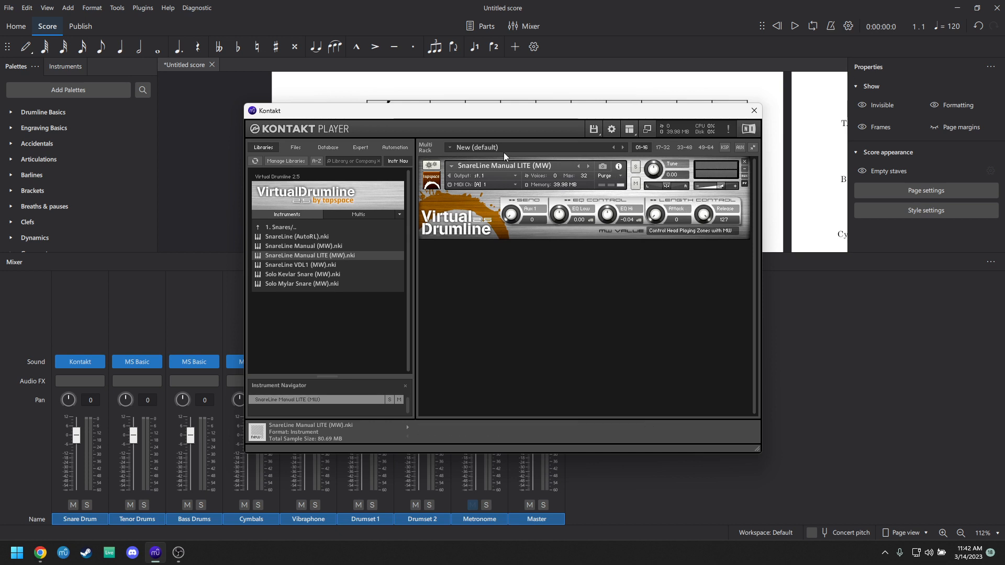
{"action": "mouse_move", "coordinate": [723, 191]}
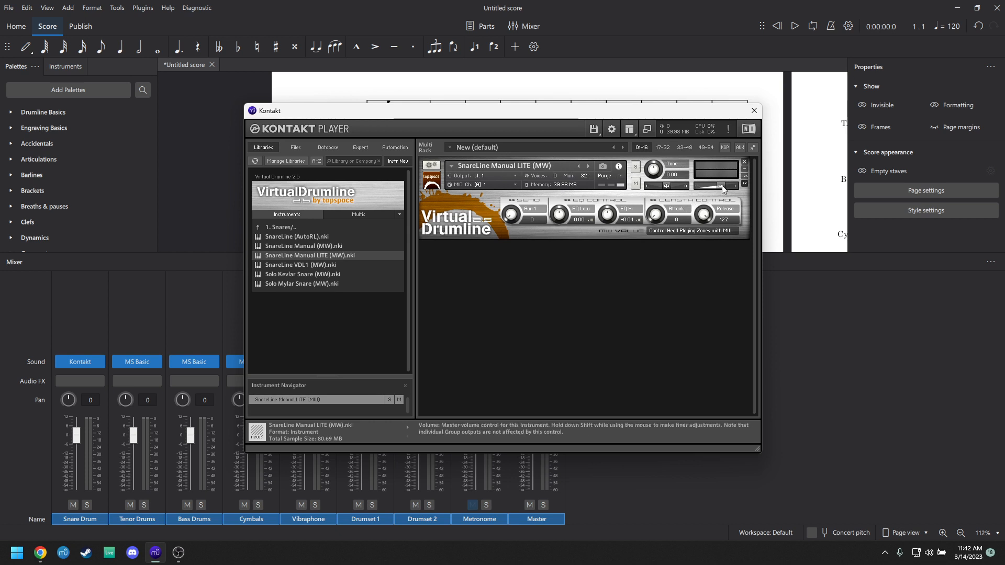
{"action": "left_click", "coordinate": [753, 110]}
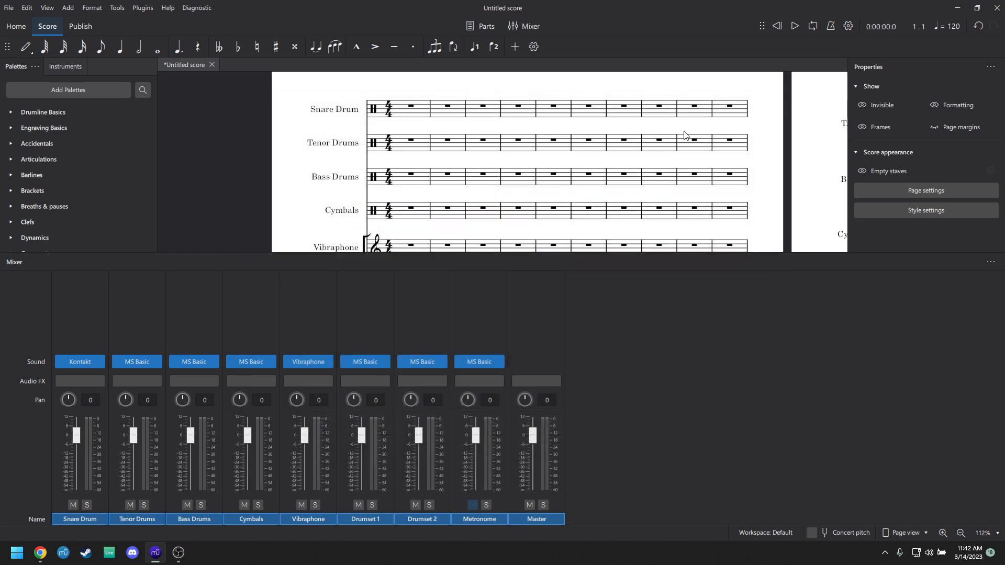
- Enter note input on the Snare Drum's first measure and bring up Edit Drumset
{"action": "scroll", "scroll_direction": "down", "scroll_amount": 3}
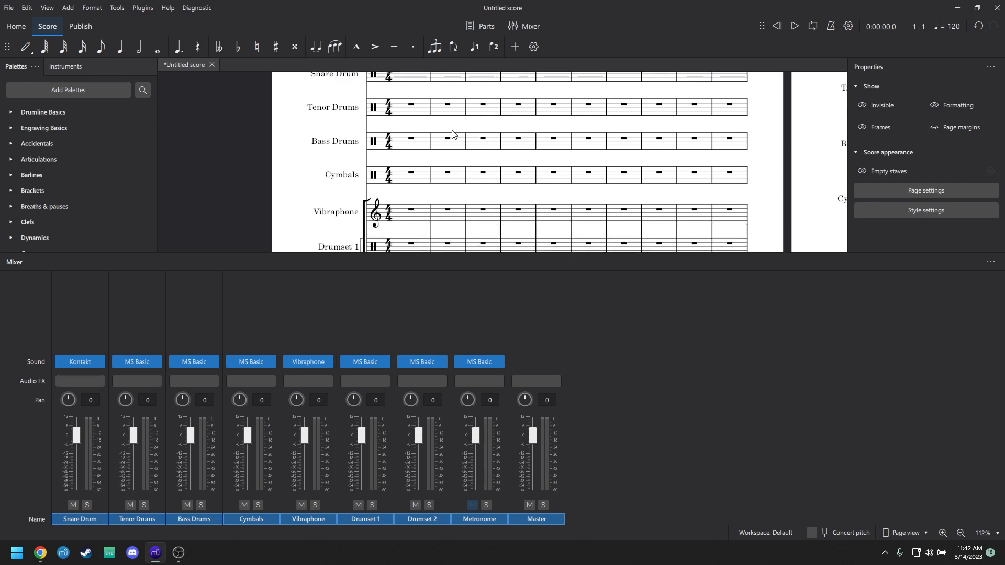
{"action": "left_click", "coordinate": [960, 533]}
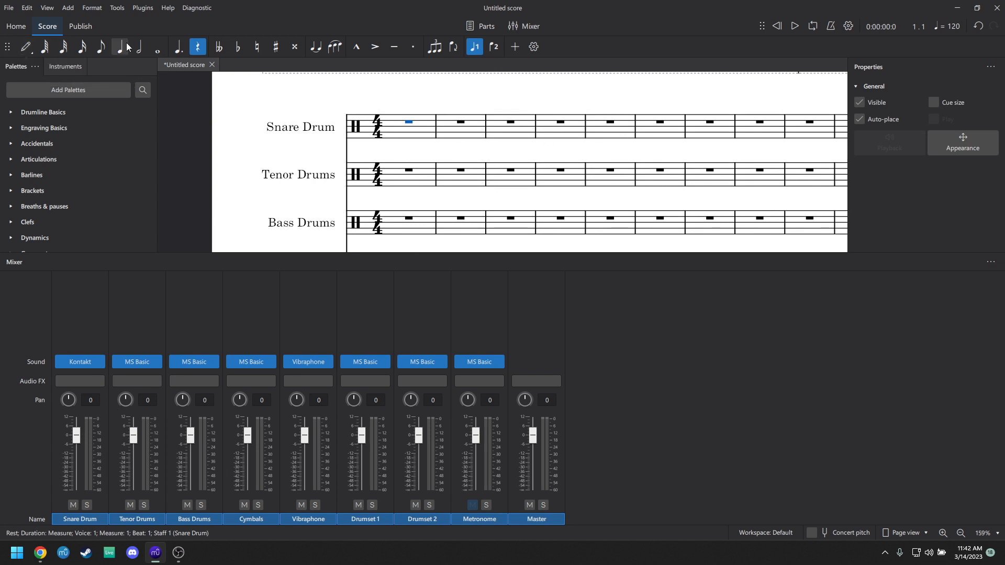
{"action": "left_click", "coordinate": [119, 46]}
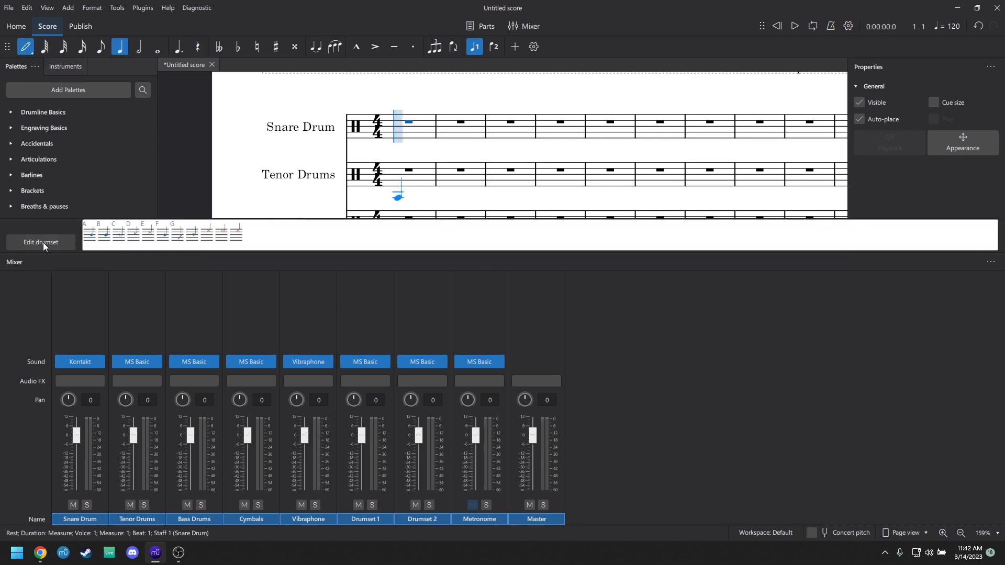
{"action": "left_click", "coordinate": [41, 242]}
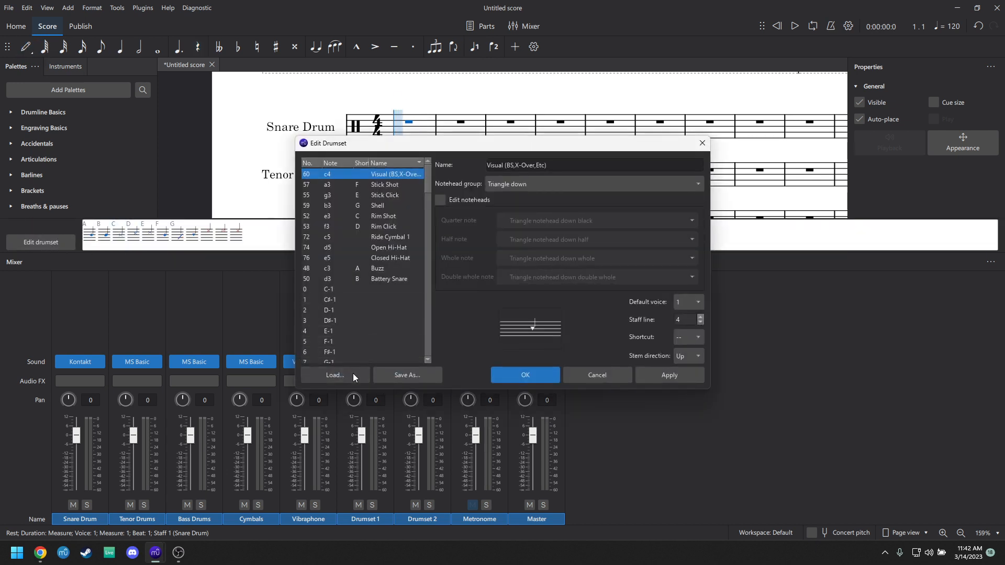
- From Edit Drumset Load..., browse musescore4-vdl-pack > Drumline Battery
{"action": "left_click", "coordinate": [333, 375]}
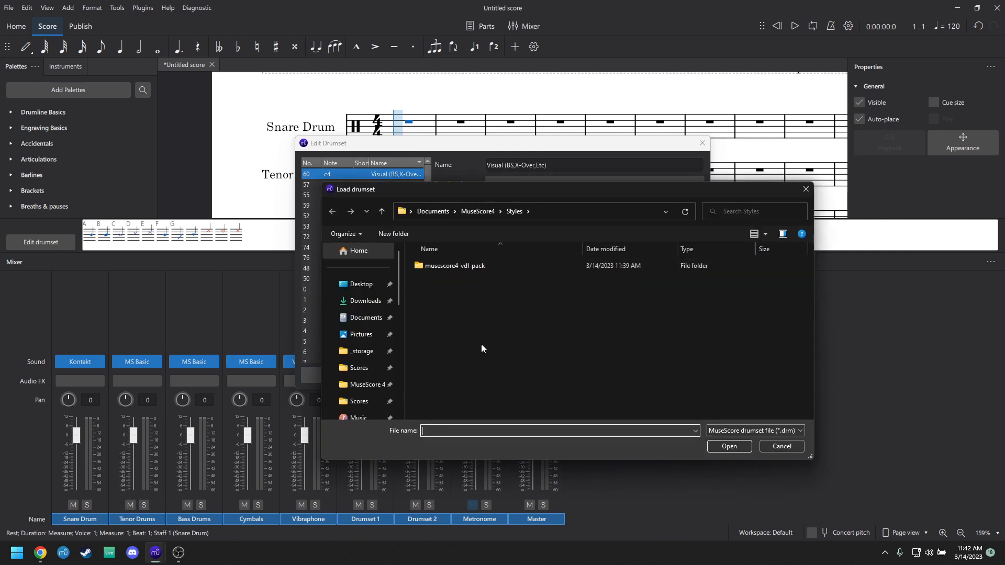
{"action": "left_click", "coordinate": [454, 265]}
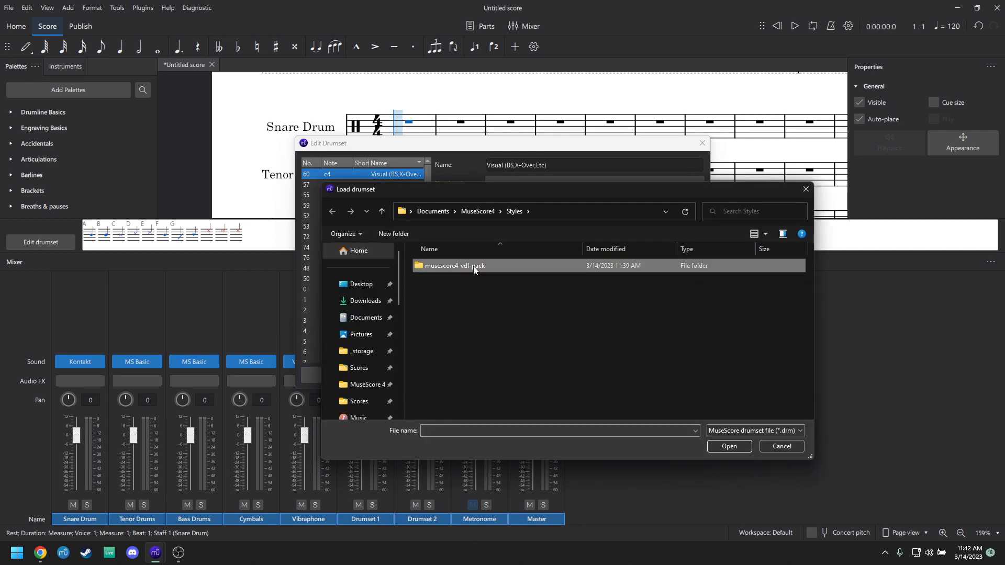
{"action": "double_click", "coordinate": [454, 265]}
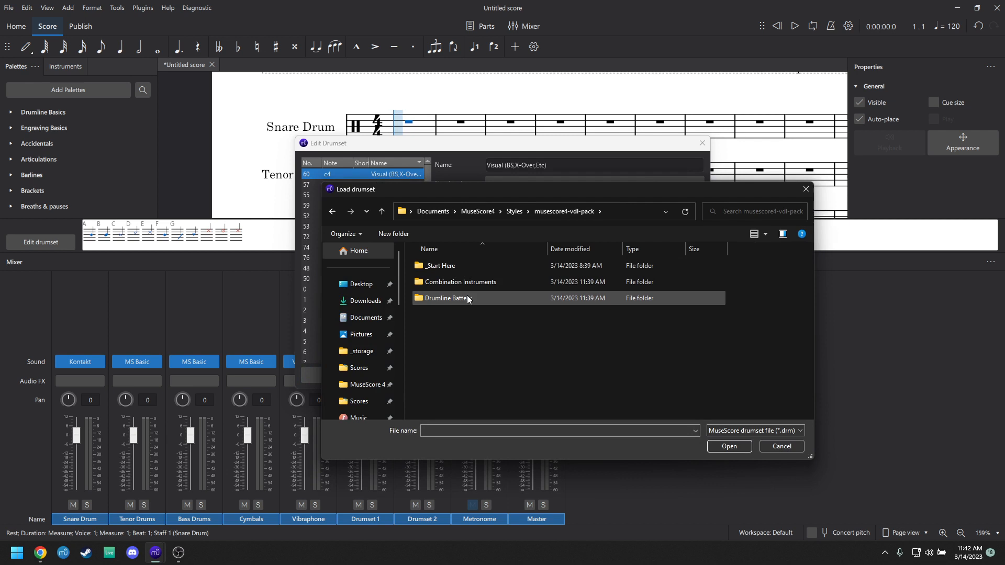
{"action": "double_click", "coordinate": [446, 298]}
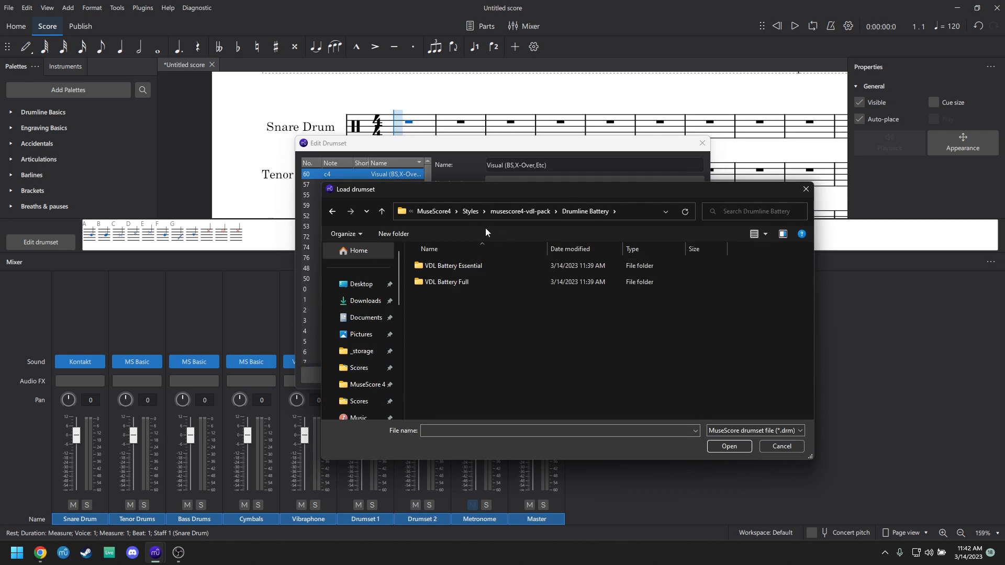
{"action": "left_click", "coordinate": [468, 282]}
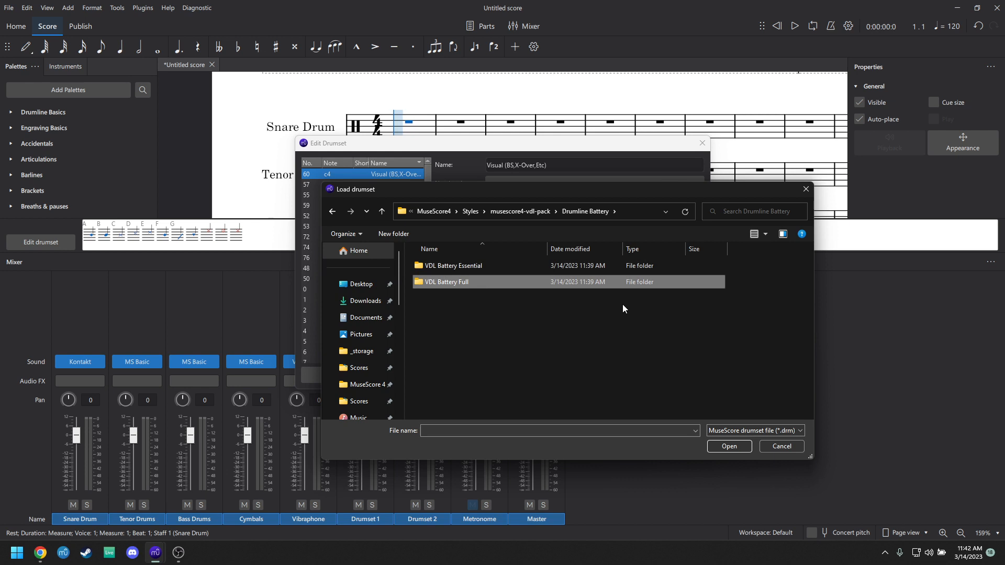
{"action": "mouse_move", "coordinate": [627, 328]}
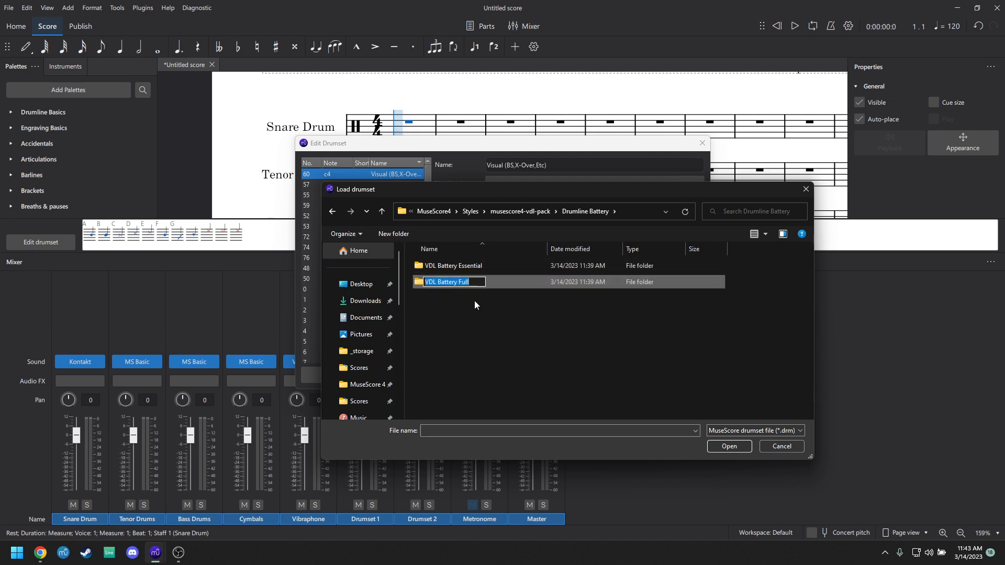
- Open VDL Battery Essential and load the VDL Snare Drum Essential drumset map
{"action": "left_click", "coordinate": [452, 265]}
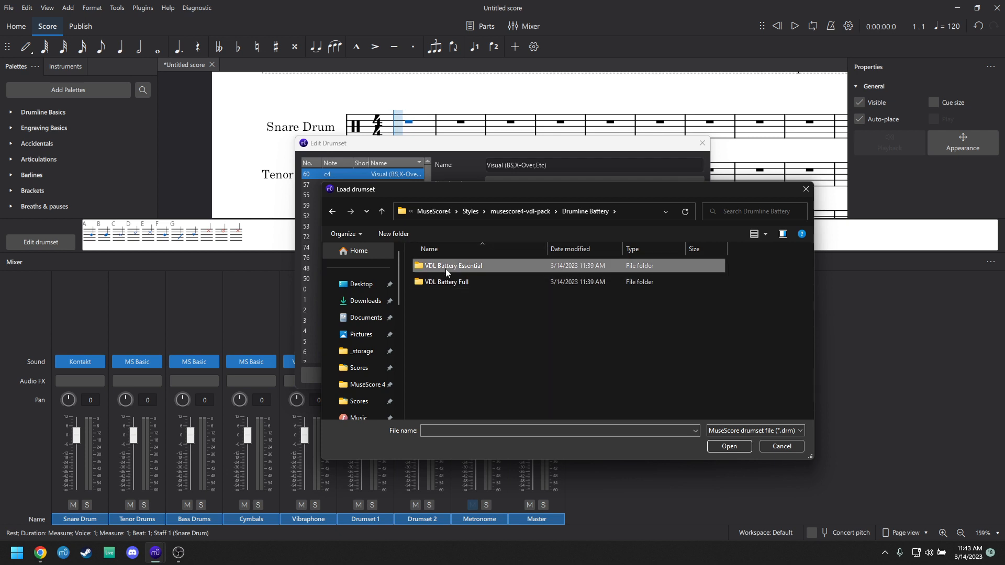
{"action": "double_click", "coordinate": [454, 265]}
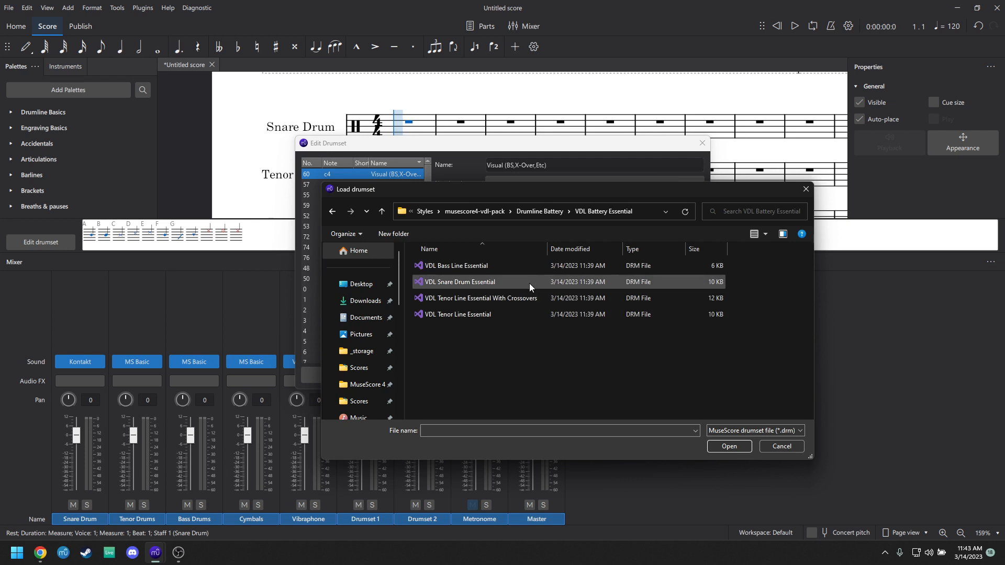
{"action": "left_click", "coordinate": [462, 282]}
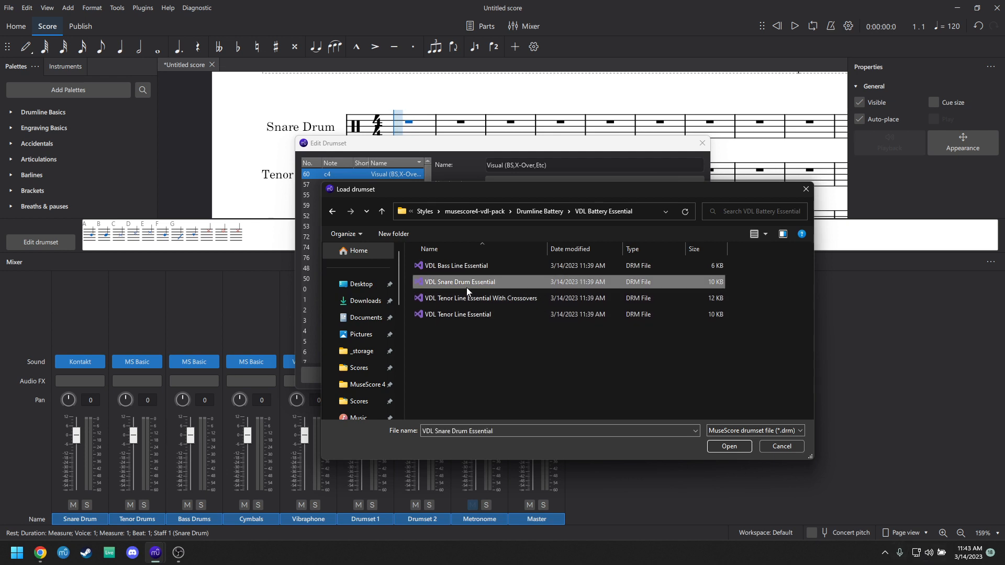
{"action": "left_click", "coordinate": [728, 446]}
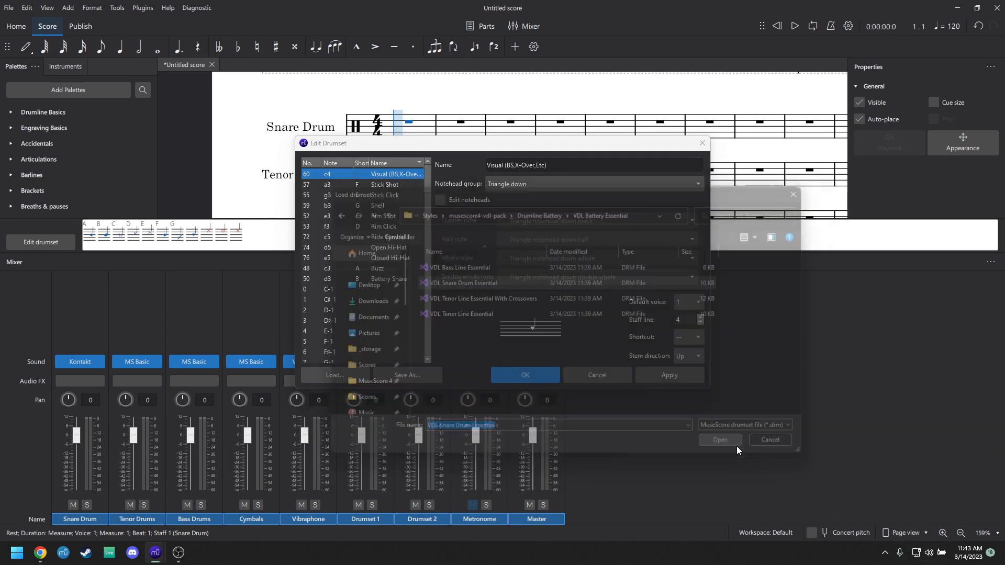
- Apply the VDL snare map, enter accented eighth-note snare hits in measure 1 and play them back
{"action": "left_click", "coordinate": [720, 439]}
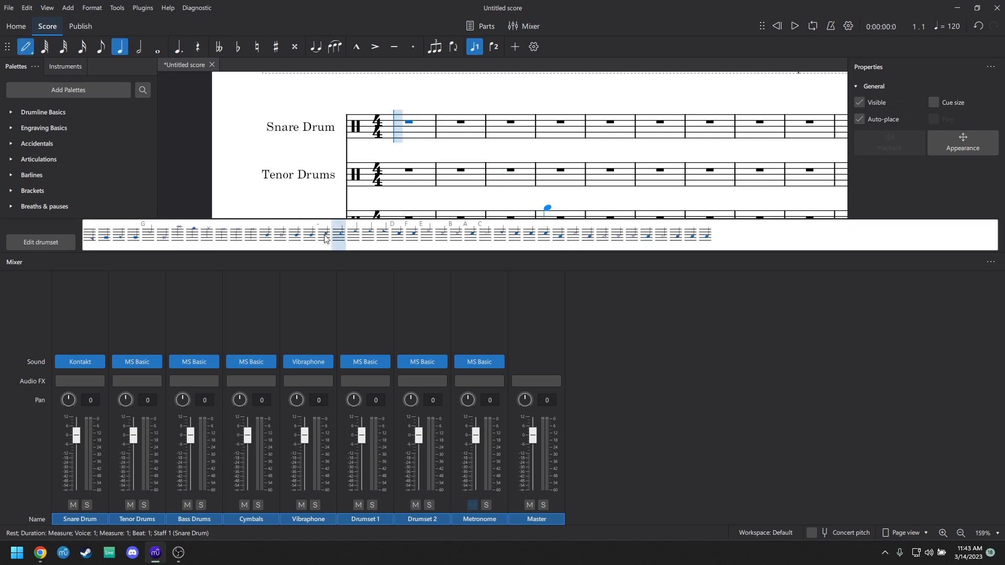
{"action": "left_click", "coordinate": [470, 239]}
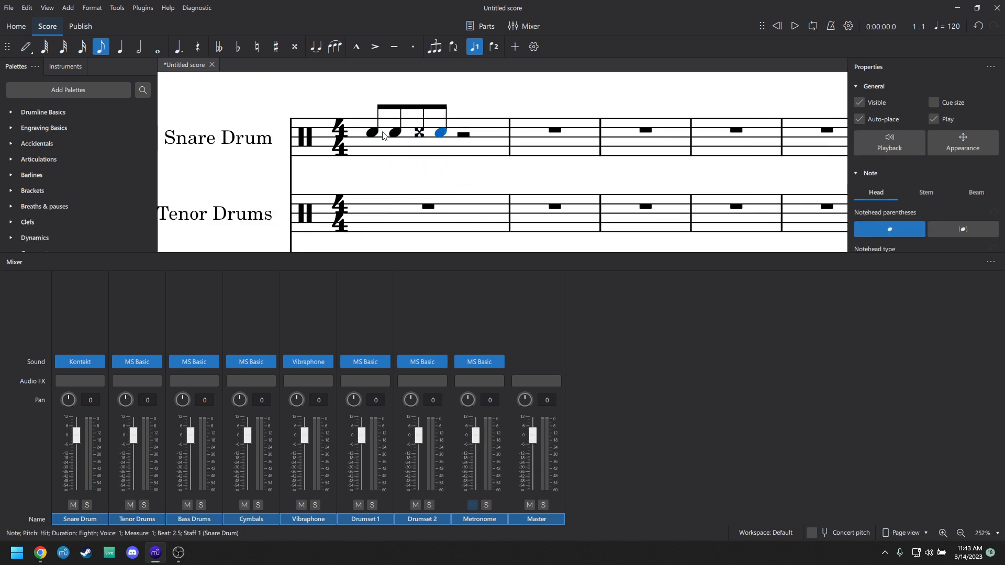
{"action": "left_click", "coordinate": [375, 46]}
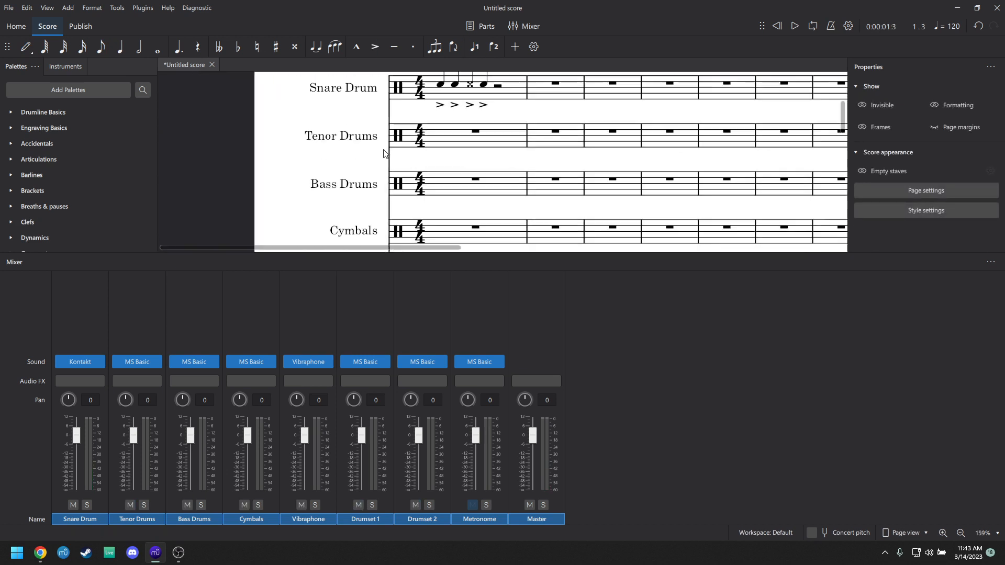
{"action": "left_click", "coordinate": [341, 135]}
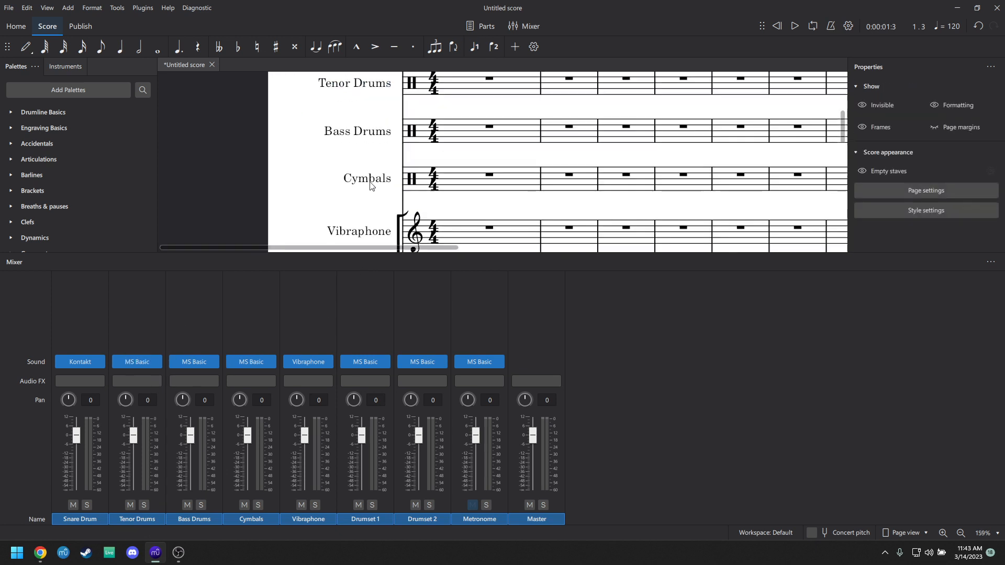
- Set the Cymbals channel's sound to Kontakt and load Virtual Drumline's Cymbal Line 18in instrument
{"action": "left_click", "coordinate": [269, 361]}
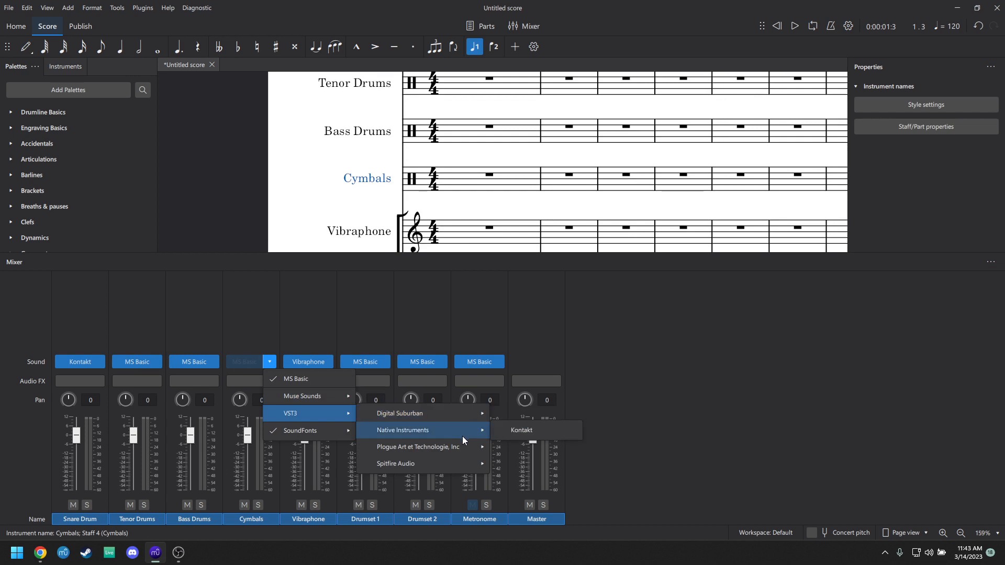
{"action": "left_click", "coordinate": [522, 430]}
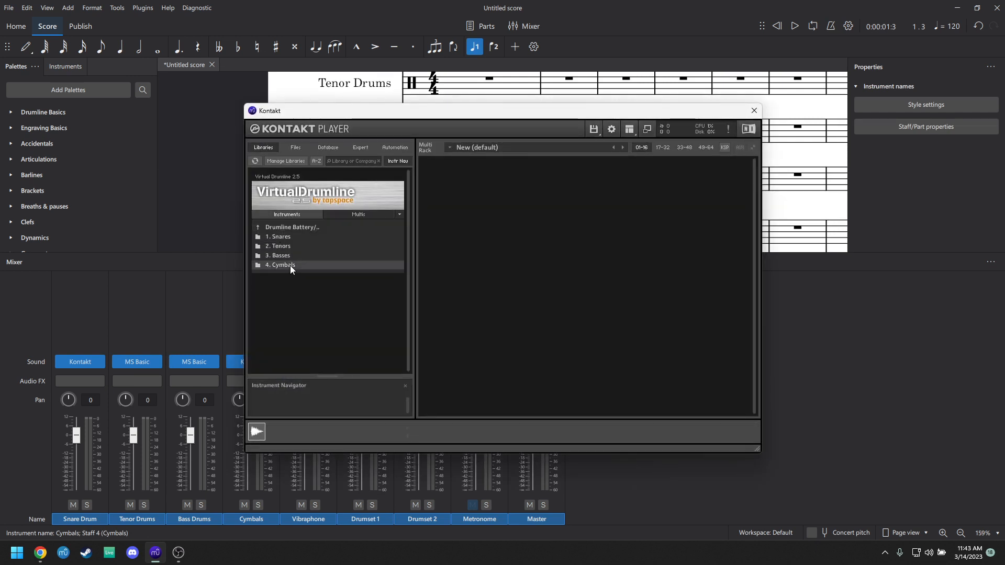
{"action": "double_click", "coordinate": [281, 265]}
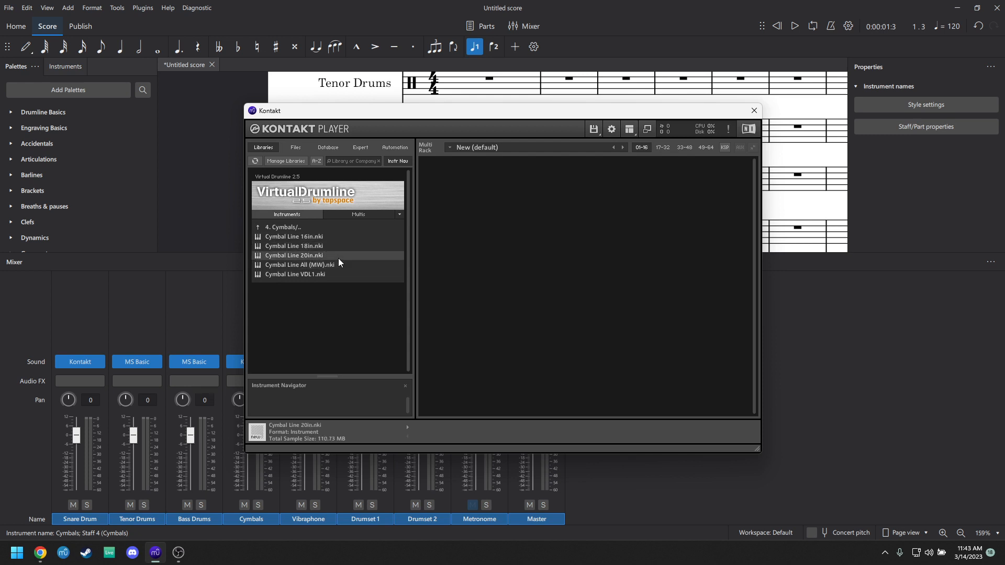
{"action": "left_click", "coordinate": [299, 264]}
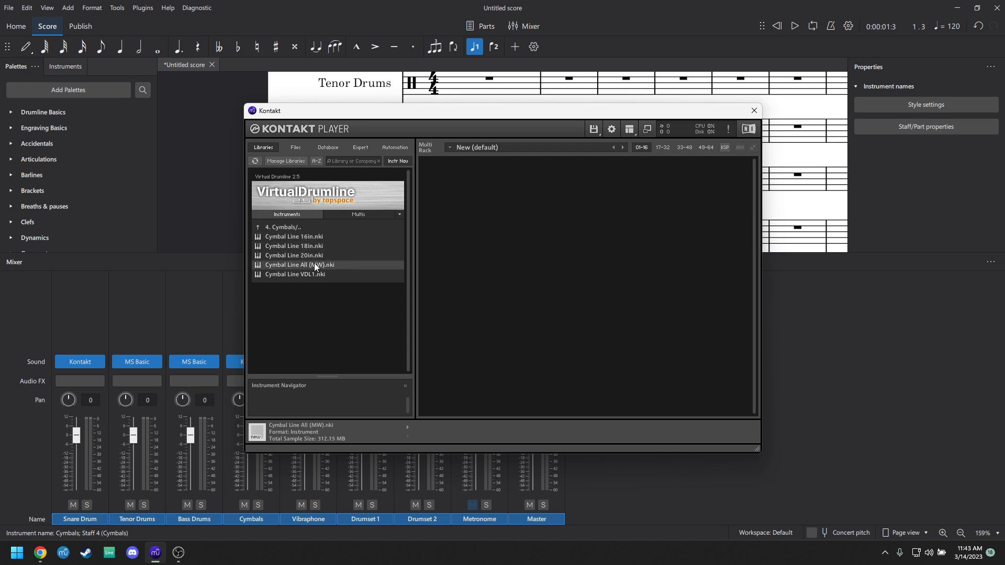
{"action": "double_click", "coordinate": [293, 246]}
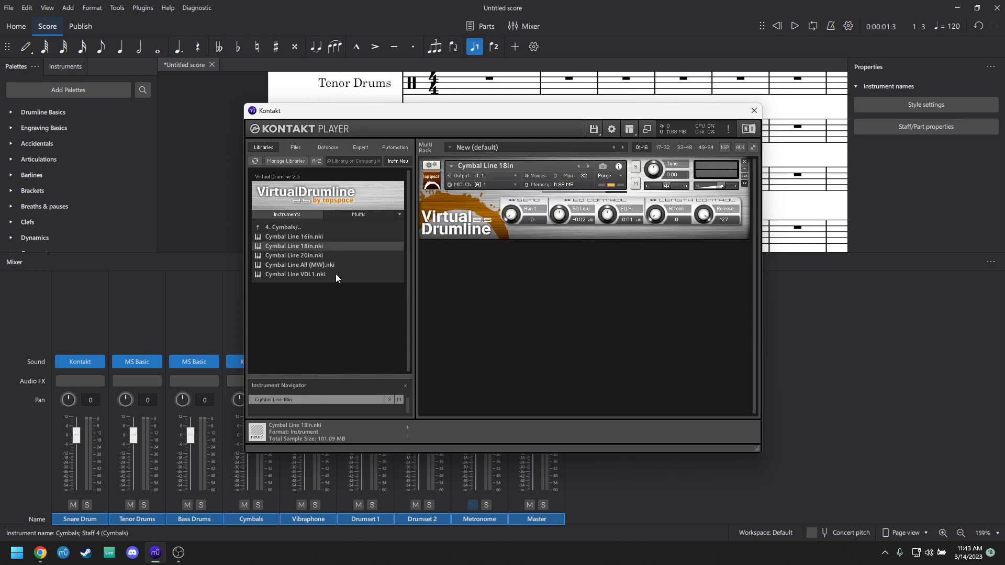
{"action": "left_click", "coordinate": [295, 275]}
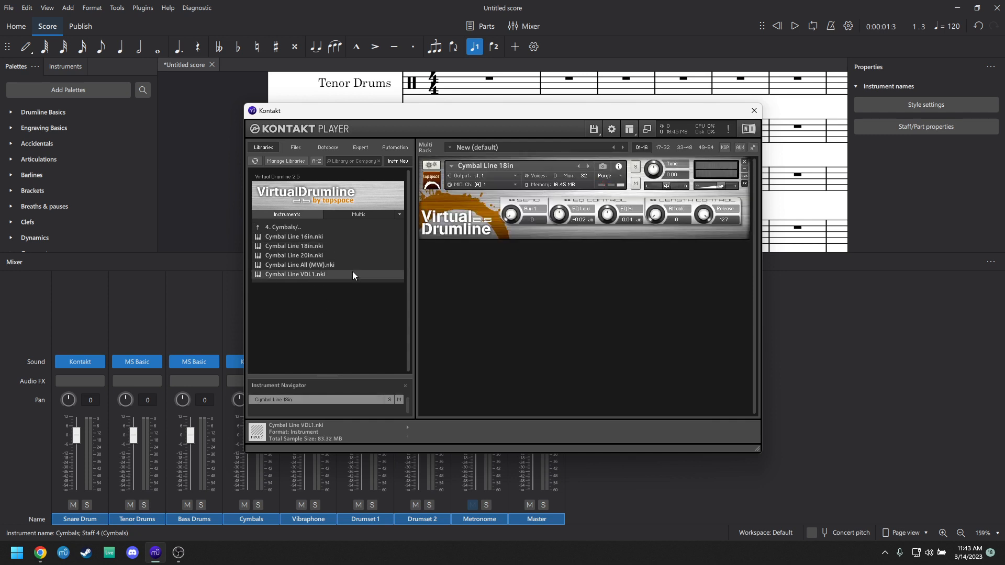
{"action": "mouse_move", "coordinate": [296, 279]}
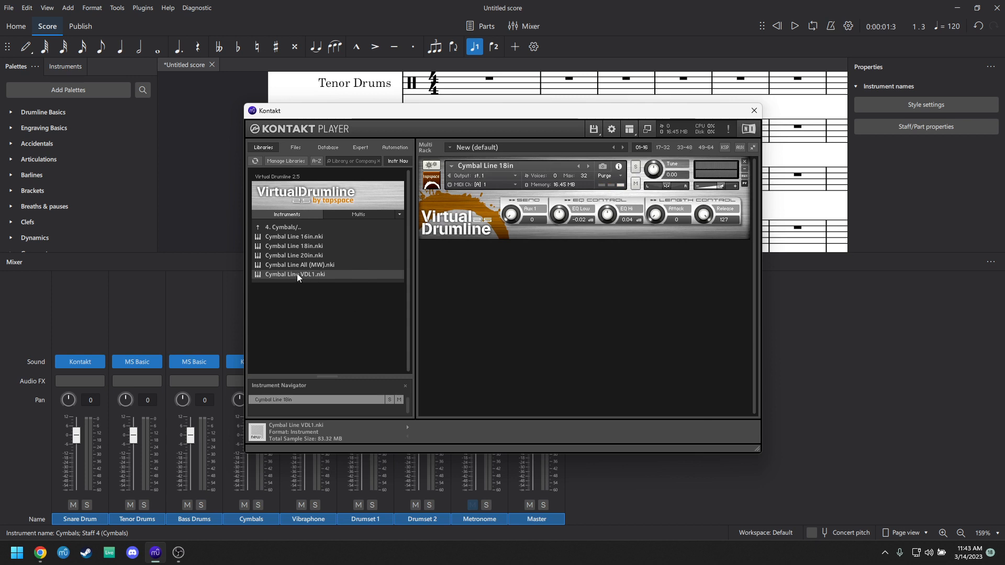
{"action": "mouse_move", "coordinate": [301, 276]}
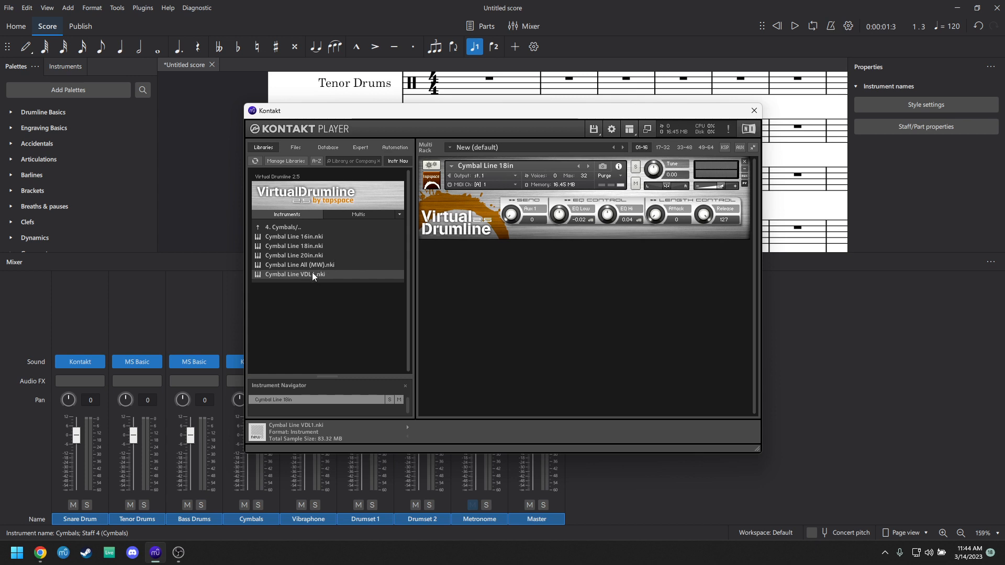
{"action": "mouse_move", "coordinate": [314, 269]}
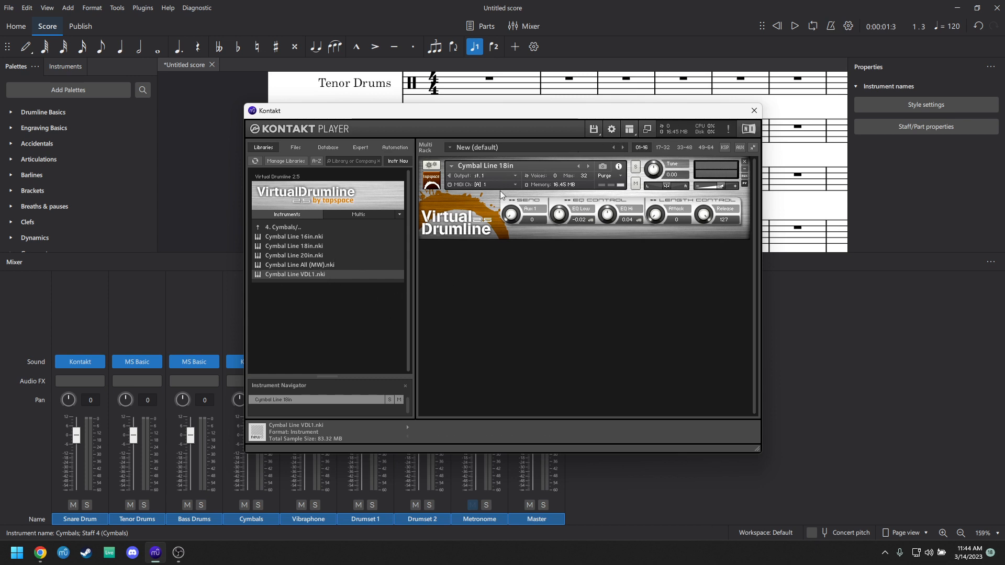
{"action": "mouse_move", "coordinate": [396, 261]}
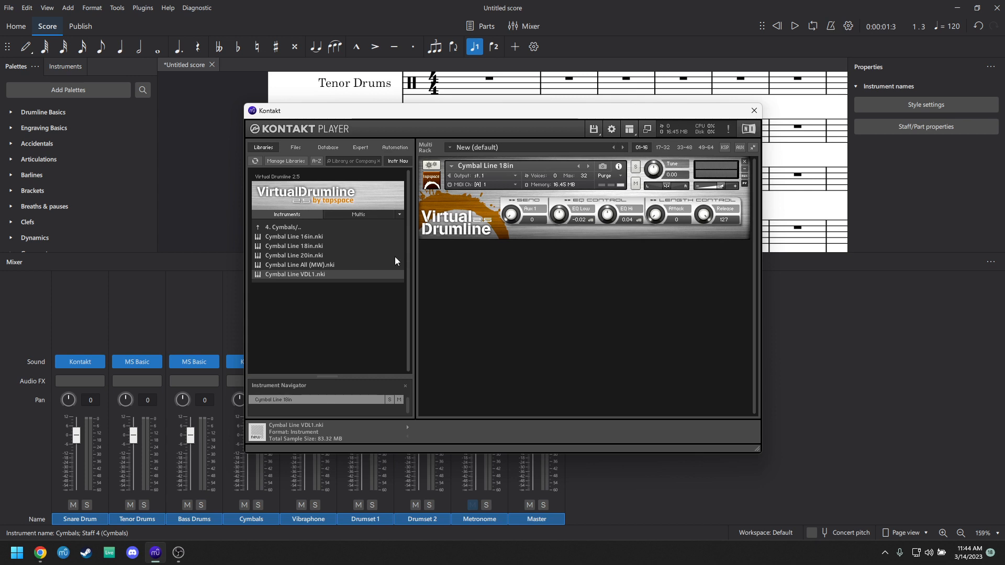
{"action": "mouse_move", "coordinate": [433, 308]}
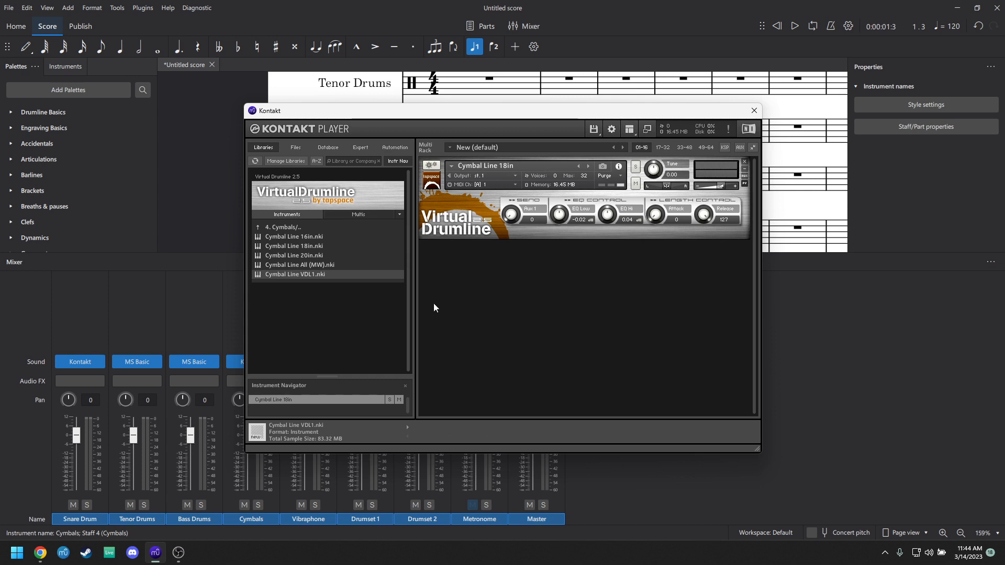
- Show Kontakt's on-screen keyboard beneath the Cymbal Line 18in rack via the View menu
{"action": "left_click", "coordinate": [629, 129]}
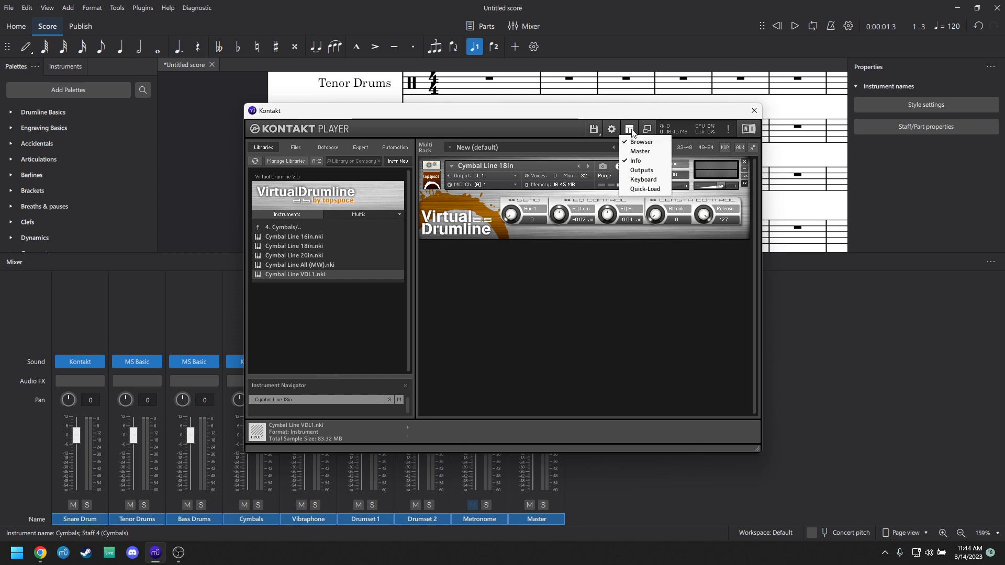
{"action": "left_click", "coordinate": [643, 179]}
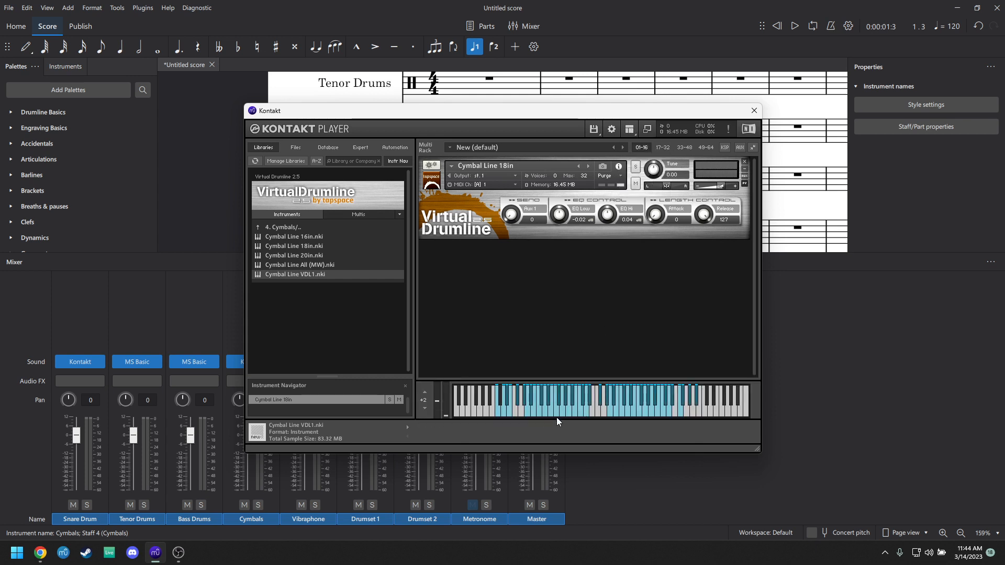
{"action": "mouse_move", "coordinate": [544, 207]}
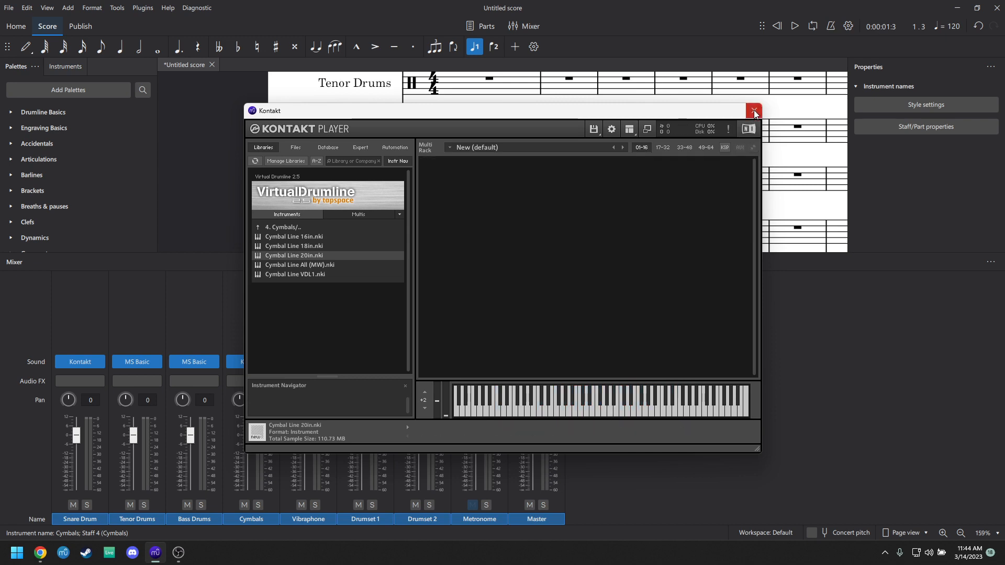
- Close Kontakt and set the Vibraphone channel's mixer sound to VST3 Native Instruments Kontakt
{"action": "left_click", "coordinate": [754, 110]}
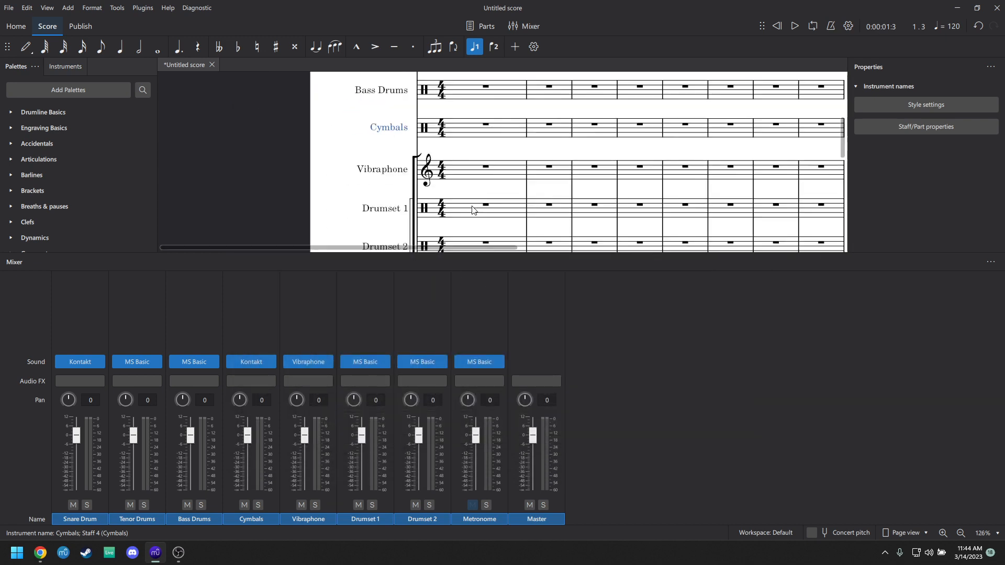
{"action": "left_click", "coordinate": [483, 172]}
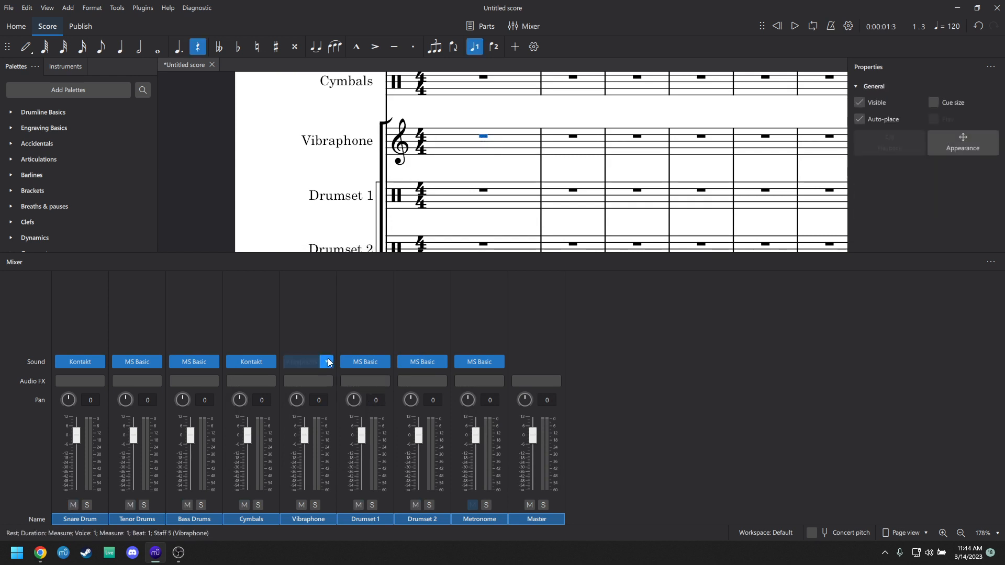
{"action": "left_click", "coordinate": [327, 362]}
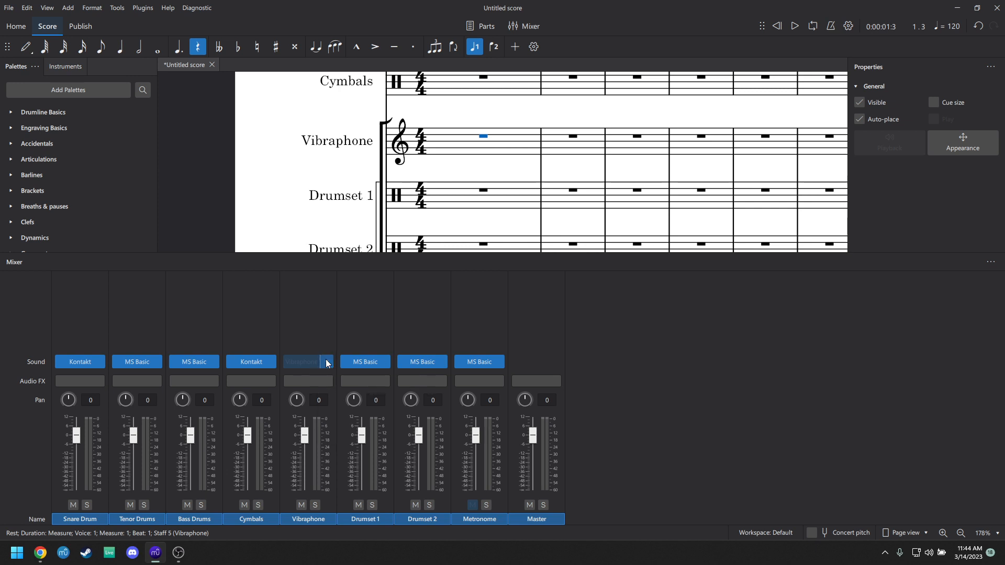
{"action": "left_click", "coordinate": [327, 362]}
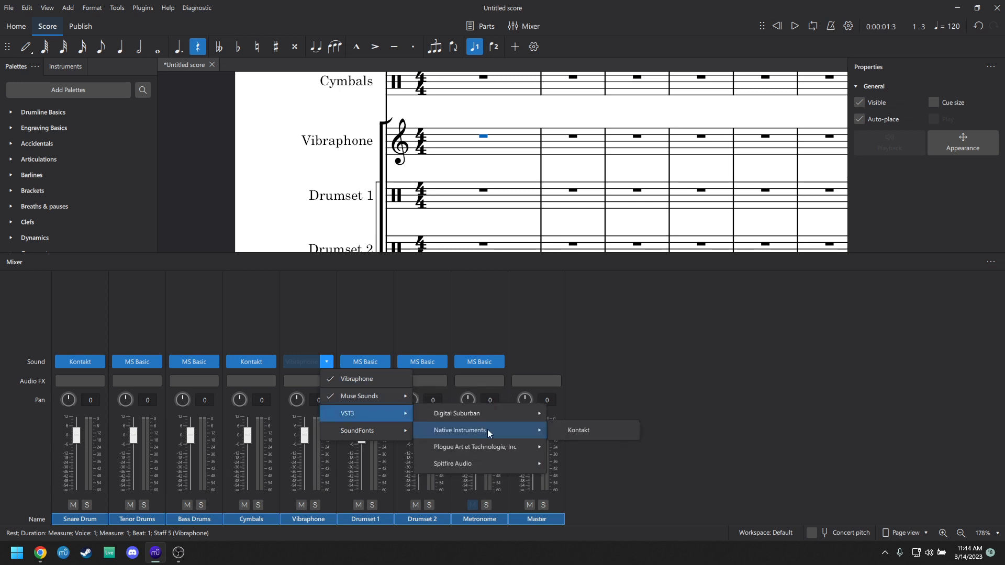
{"action": "left_click", "coordinate": [576, 431]}
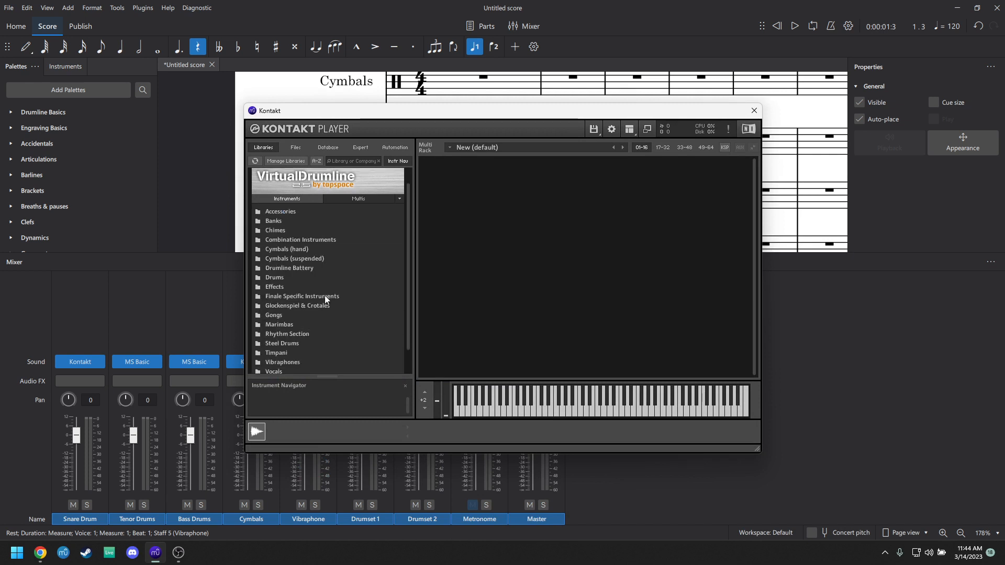
- Load Virtual Drumline's Vibes Med (MW), then the LITE version, and audition a few keys
{"action": "double_click", "coordinate": [282, 362]}
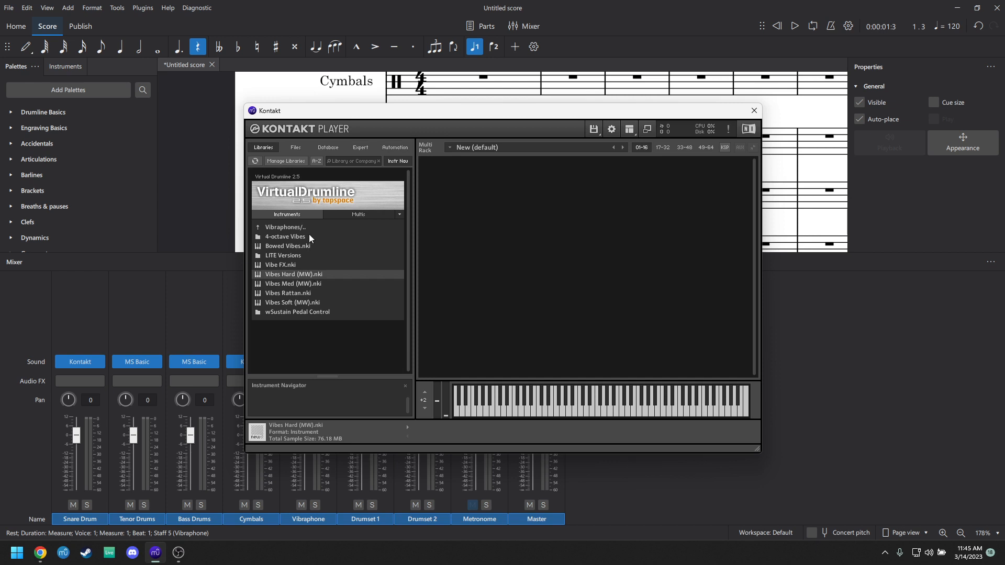
{"action": "left_click", "coordinate": [292, 302]}
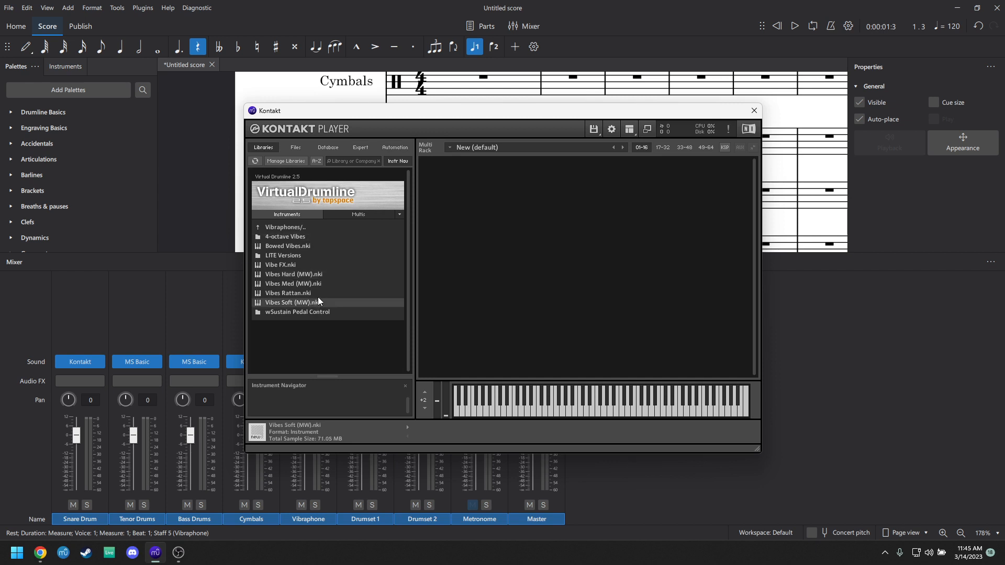
{"action": "left_click", "coordinate": [293, 283]}
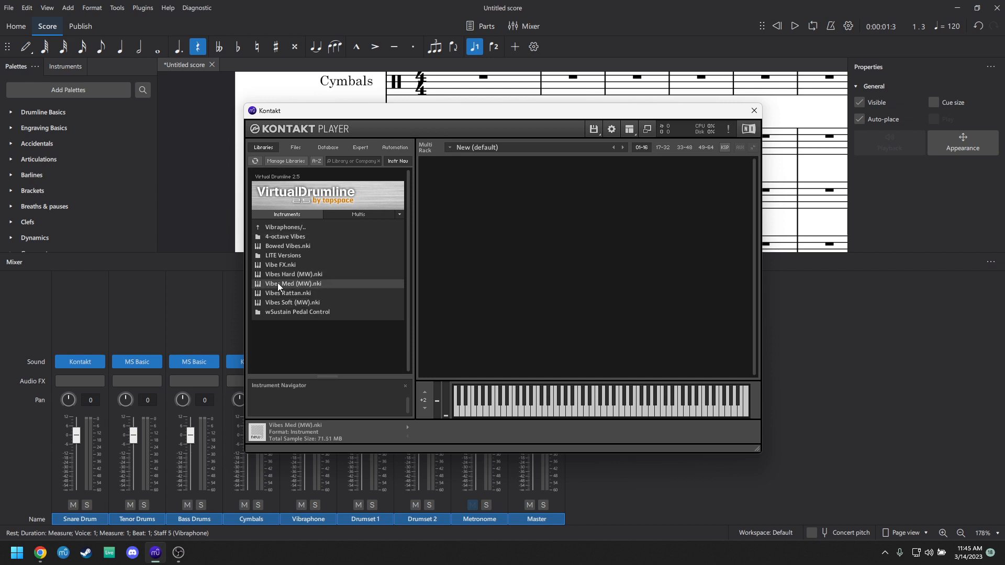
{"action": "double_click", "coordinate": [292, 283]}
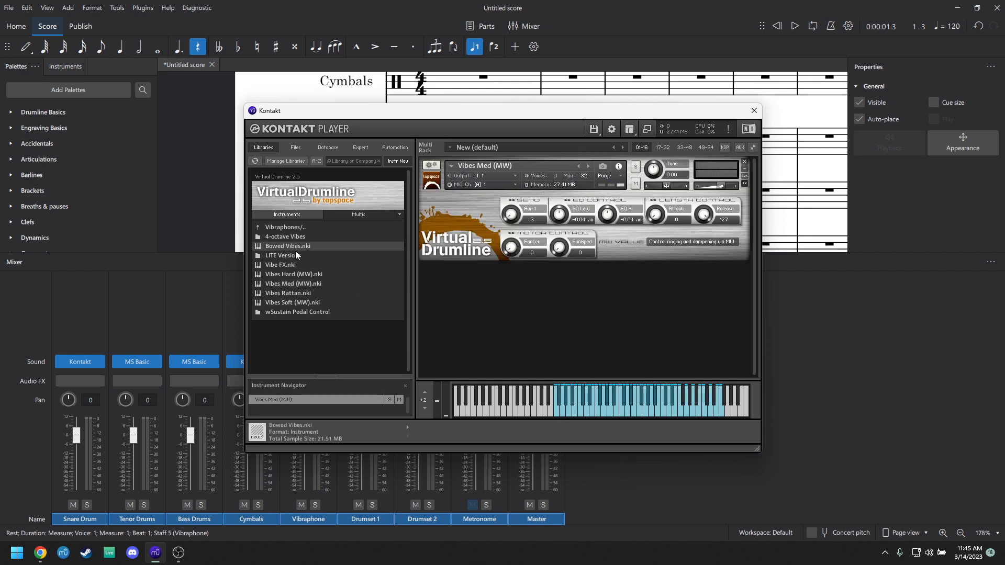
{"action": "double_click", "coordinate": [280, 255]}
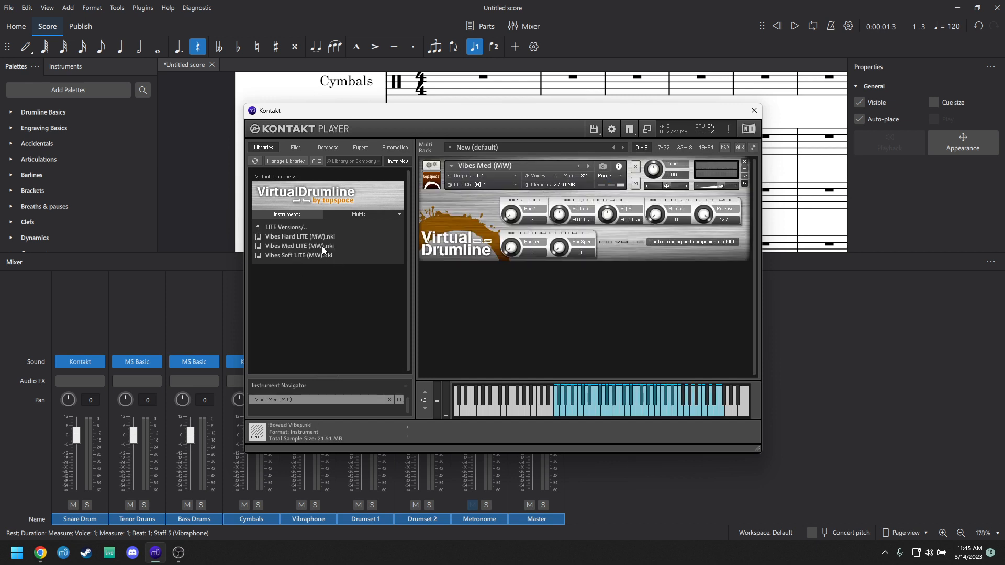
{"action": "left_click", "coordinate": [298, 247]}
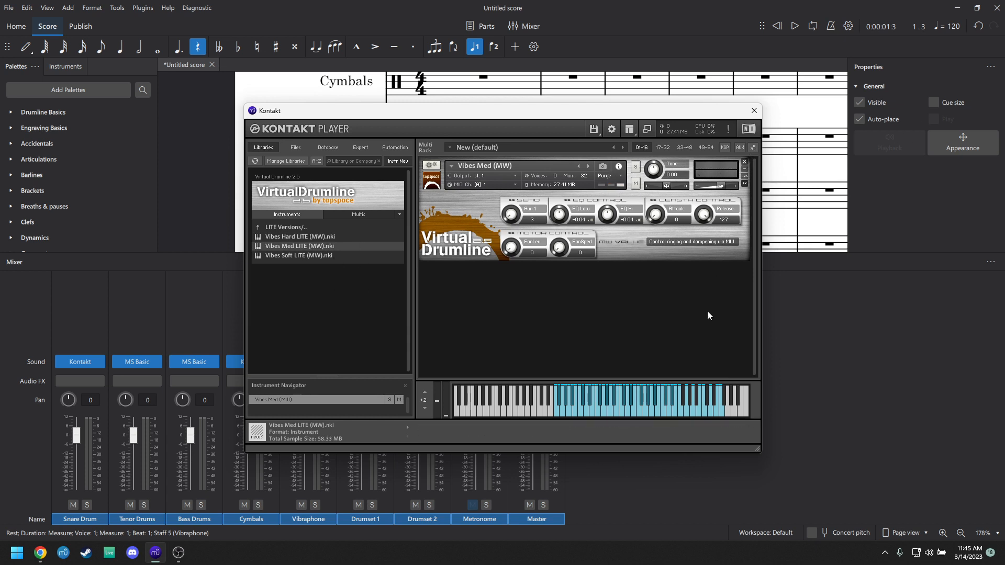
{"action": "left_click", "coordinate": [683, 404]}
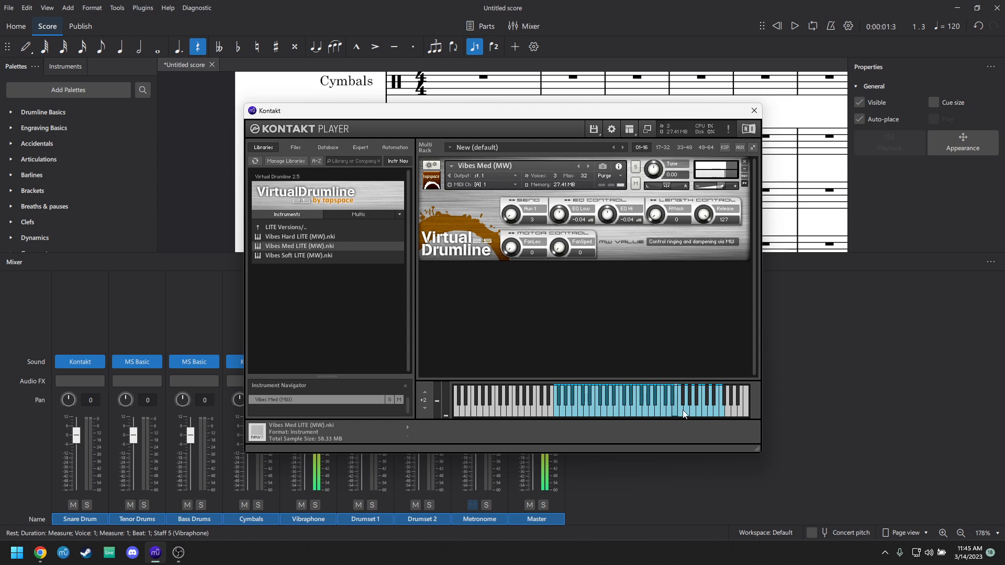
{"action": "left_click", "coordinate": [752, 110]}
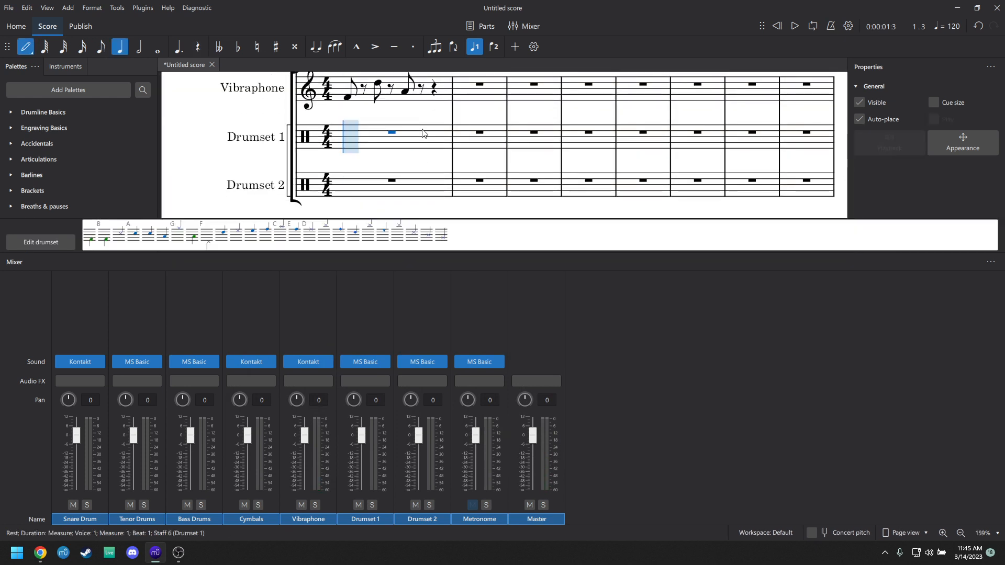
- Visit Drumset 1's drumset editor Load dialog, back out, and bring up its VST3 sound vendors
{"action": "left_click", "coordinate": [41, 242]}
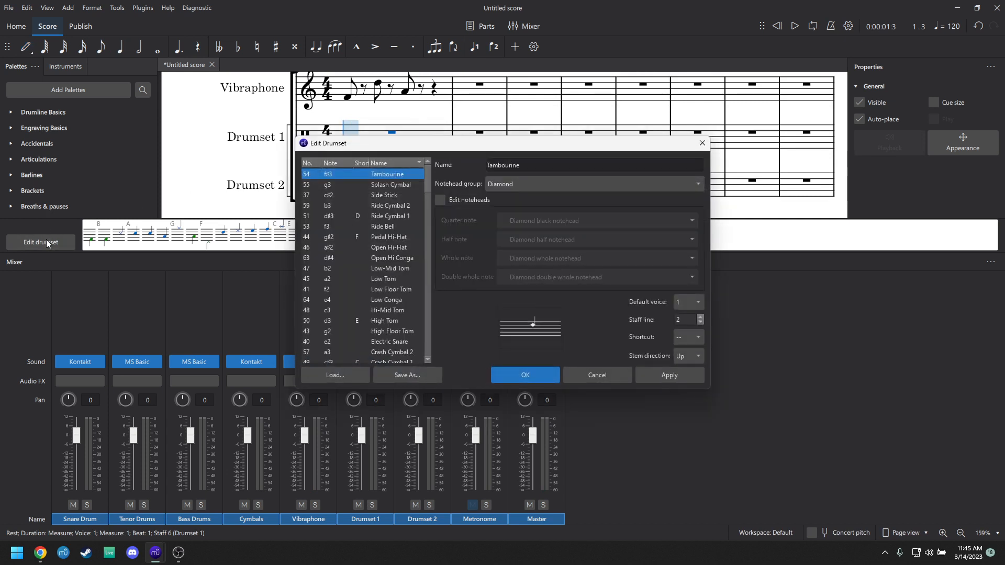
{"action": "left_click", "coordinate": [334, 375]}
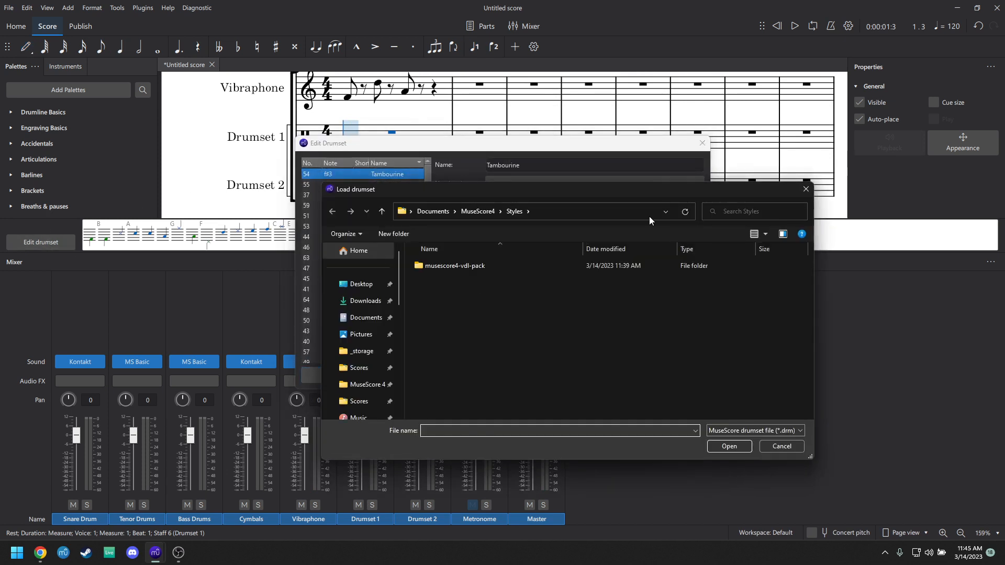
{"action": "left_click", "coordinate": [780, 447]}
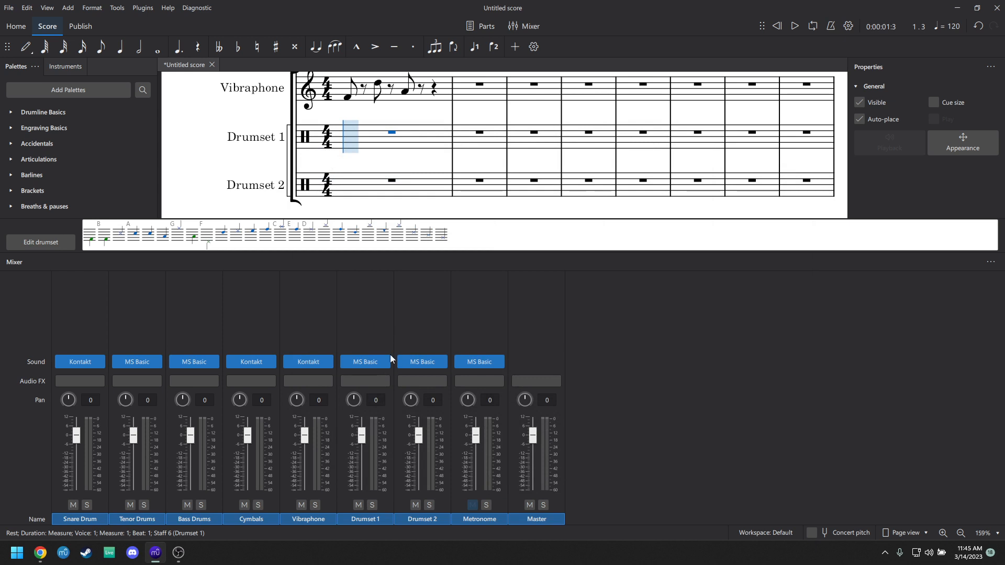
{"action": "left_click", "coordinate": [383, 361]}
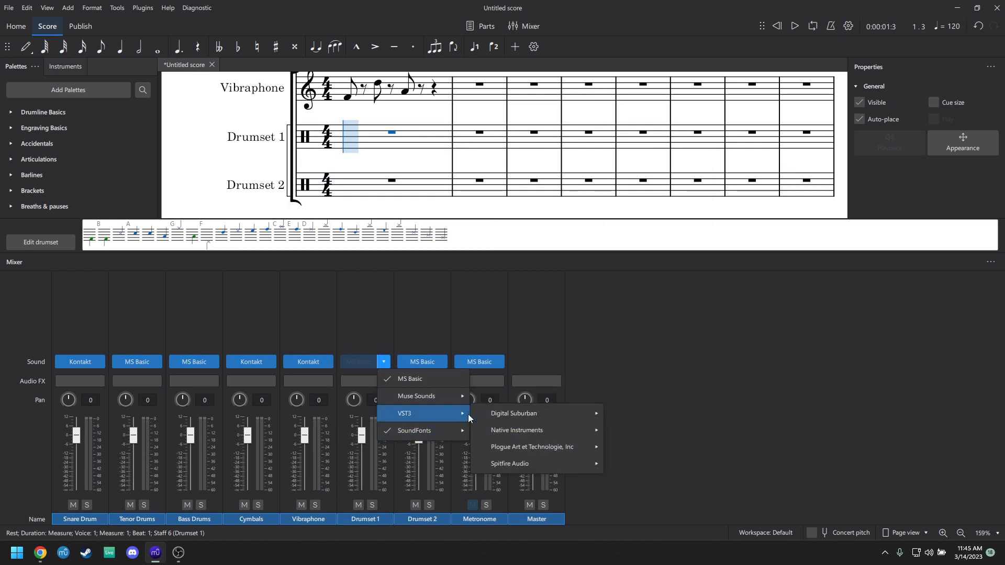
- Load Kontakt with Virtual Drumline's General MIDI Set on Drumset 1 and return to the score
{"action": "left_click", "coordinate": [513, 412]}
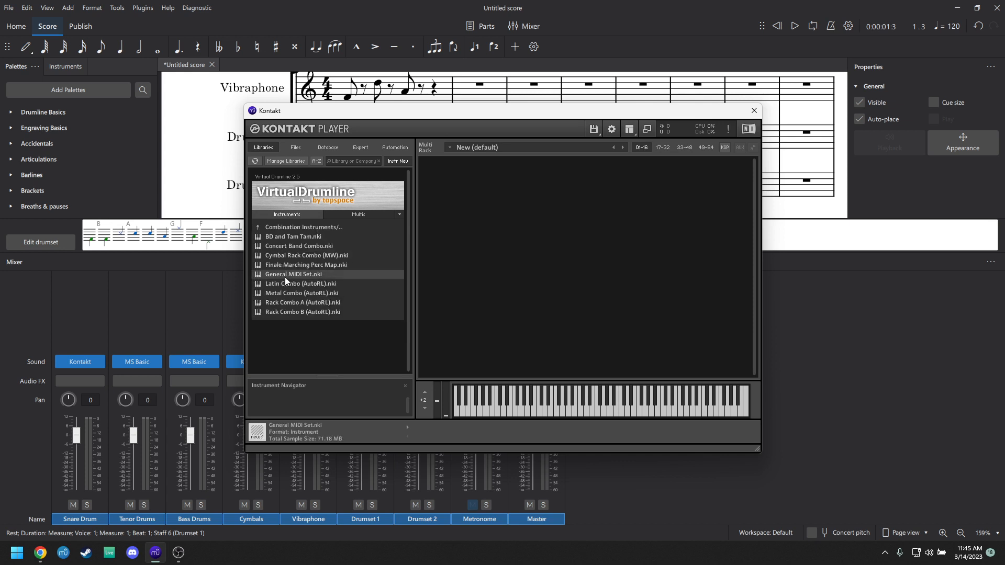
{"action": "double_click", "coordinate": [293, 274]}
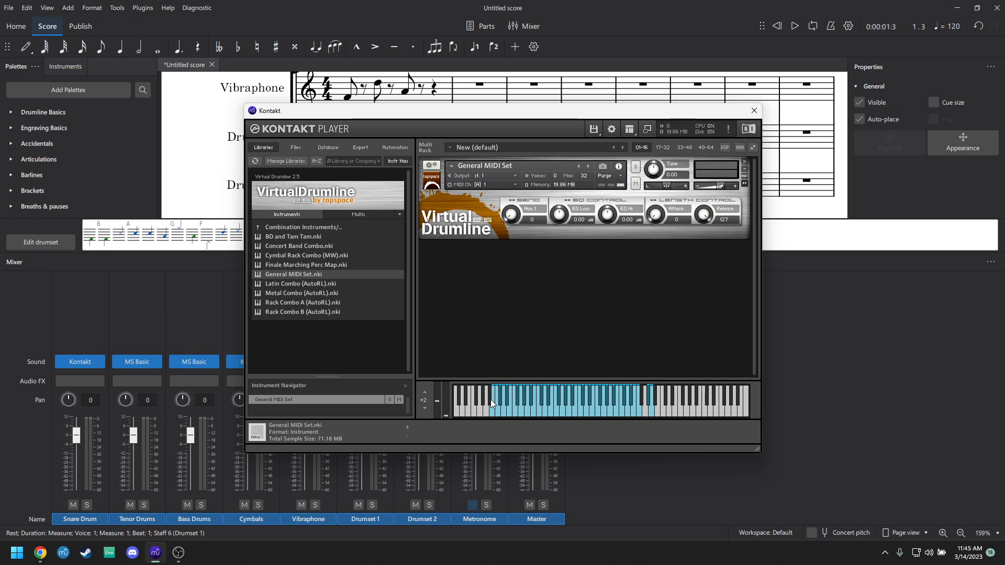
{"action": "mouse_move", "coordinate": [496, 417]}
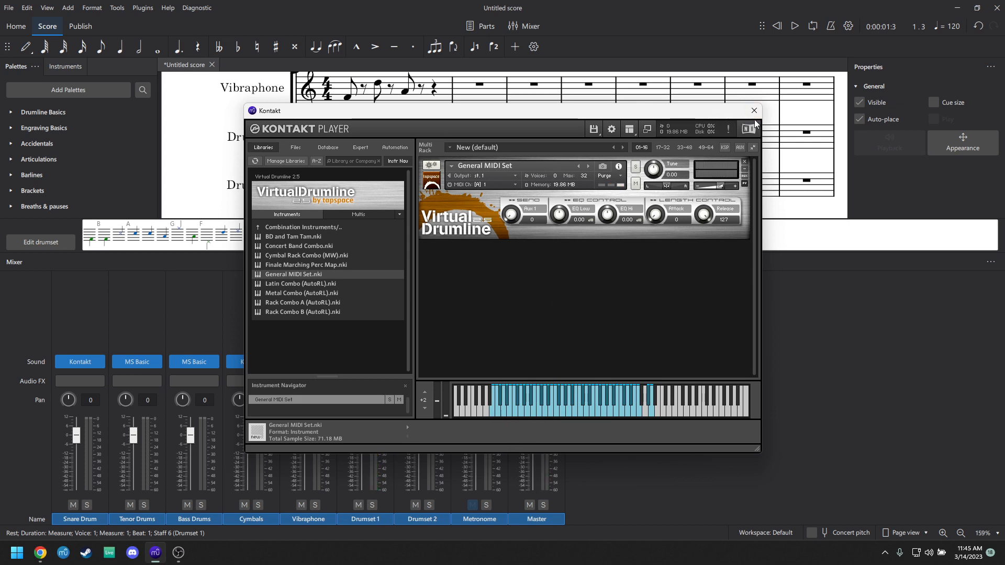
{"action": "left_click", "coordinate": [753, 110]}
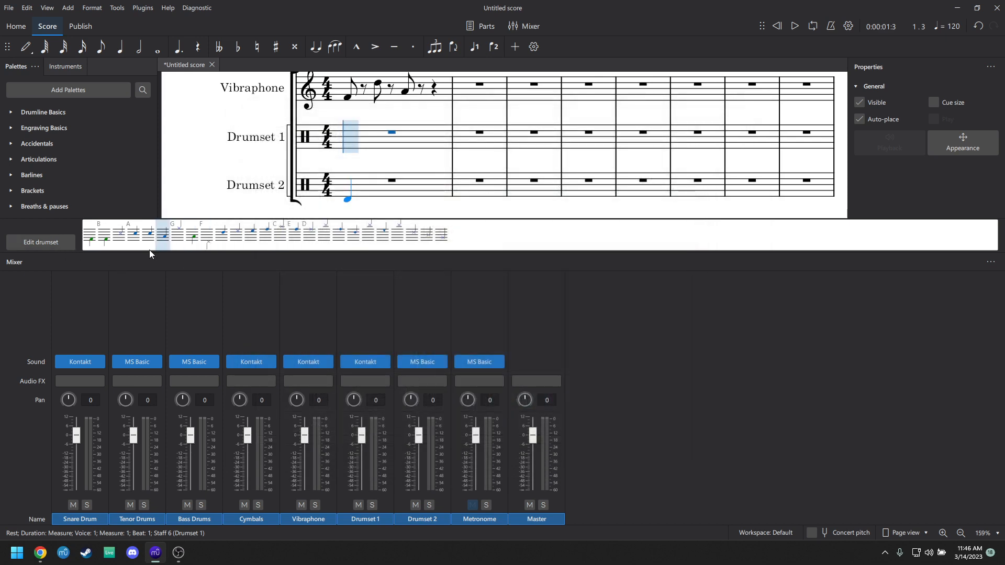
- Load the General MIDI Set map from musescore4-vdl-pack's Combination Instruments onto Drumset 1 and preview Muted Triangle
{"action": "left_click", "coordinate": [112, 236]}
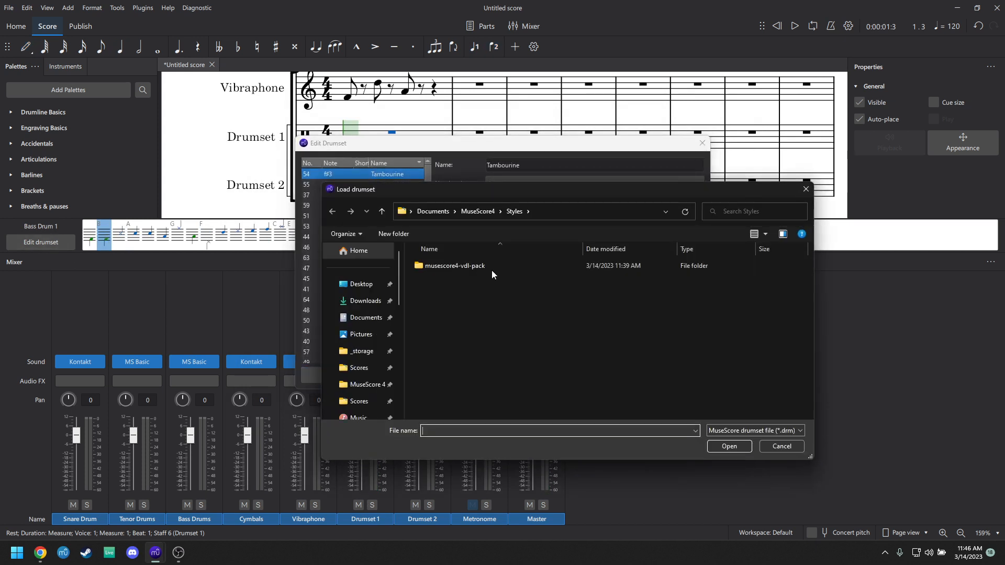
{"action": "double_click", "coordinate": [454, 265]}
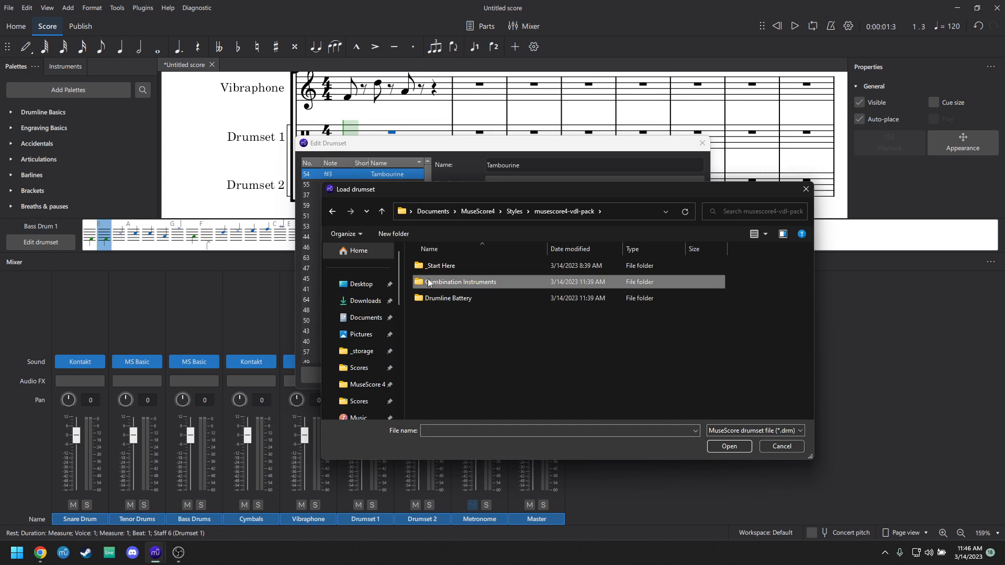
{"action": "double_click", "coordinate": [460, 282]}
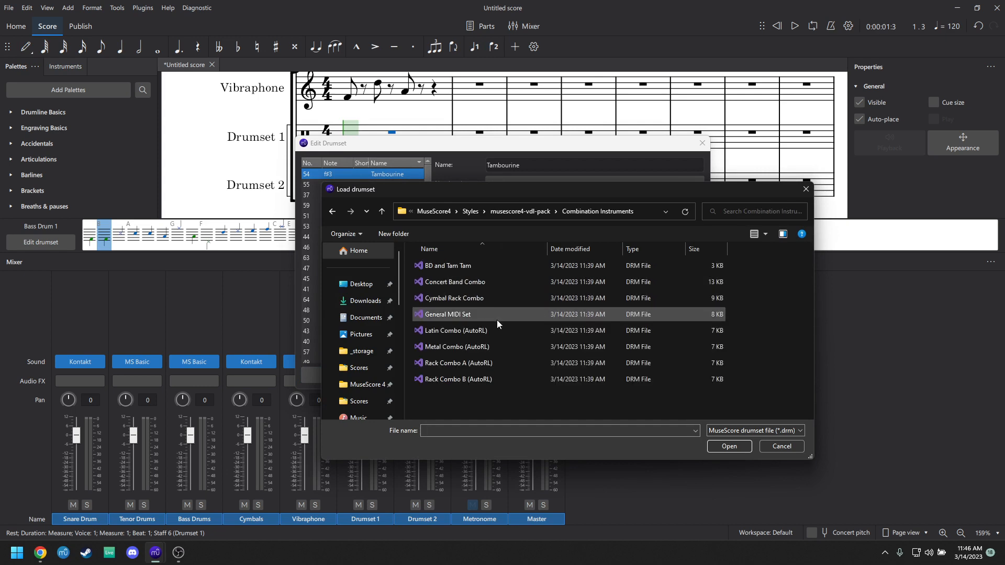
{"action": "left_click", "coordinate": [779, 446]}
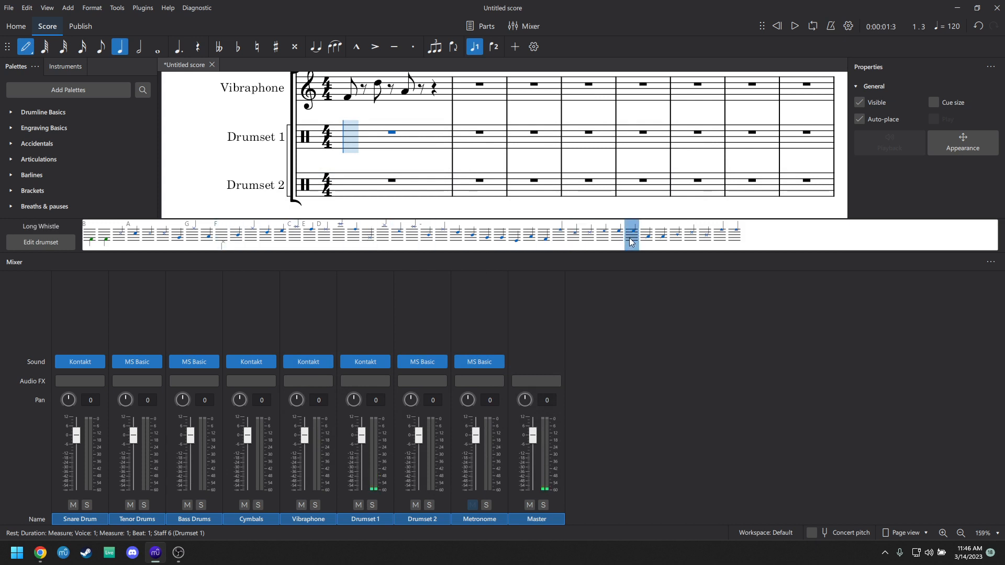
{"action": "left_click", "coordinate": [718, 232]}
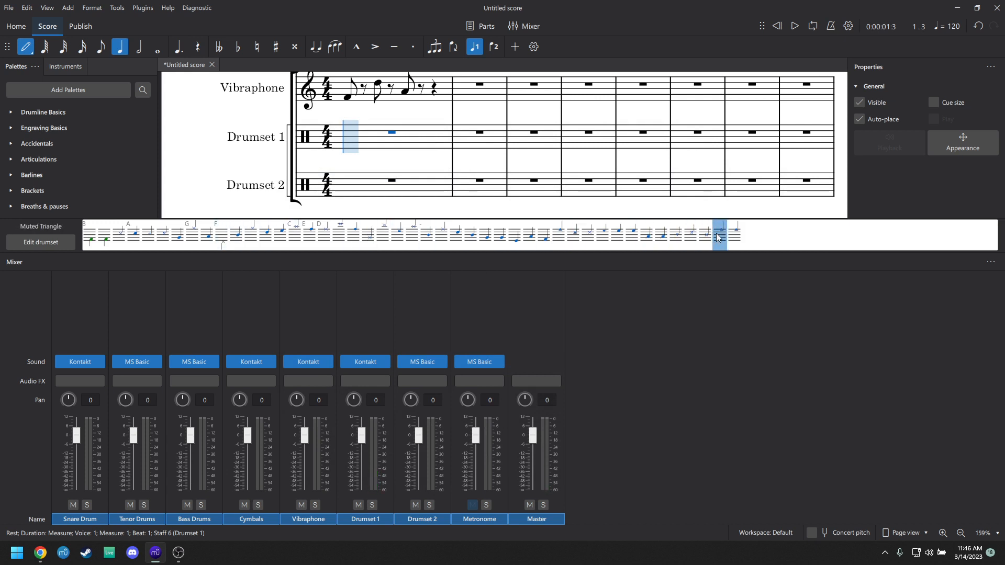
{"action": "left_click", "coordinate": [572, 234]}
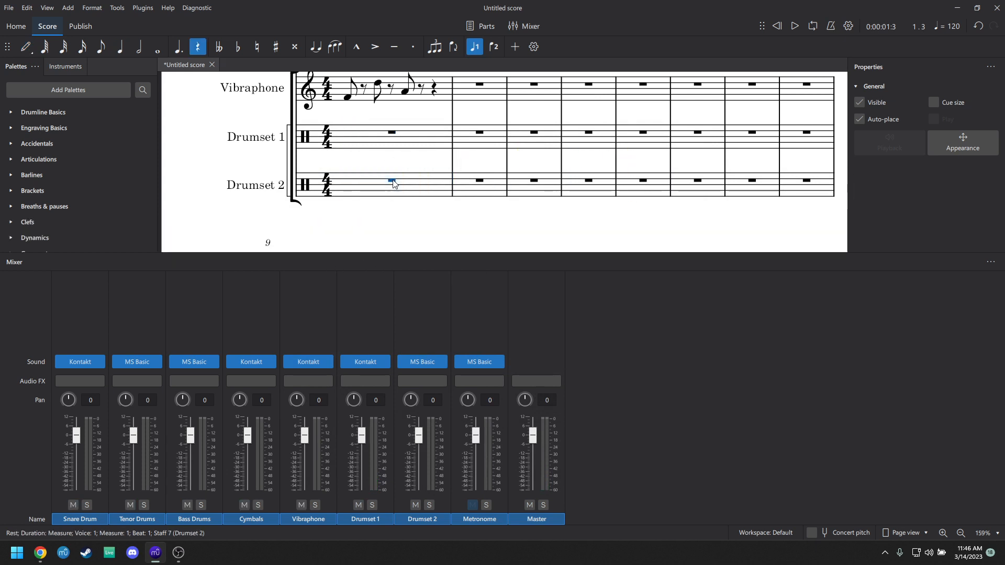
- Load the Rack Combo B (AutoRL) .drm map from Combination Instruments onto Drumset 2 and confirm
{"action": "left_click", "coordinate": [40, 242]}
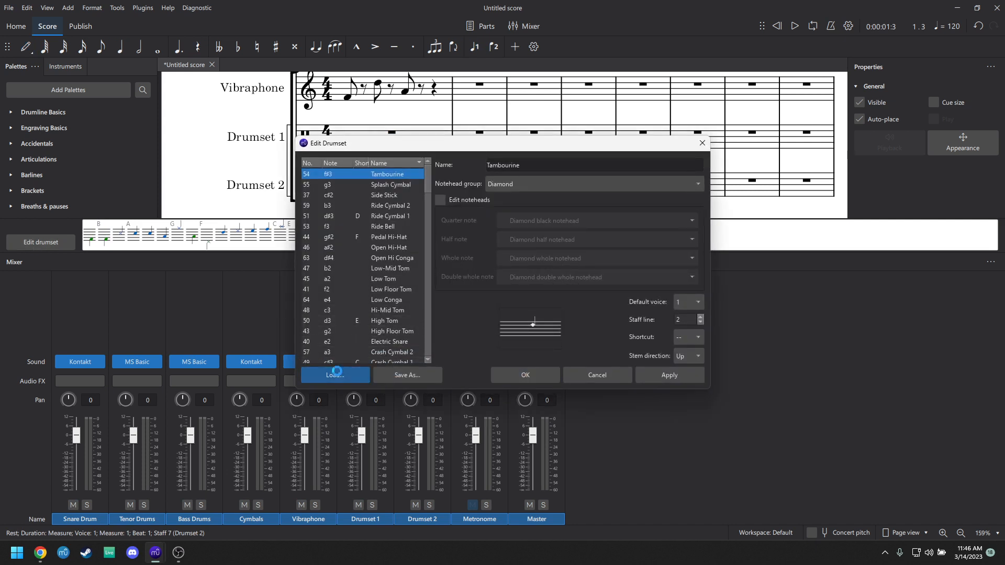
{"action": "left_click", "coordinate": [334, 375]}
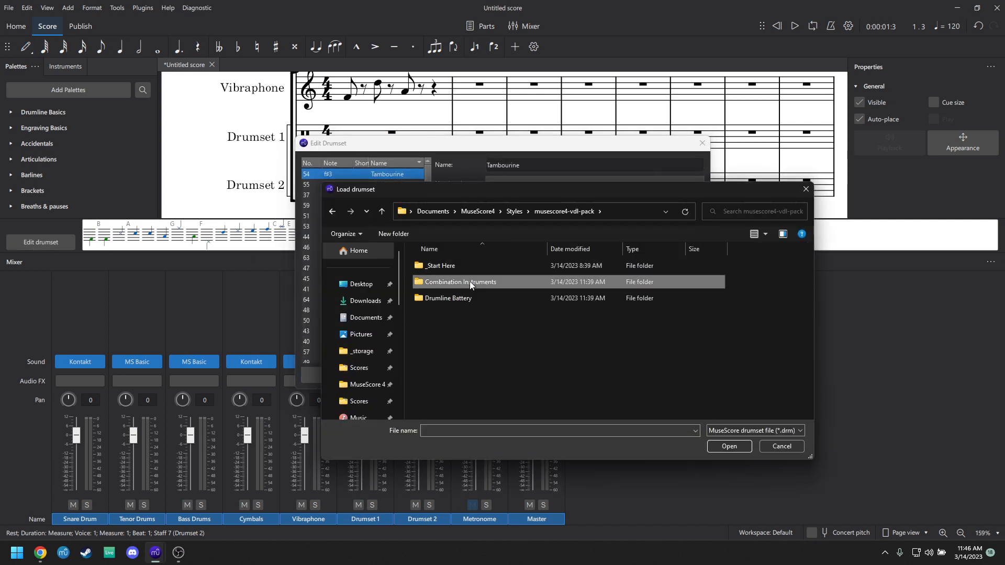
{"action": "double_click", "coordinate": [459, 282]}
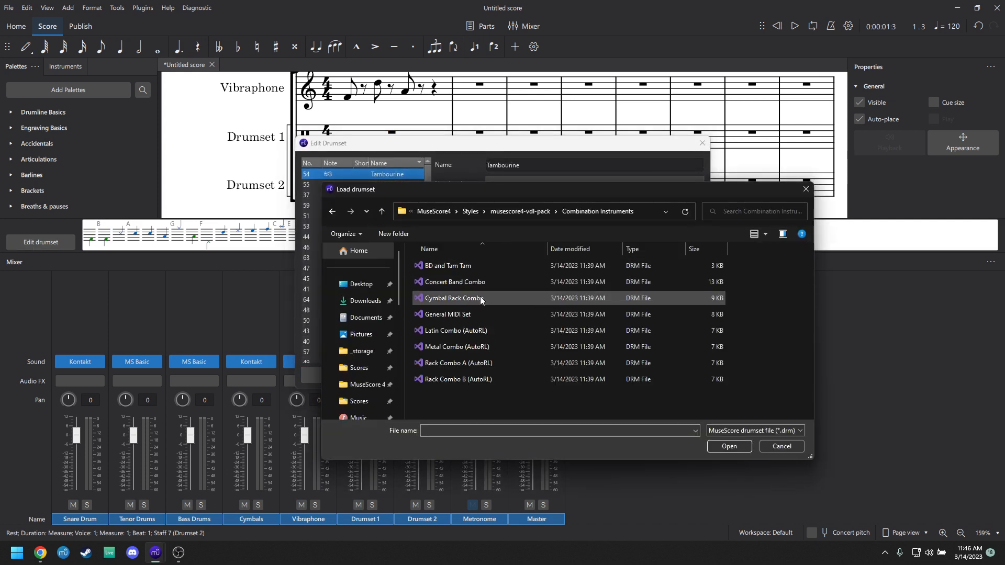
{"action": "left_click", "coordinate": [452, 297]}
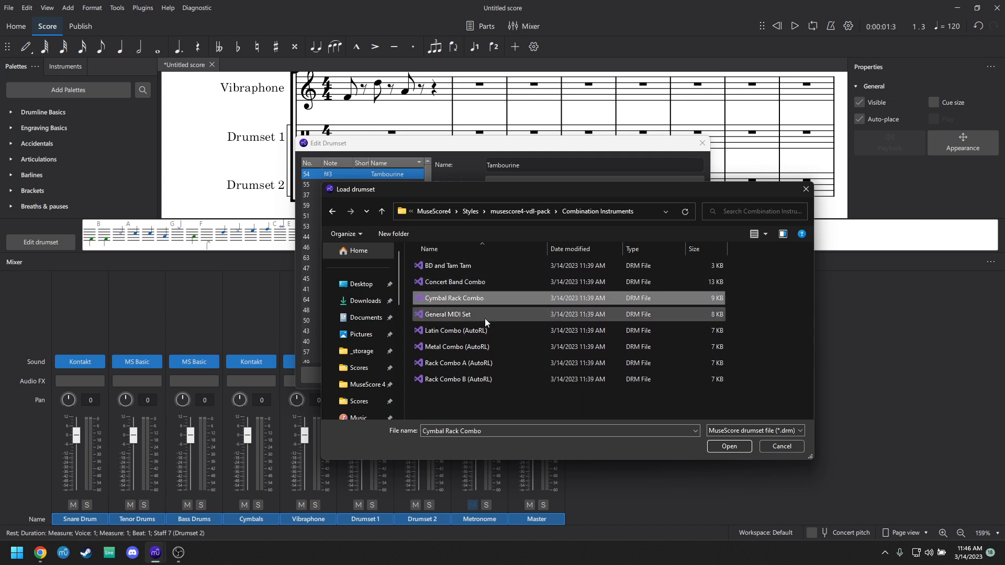
{"action": "left_click", "coordinate": [457, 379]}
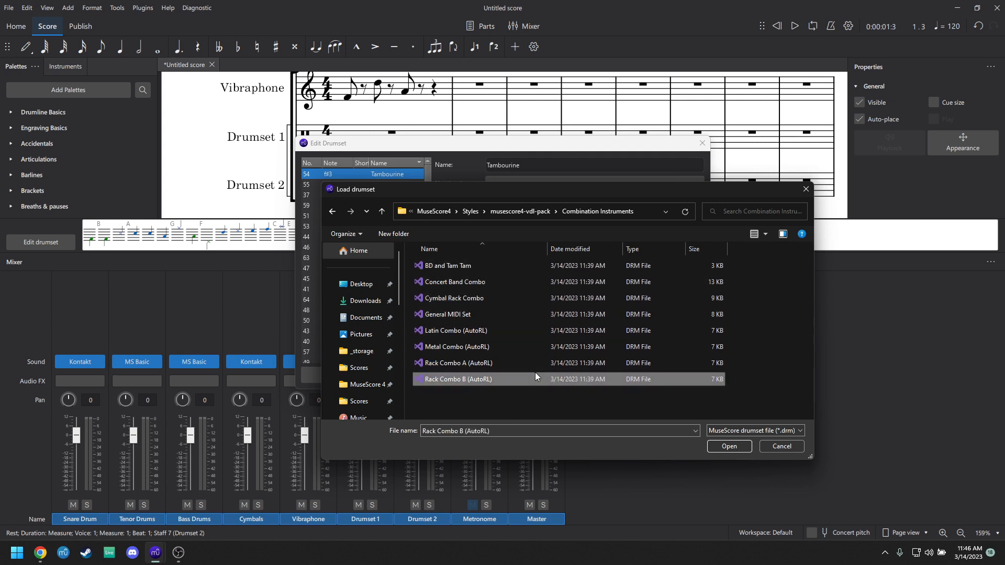
{"action": "left_click", "coordinate": [458, 363]}
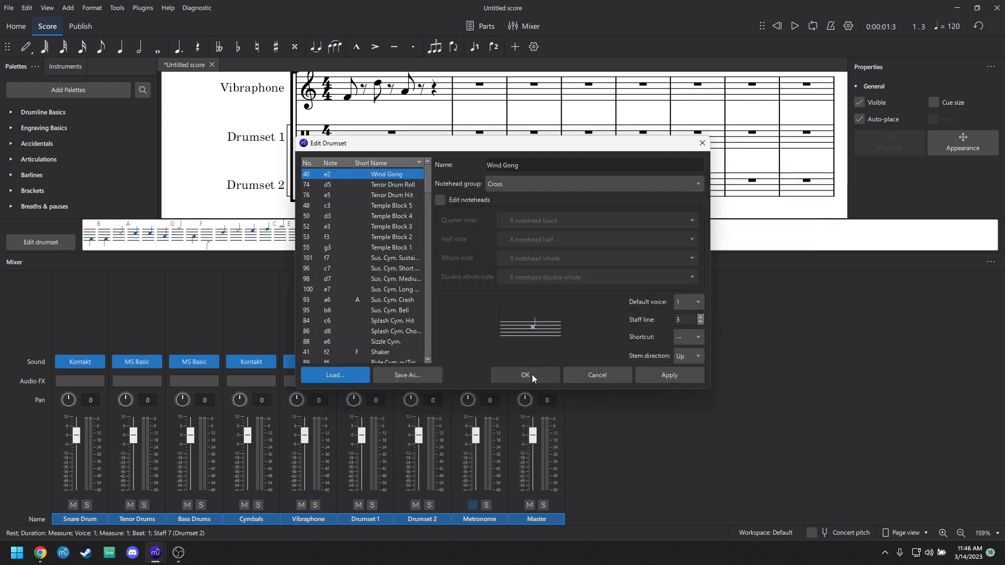
{"action": "left_click", "coordinate": [525, 375]}
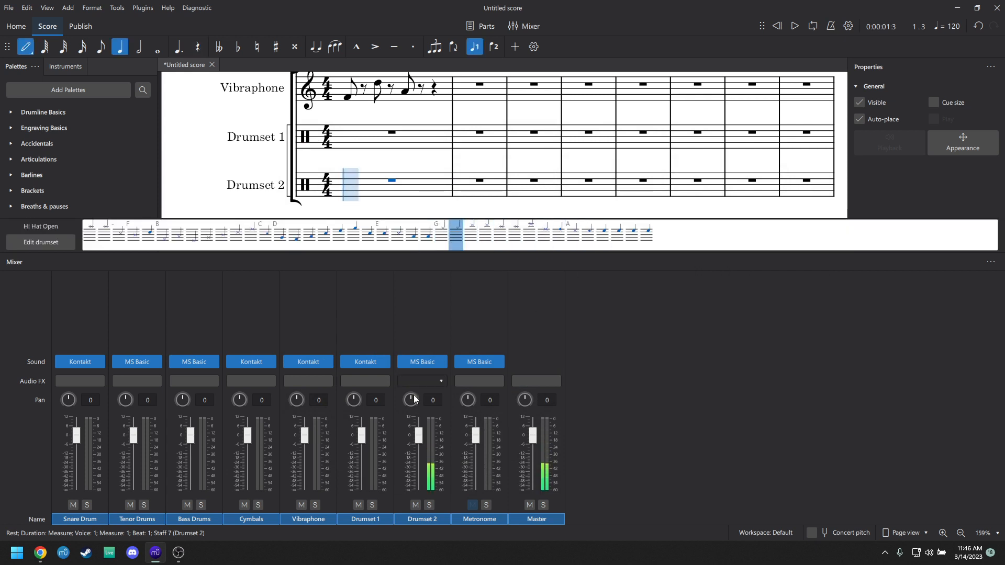
- Set Drumset 2's sound to Kontakt, load Virtual Drumline's Rack Combo A (AutoRL), and return to the score
{"action": "left_click", "coordinate": [441, 361]}
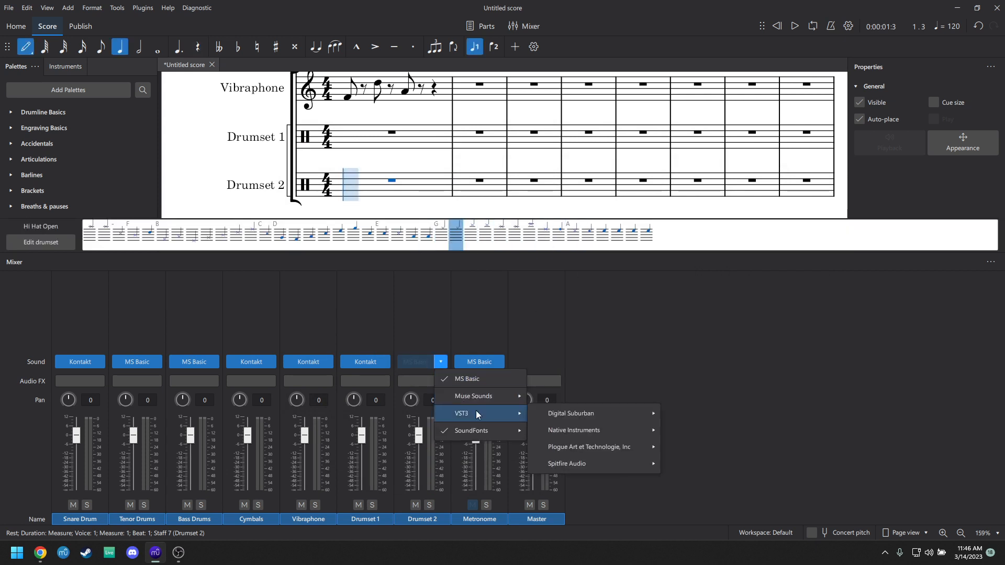
{"action": "mouse_move", "coordinate": [574, 430]}
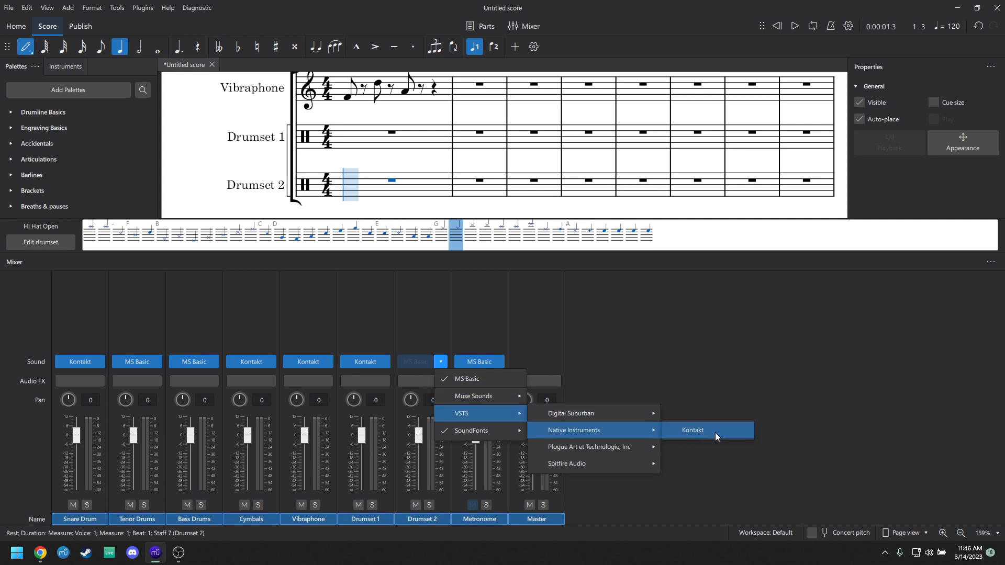
{"action": "left_click", "coordinate": [691, 430]}
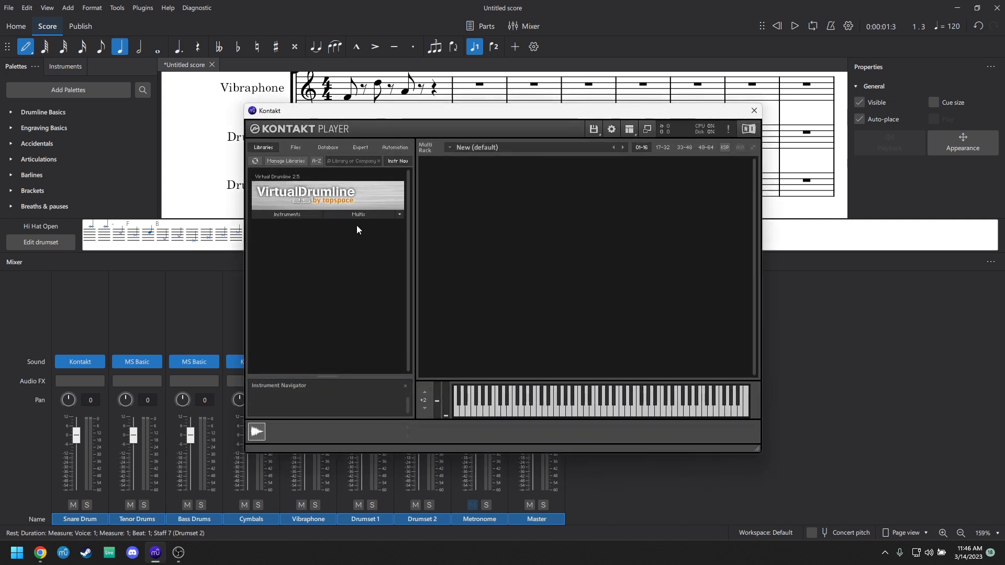
{"action": "left_click", "coordinate": [287, 213]}
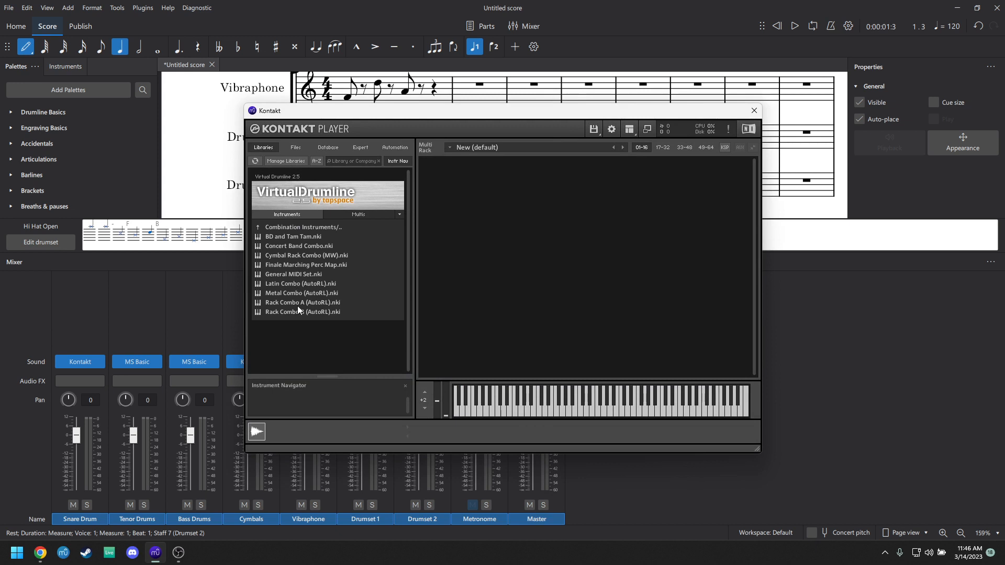
{"action": "double_click", "coordinate": [301, 302]}
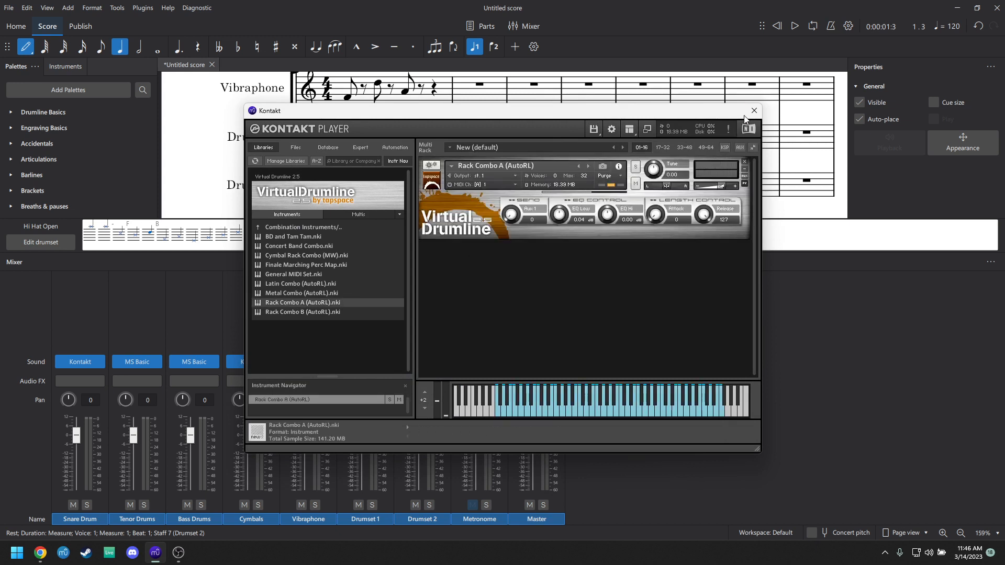
{"action": "left_click", "coordinate": [753, 110]}
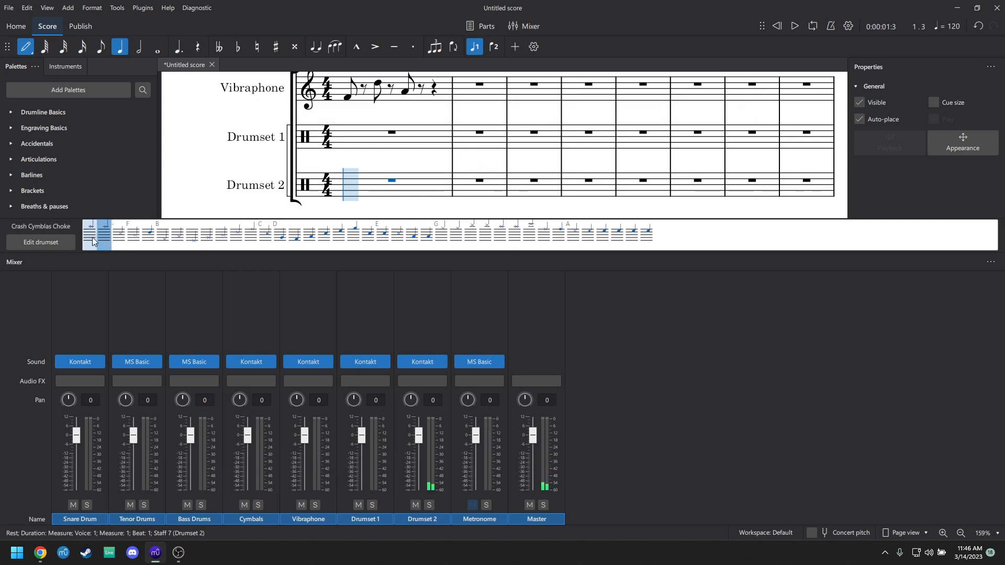
{"action": "left_click", "coordinate": [365, 233]}
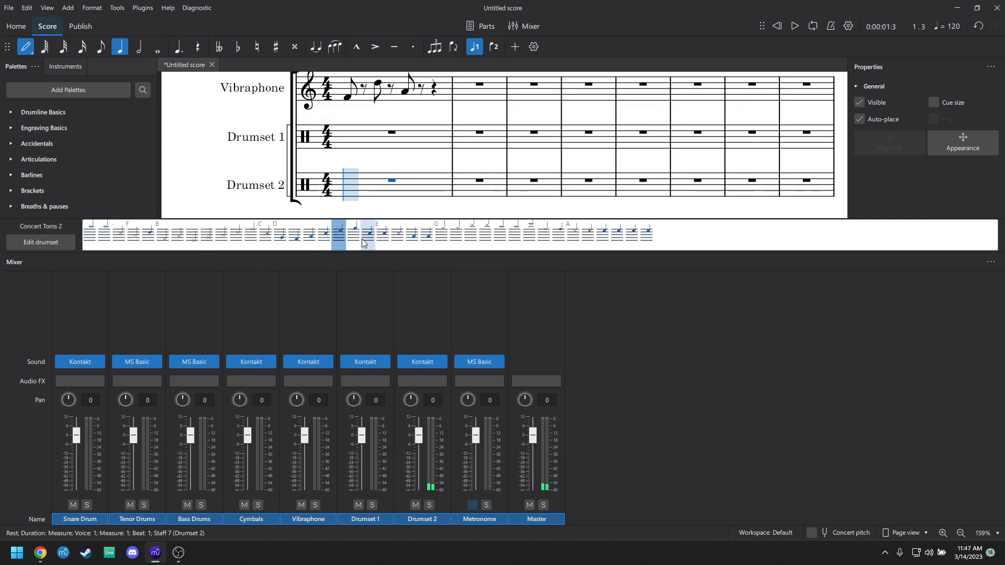
{"action": "left_click", "coordinate": [468, 233]}
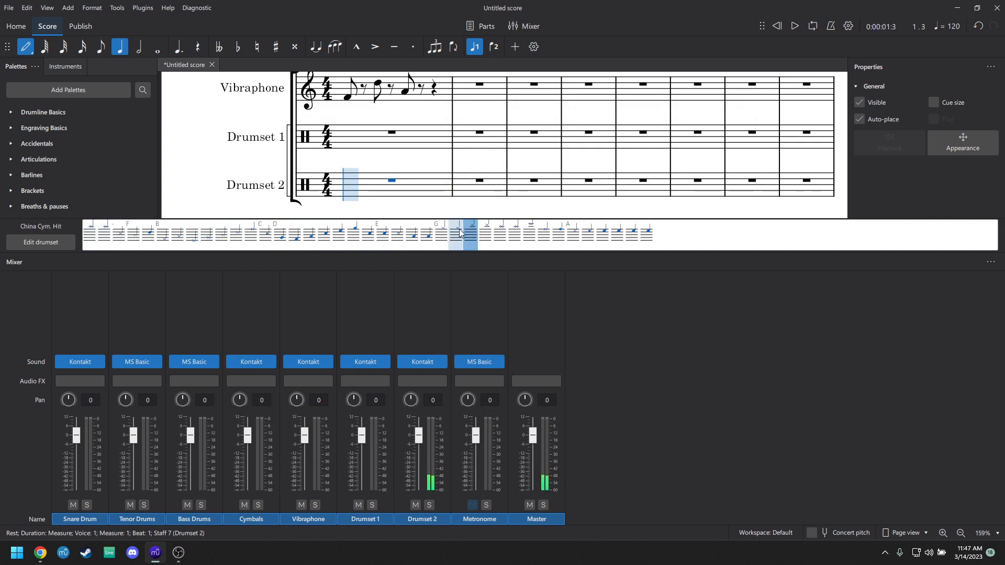